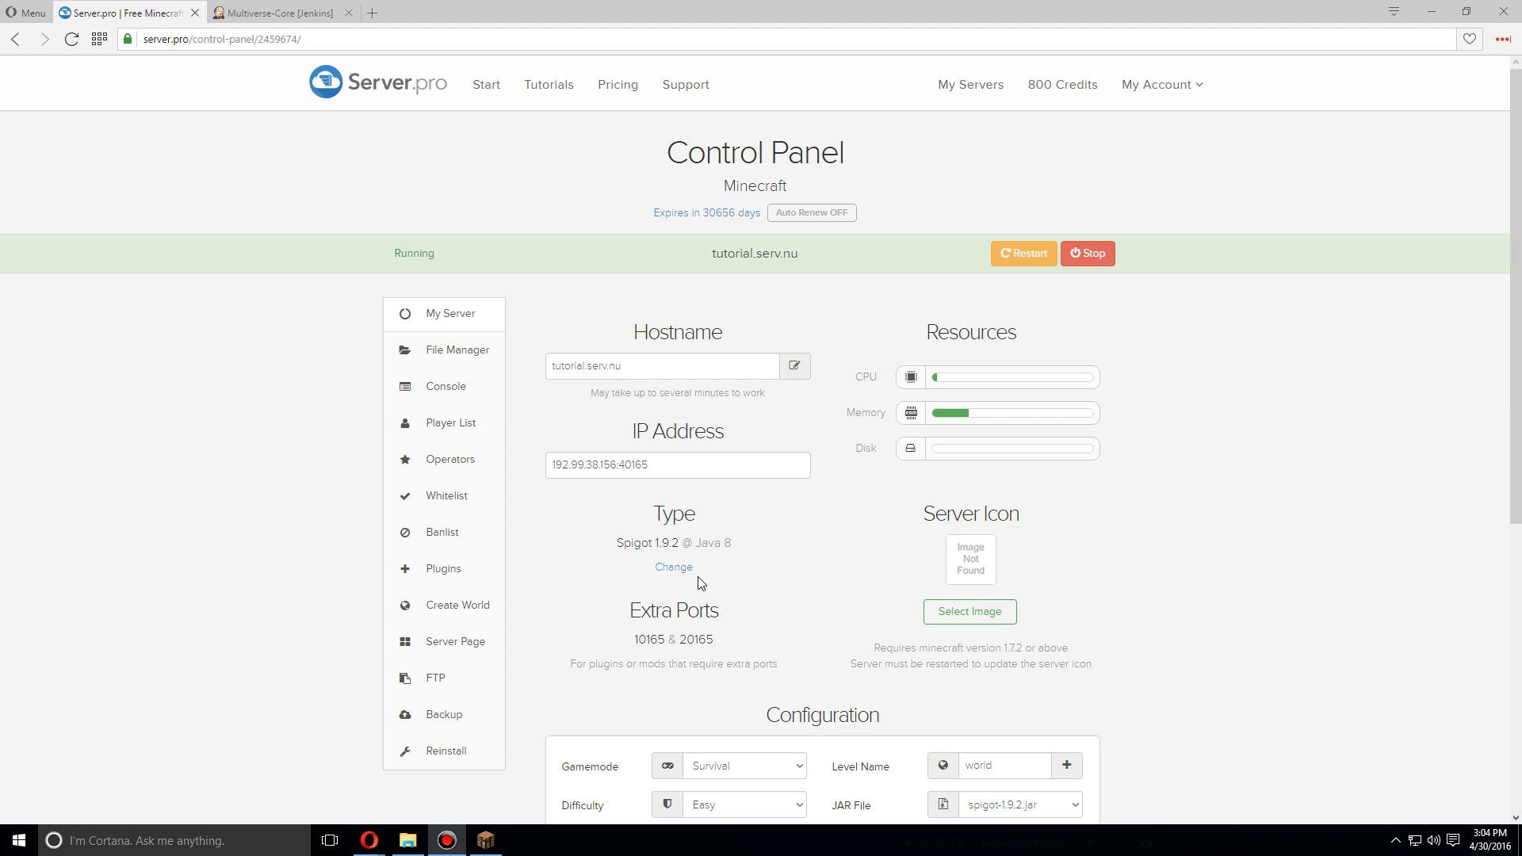
mouse_move(478, 355)
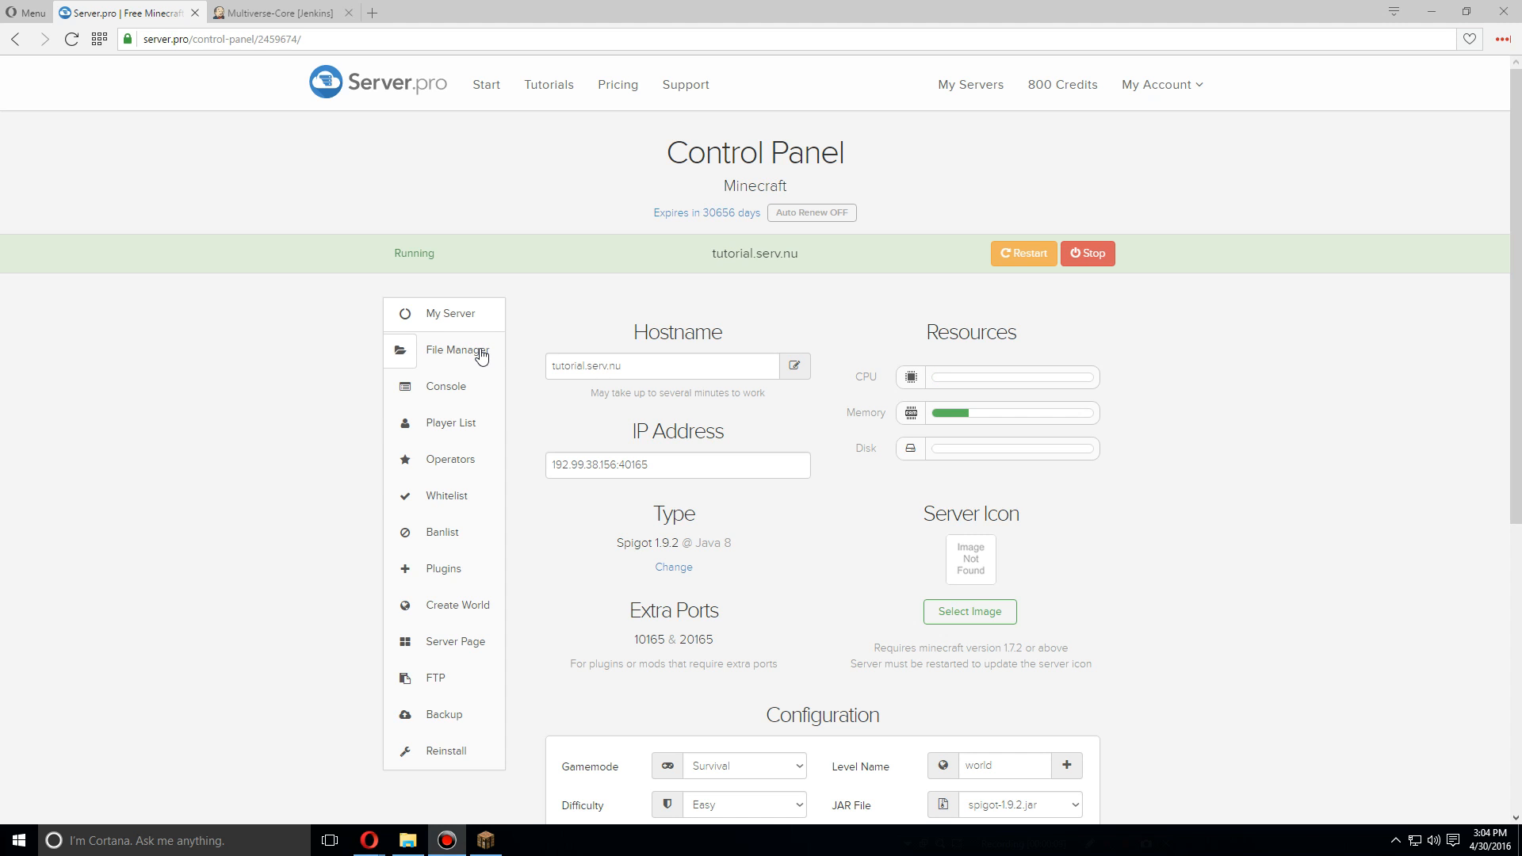
Reach the plugins folder in File Manager and bring up its Upload File dialog
click(459, 350)
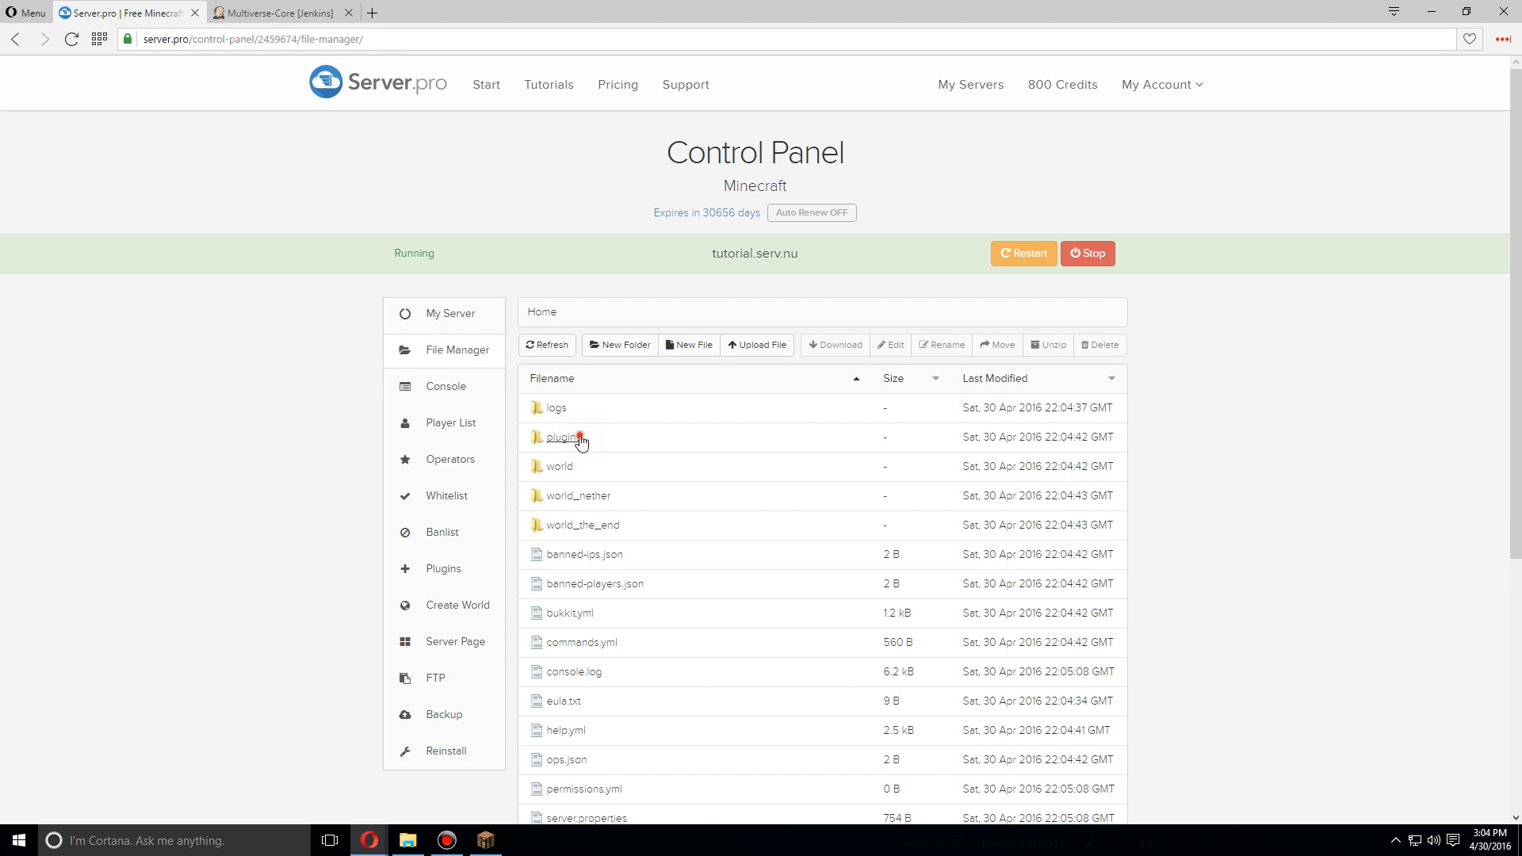
click(560, 438)
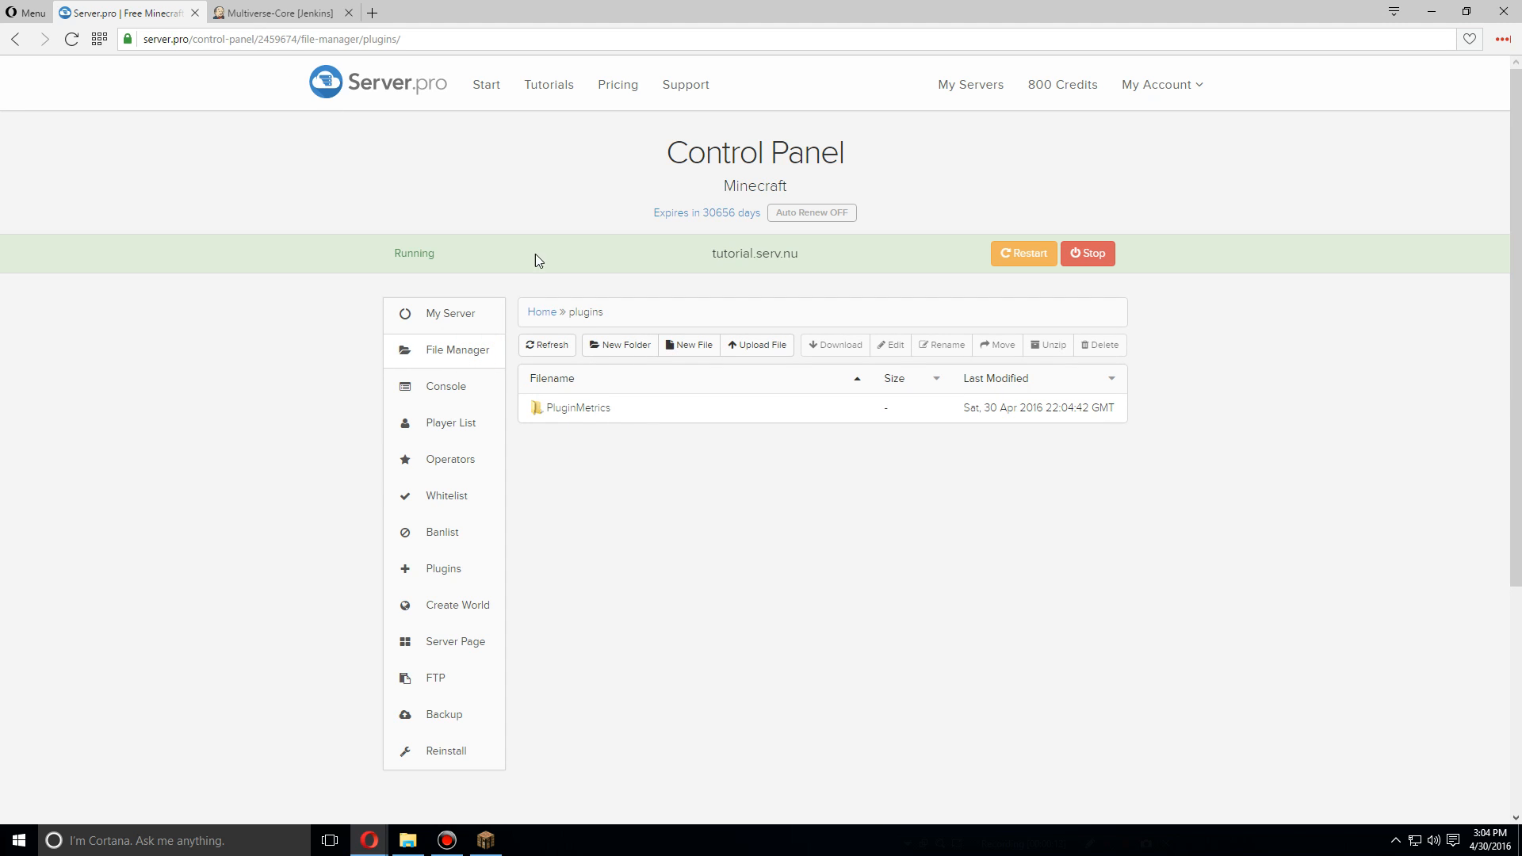
click(758, 346)
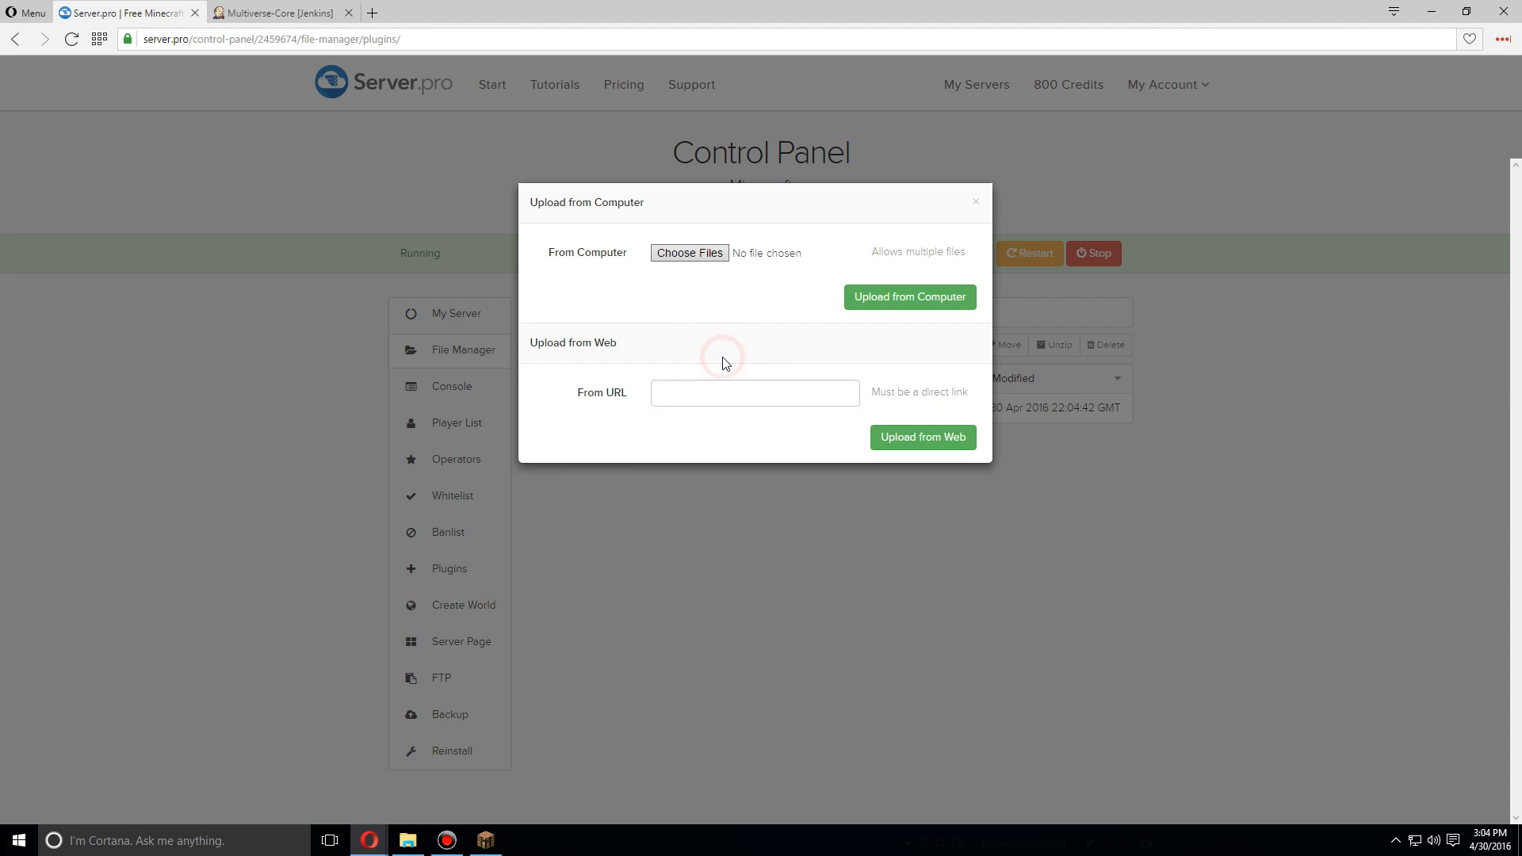
Go to the Multiverse-Core Jenkins project and enter build #719 for its jar artifact
click(285, 12)
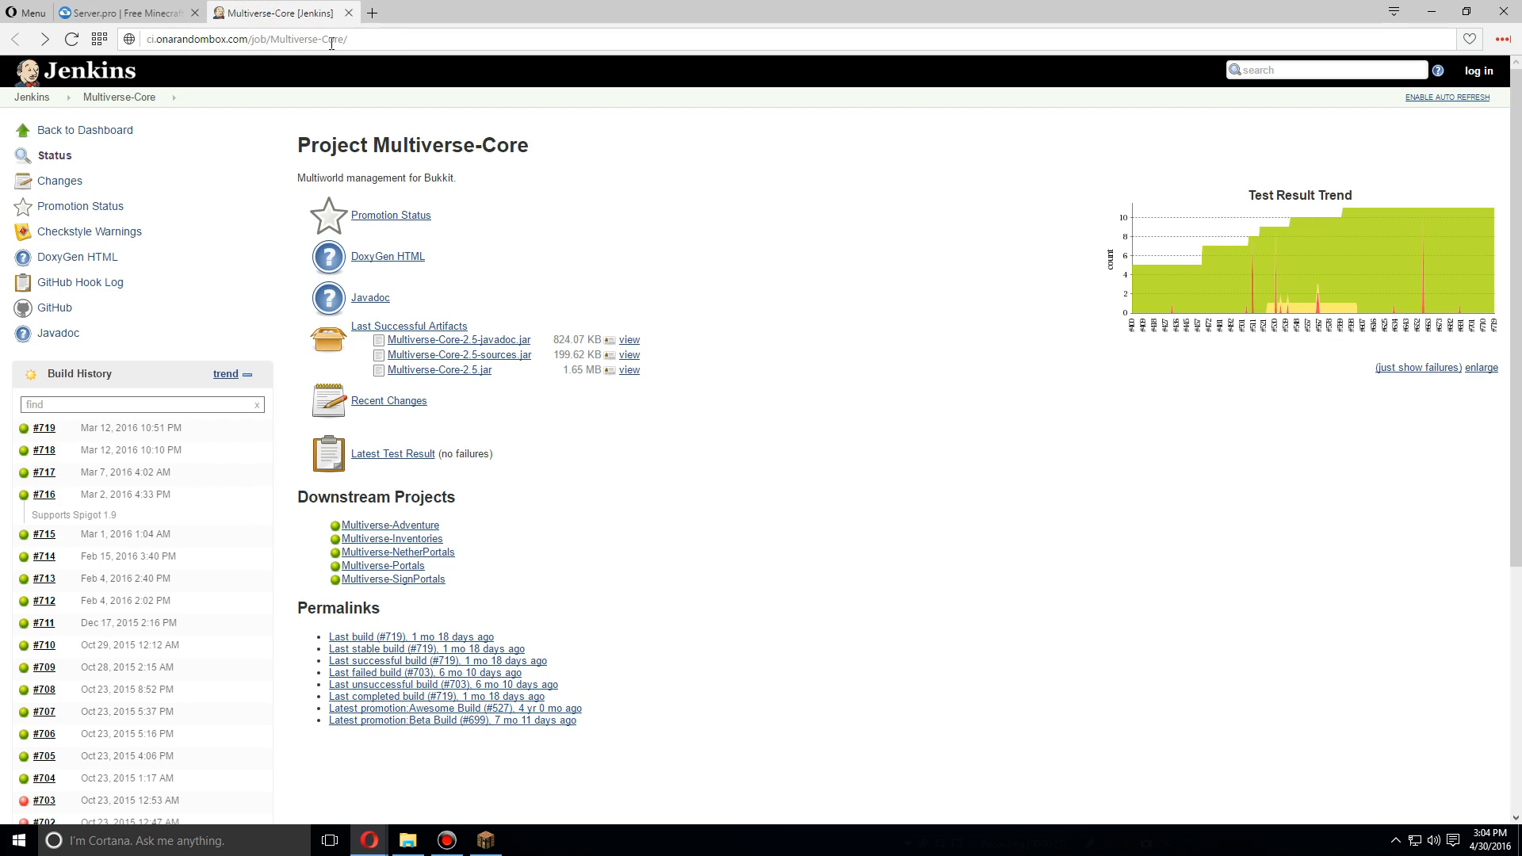
click(262, 38)
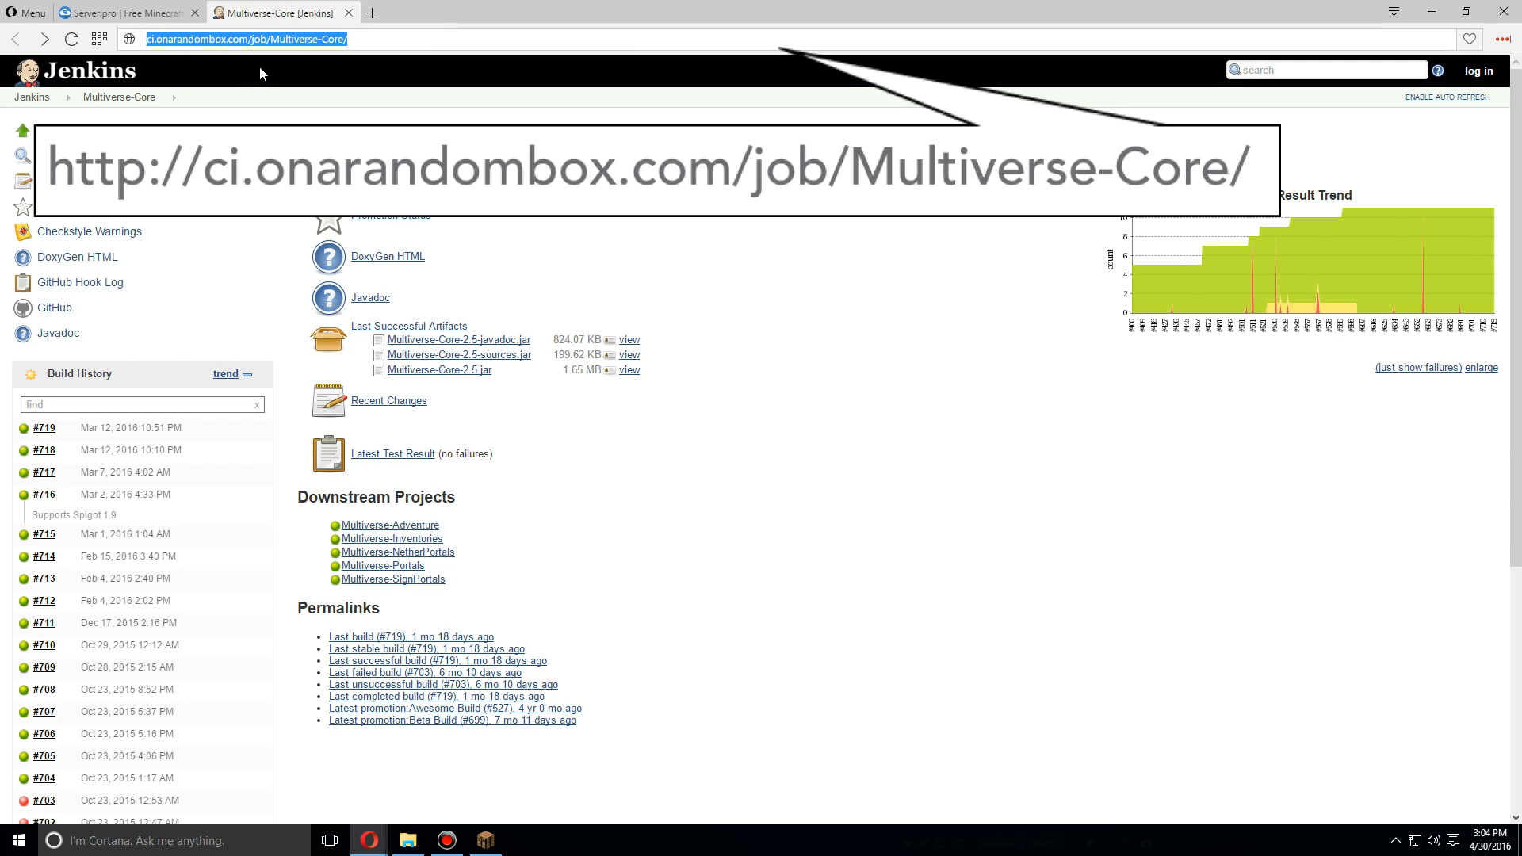
mouse_move(276, 43)
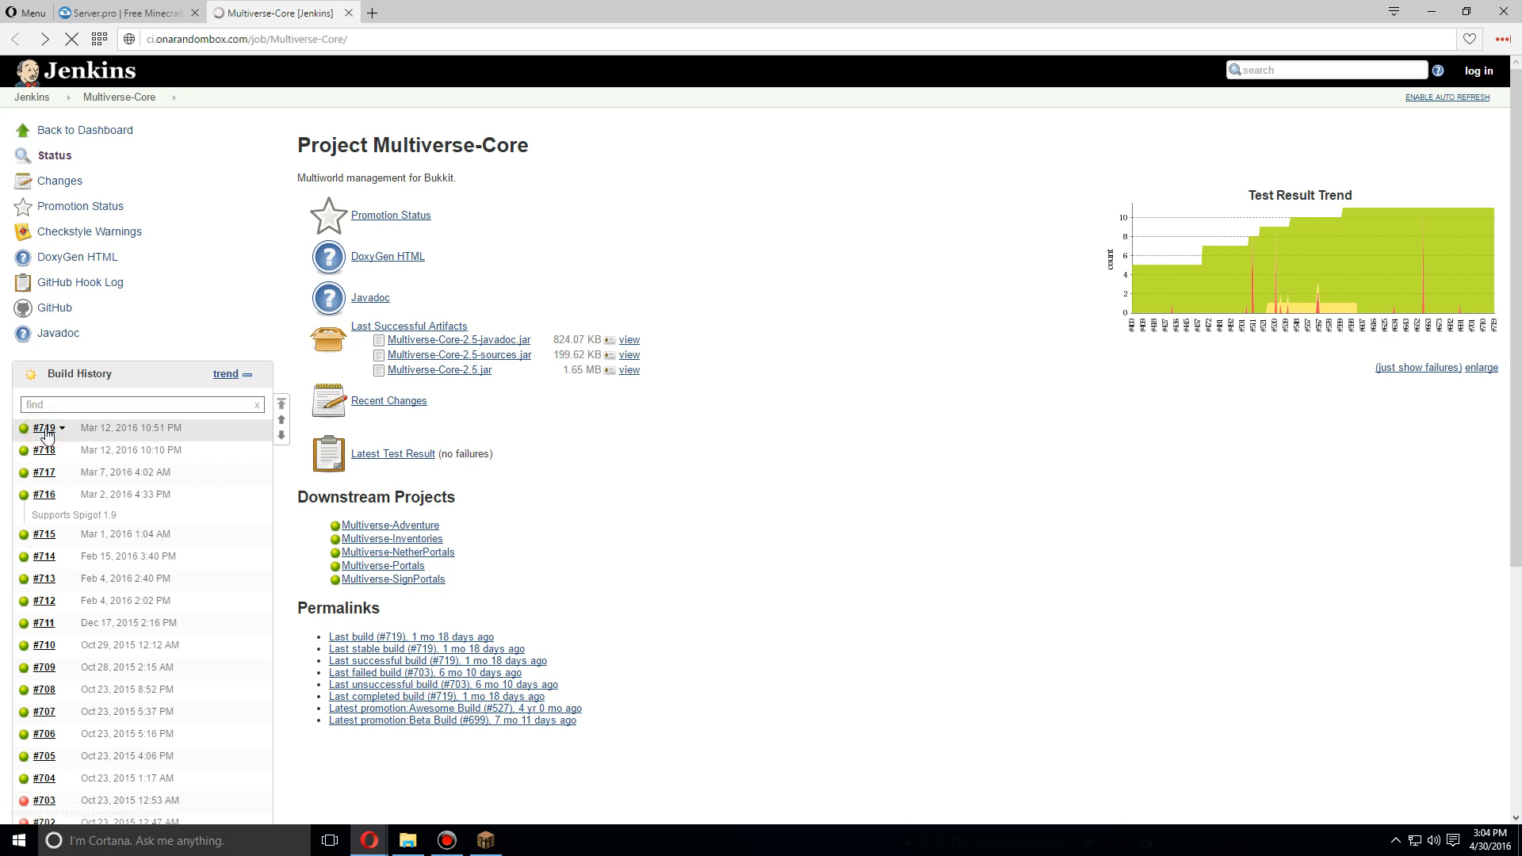
click(41, 428)
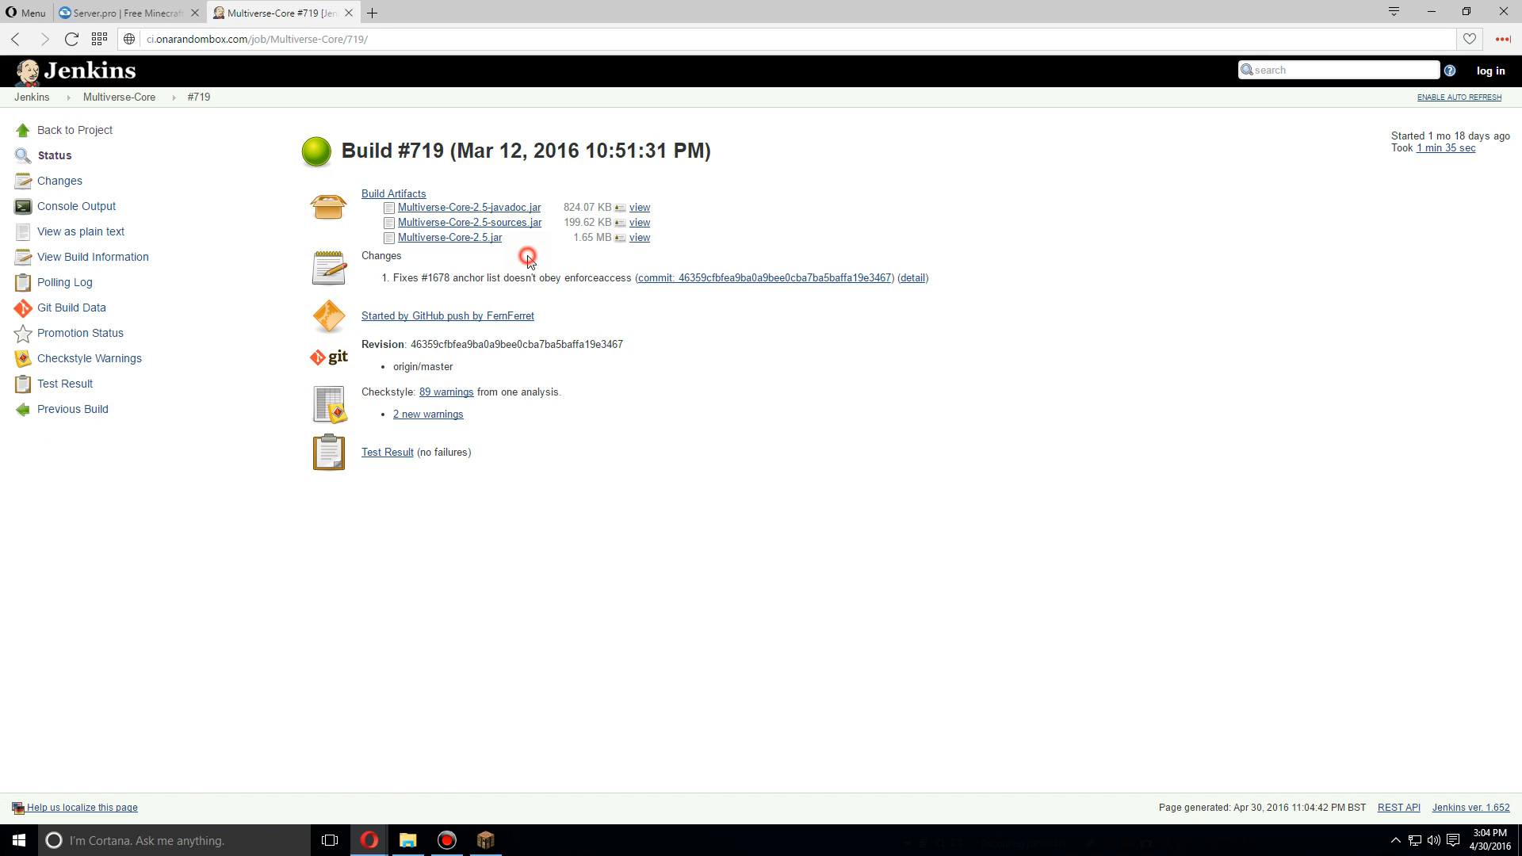
mouse_move(469, 241)
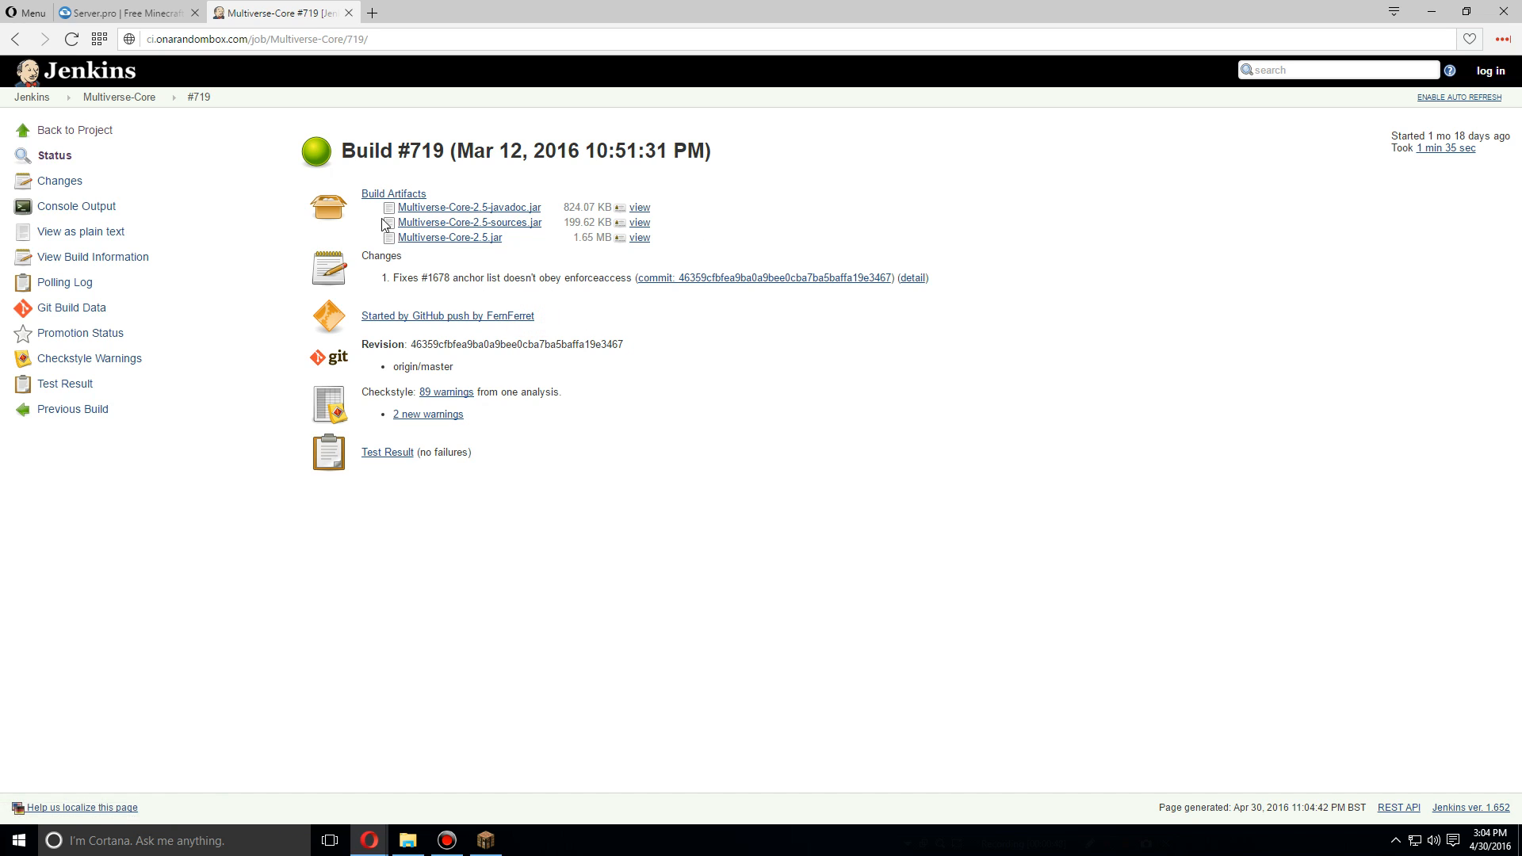
Paste the Multiverse-Core-2.5.jar link into From URL and upload it from the web
click(119, 14)
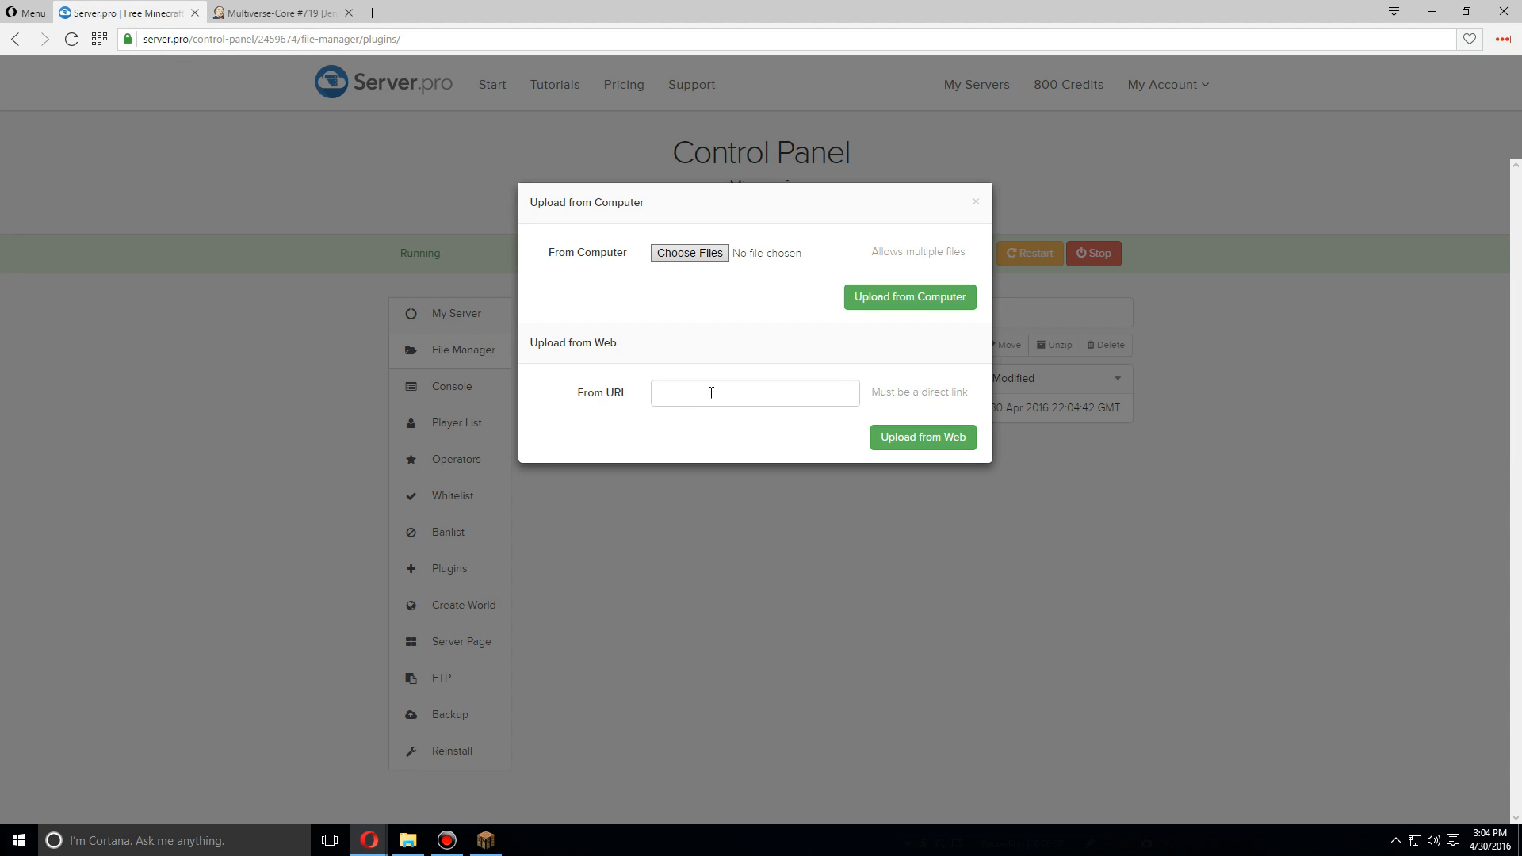
right_click(710, 393)
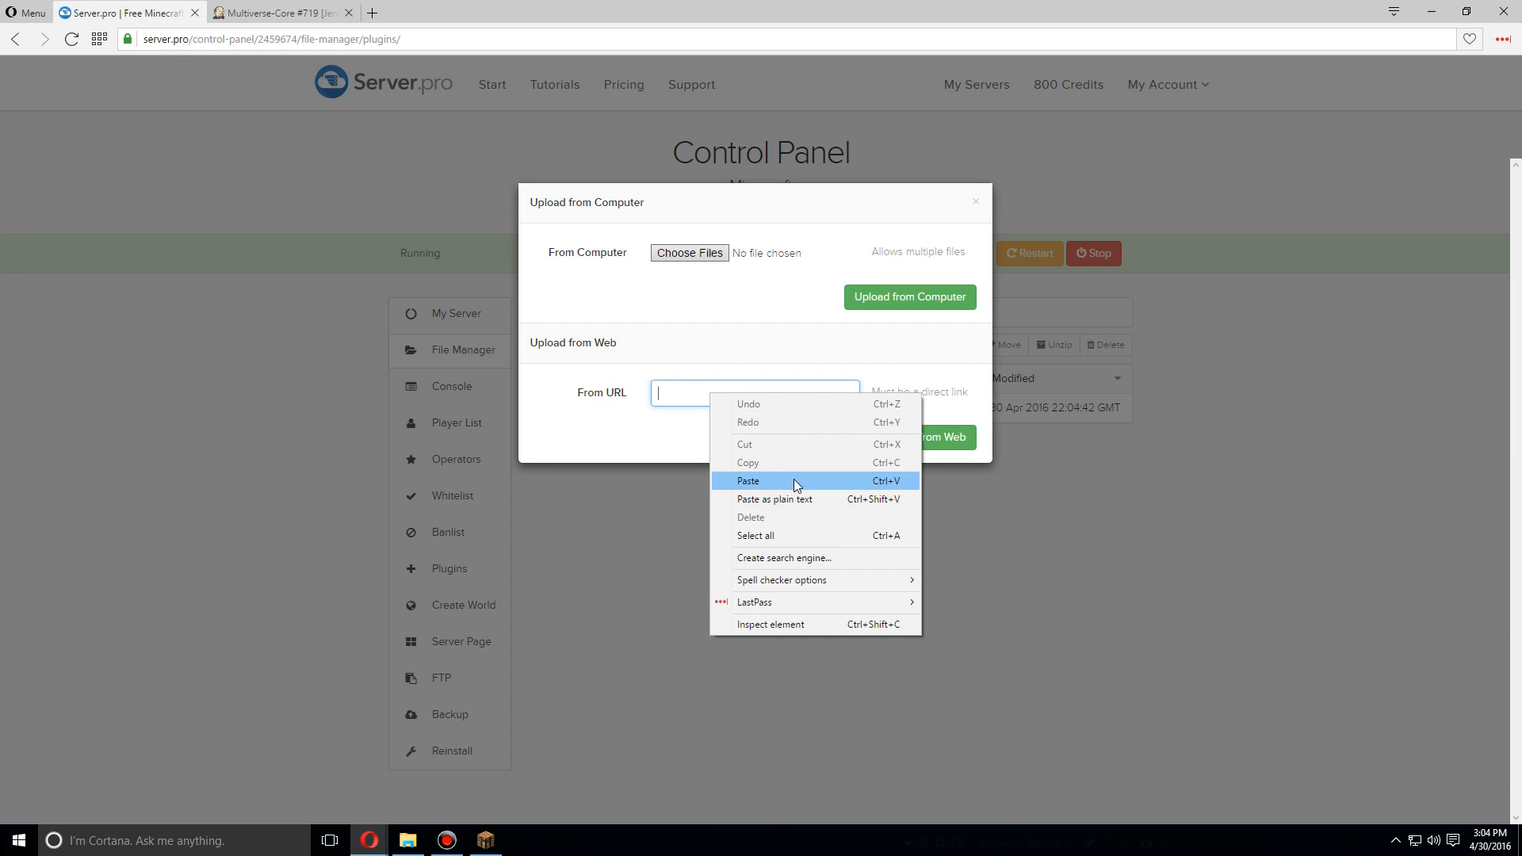
click(749, 480)
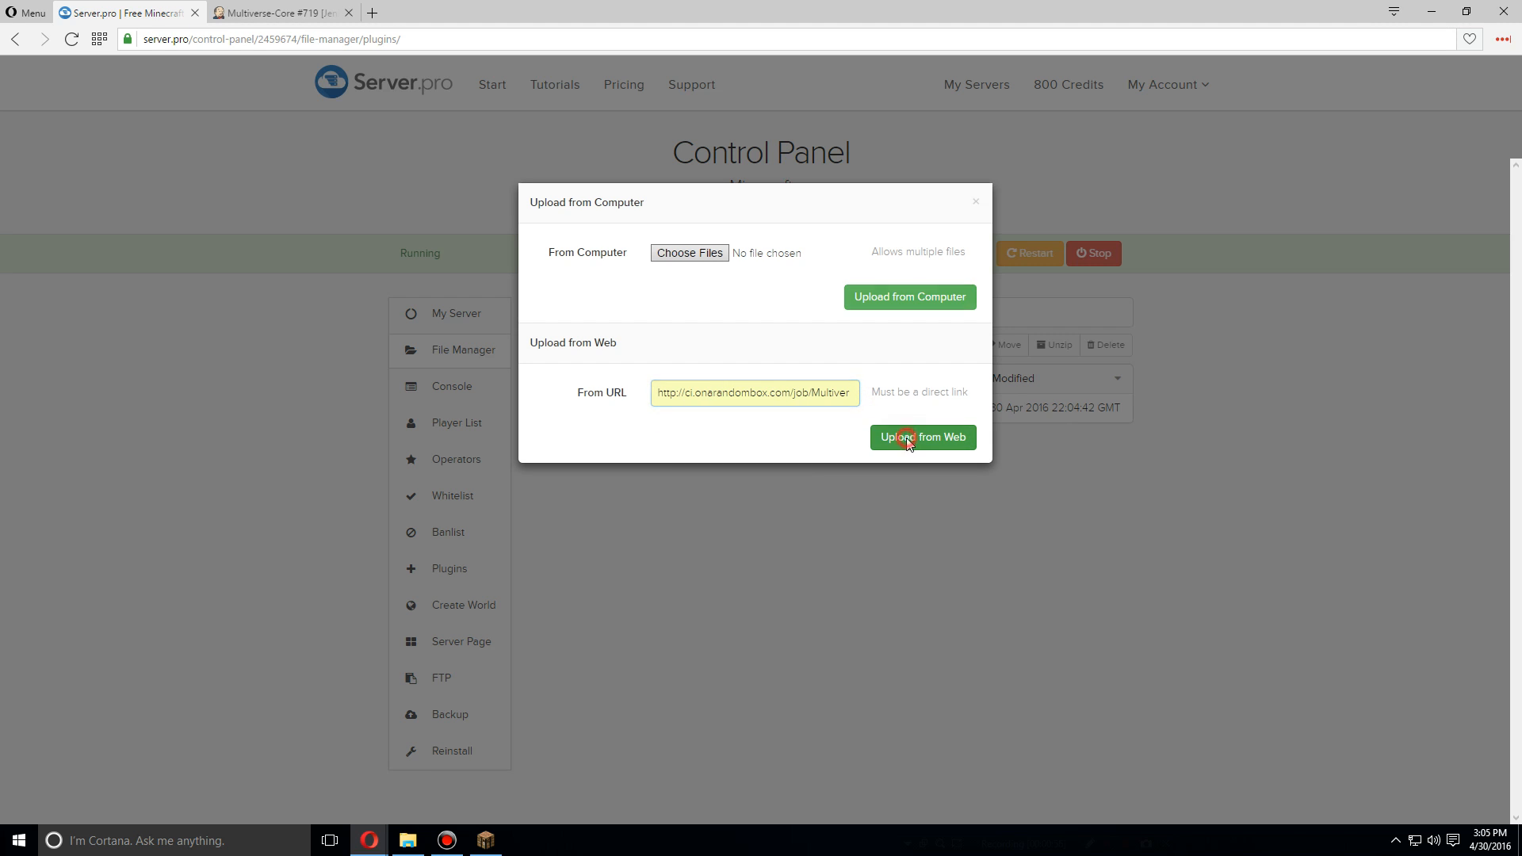
click(923, 437)
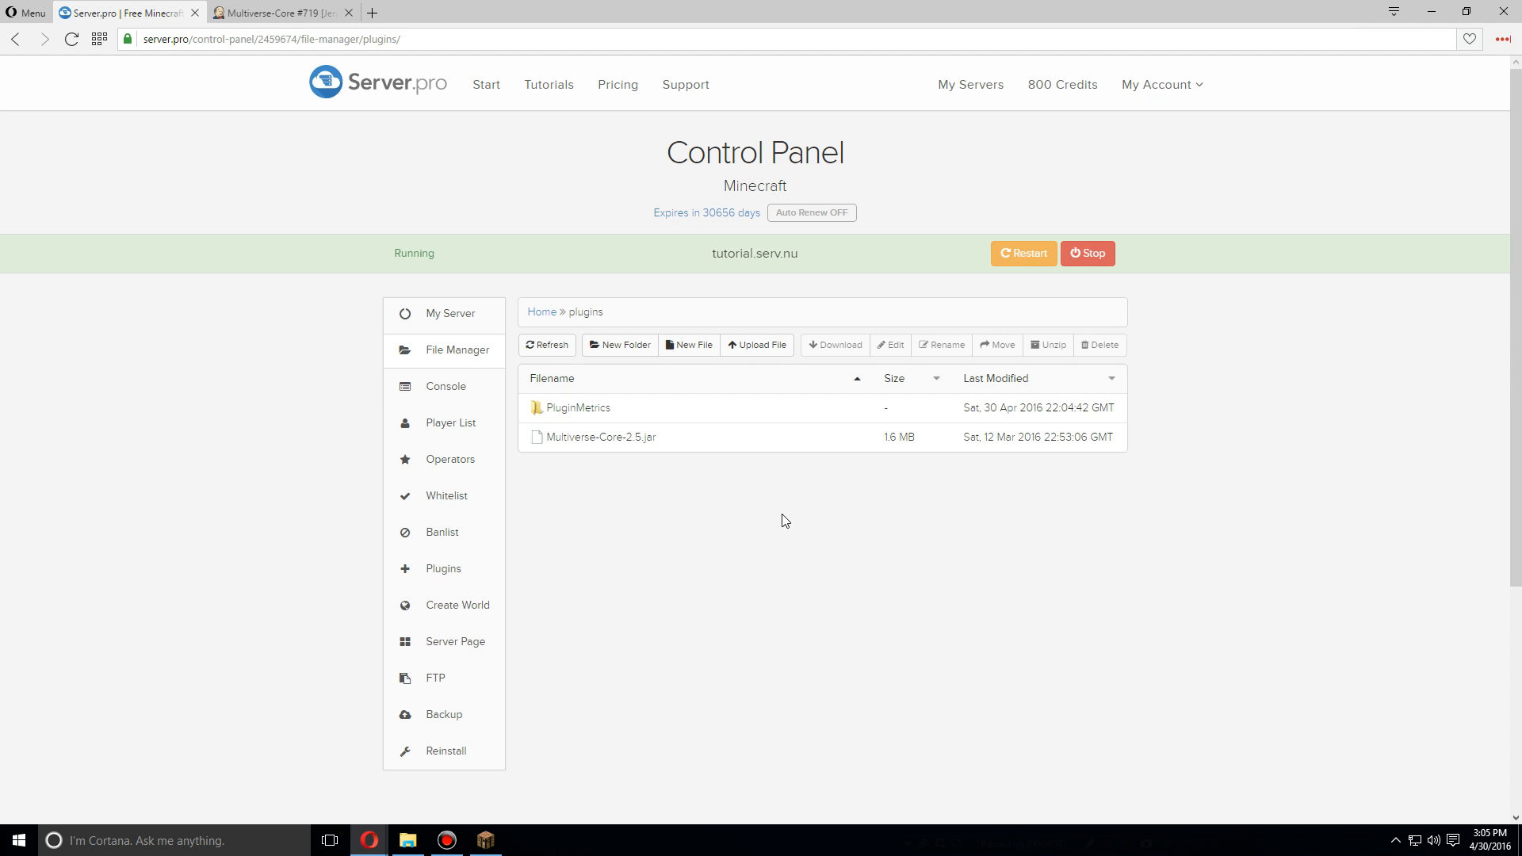
mouse_move(510, 425)
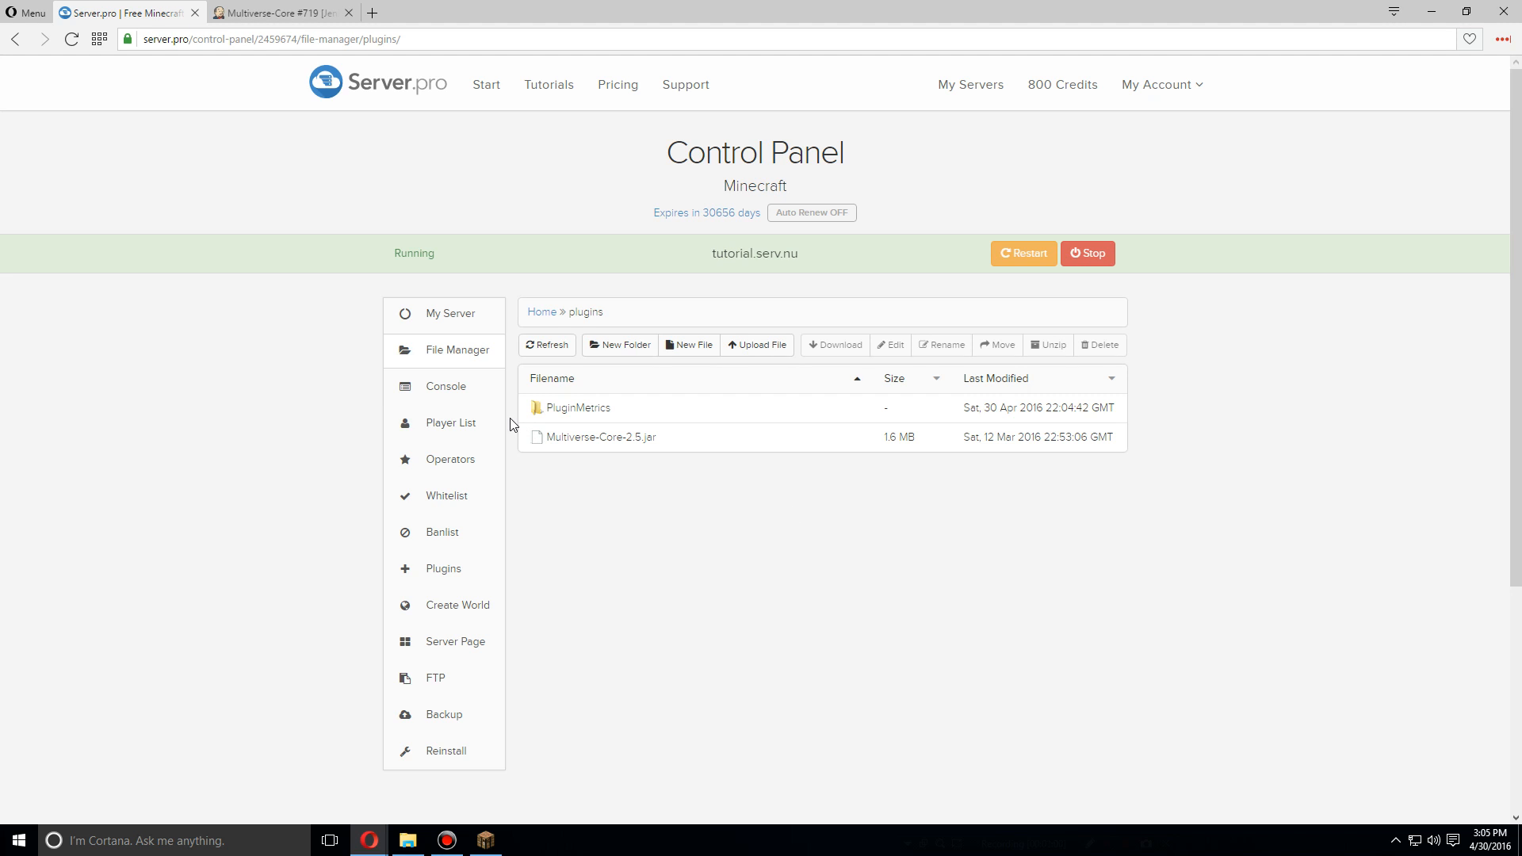
Restart the server, then browse into plugins/Multiverse-Core to see its generated files
click(448, 314)
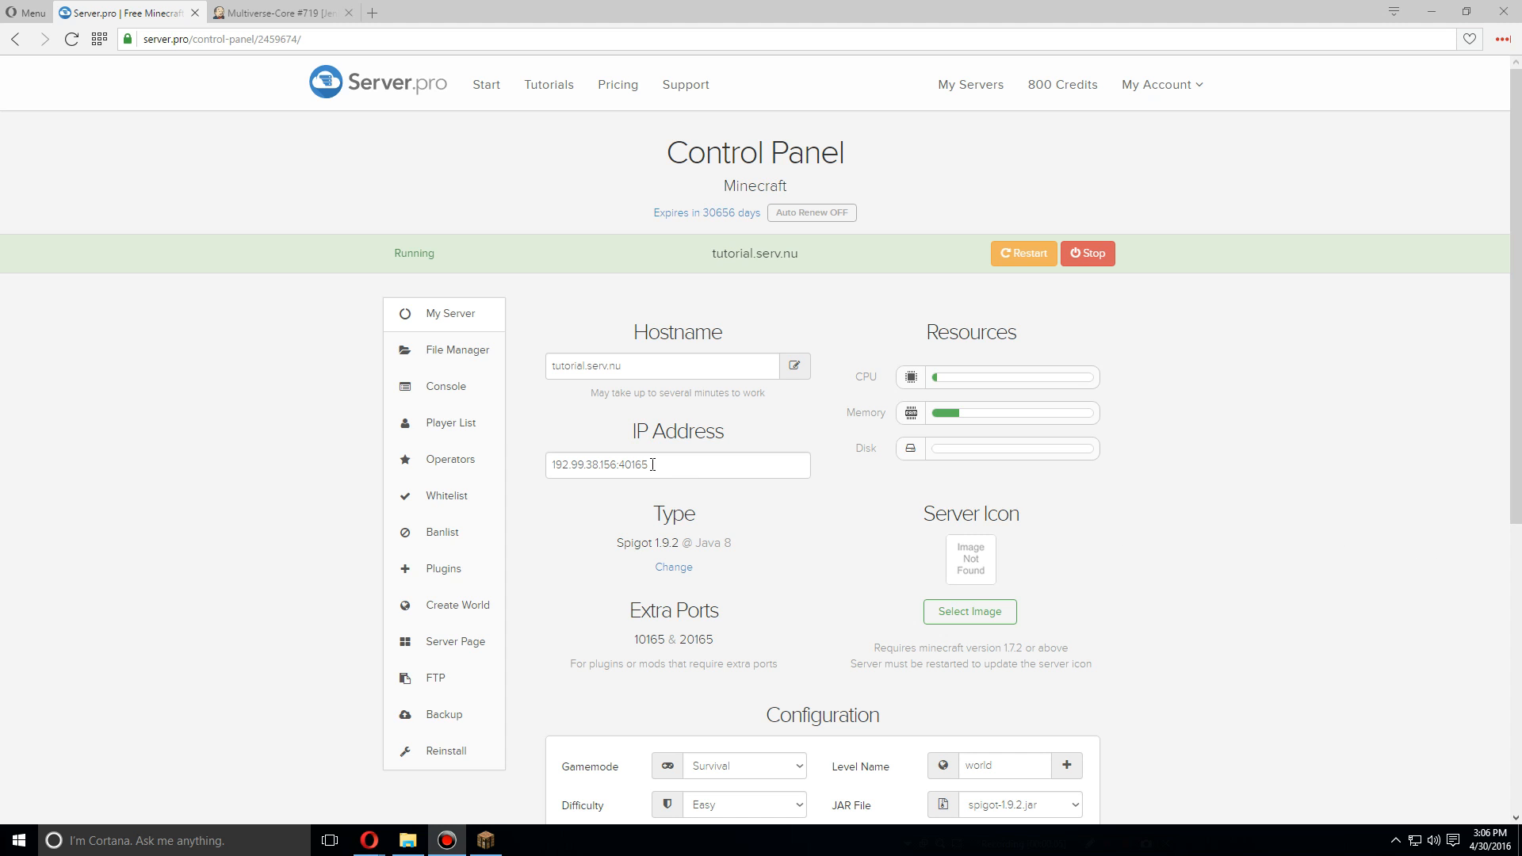
click(457, 349)
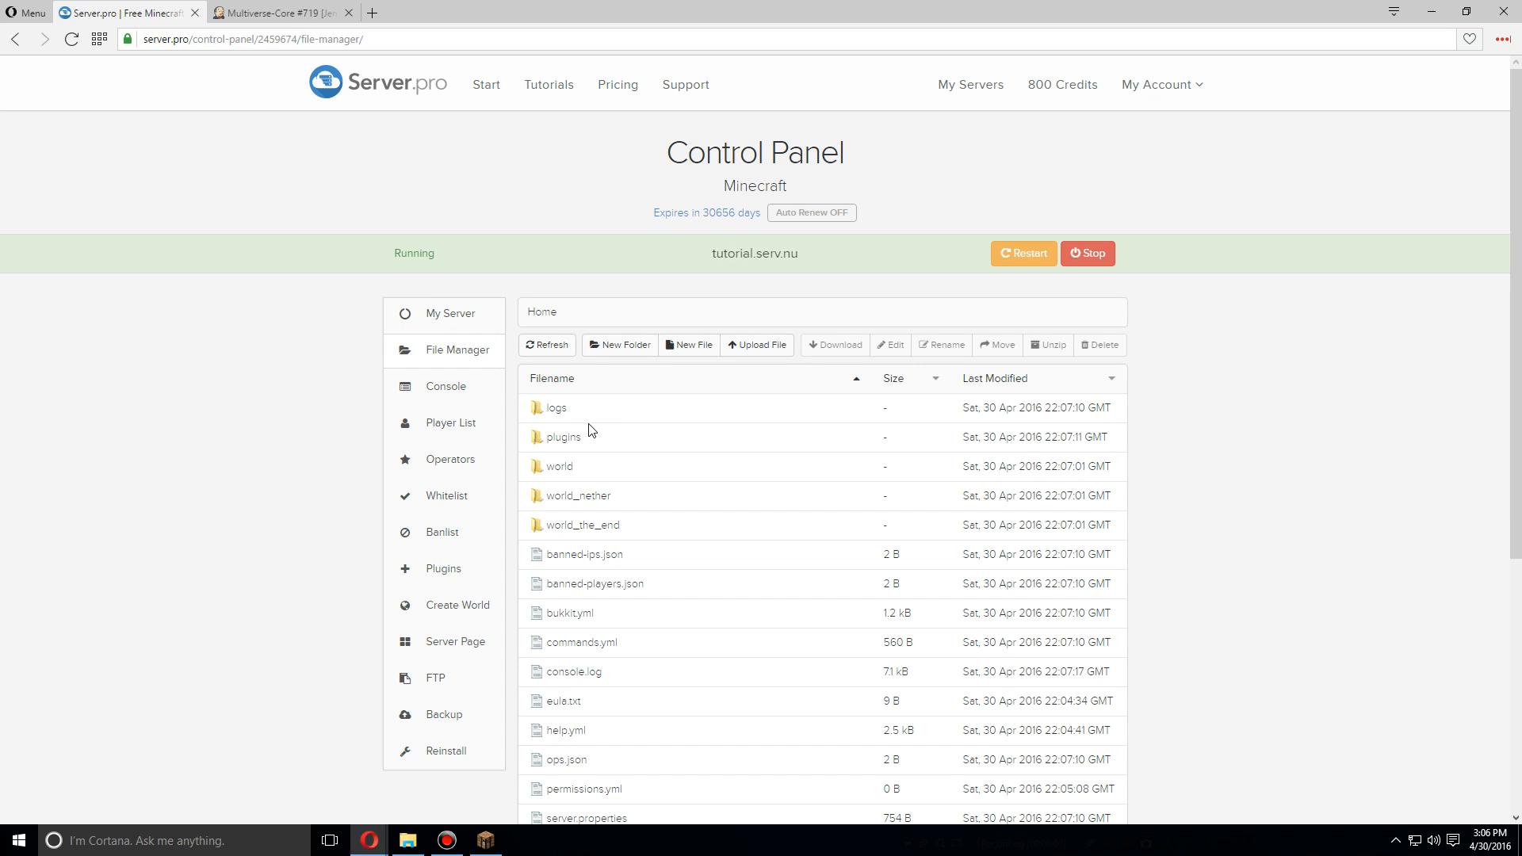
double_click(562, 438)
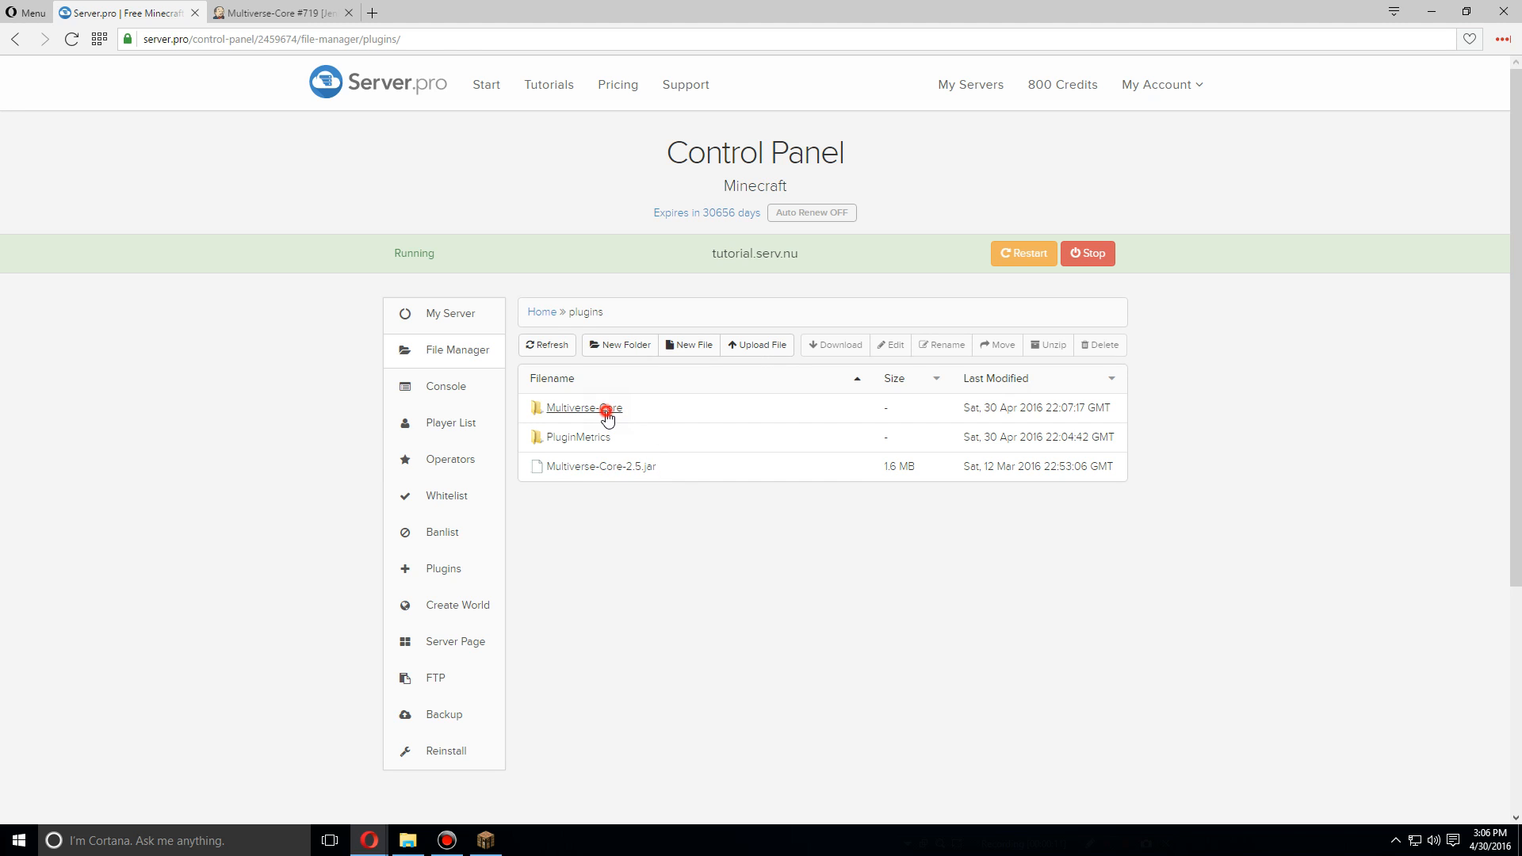
click(583, 409)
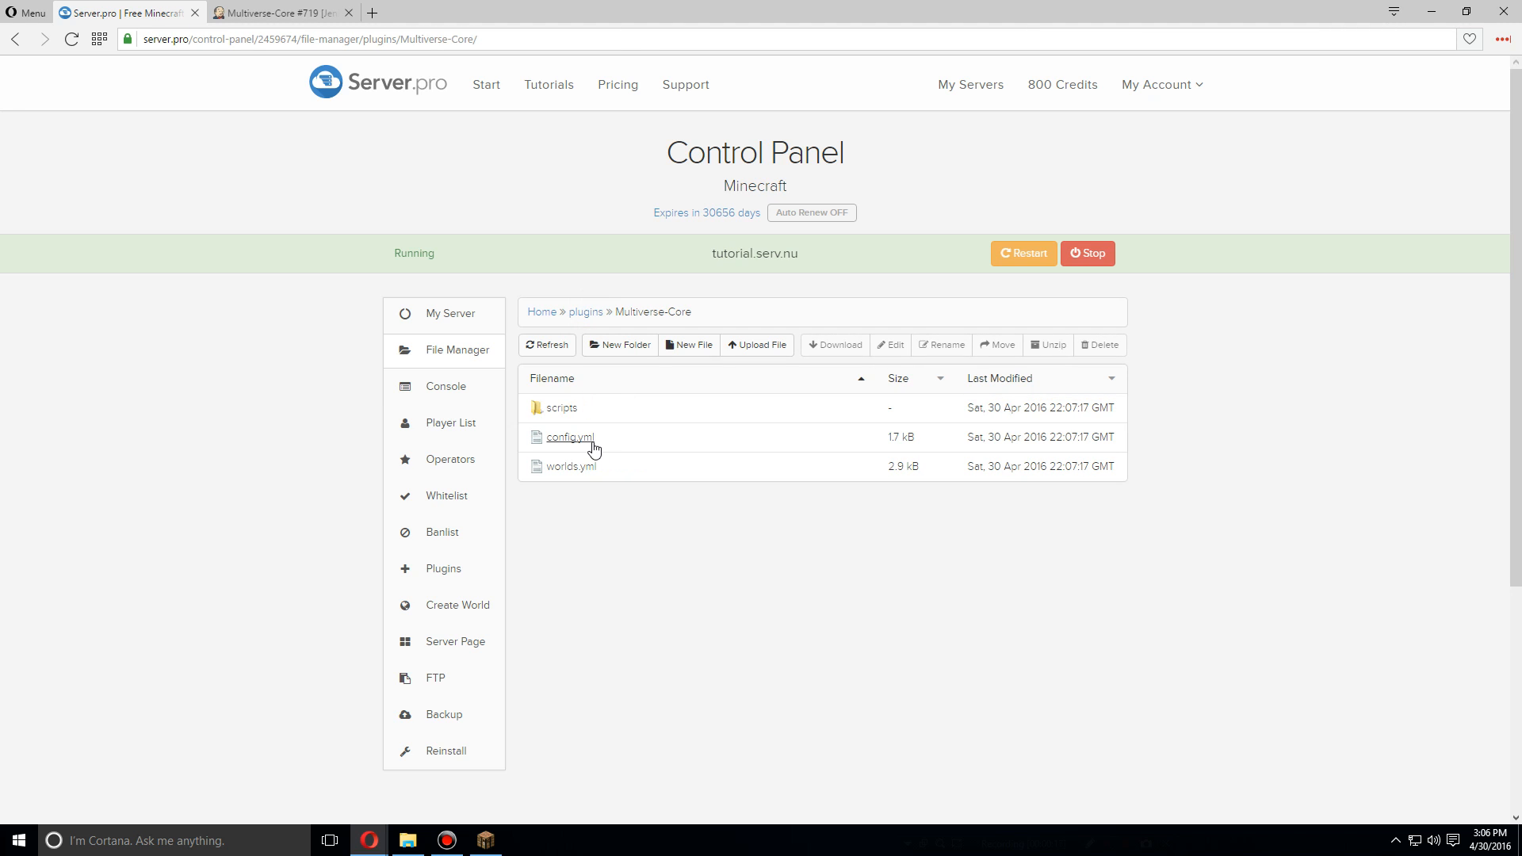
click(568, 438)
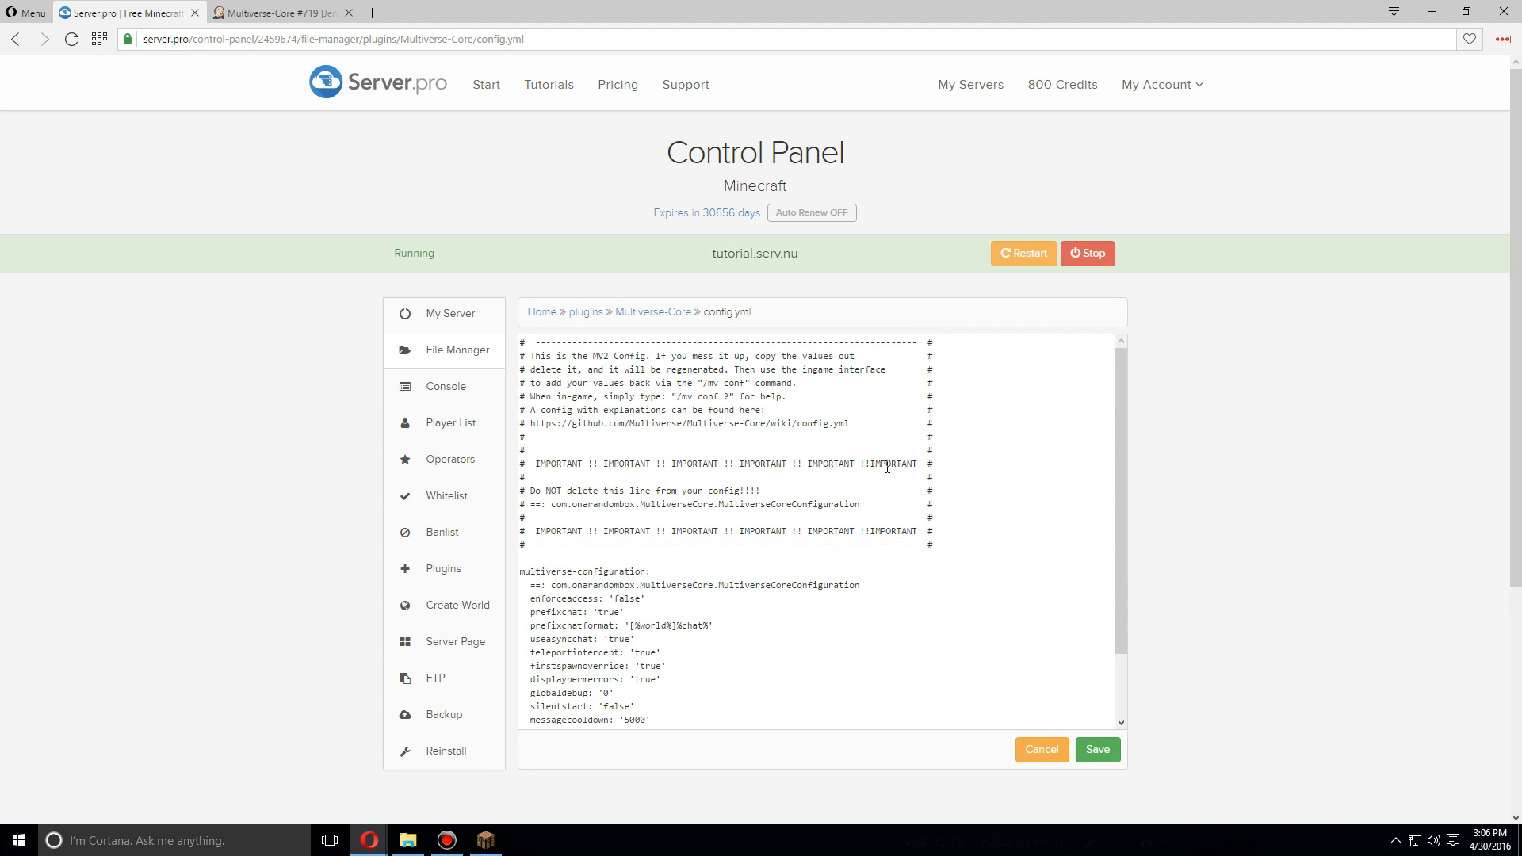
drag(525, 357, 893, 436)
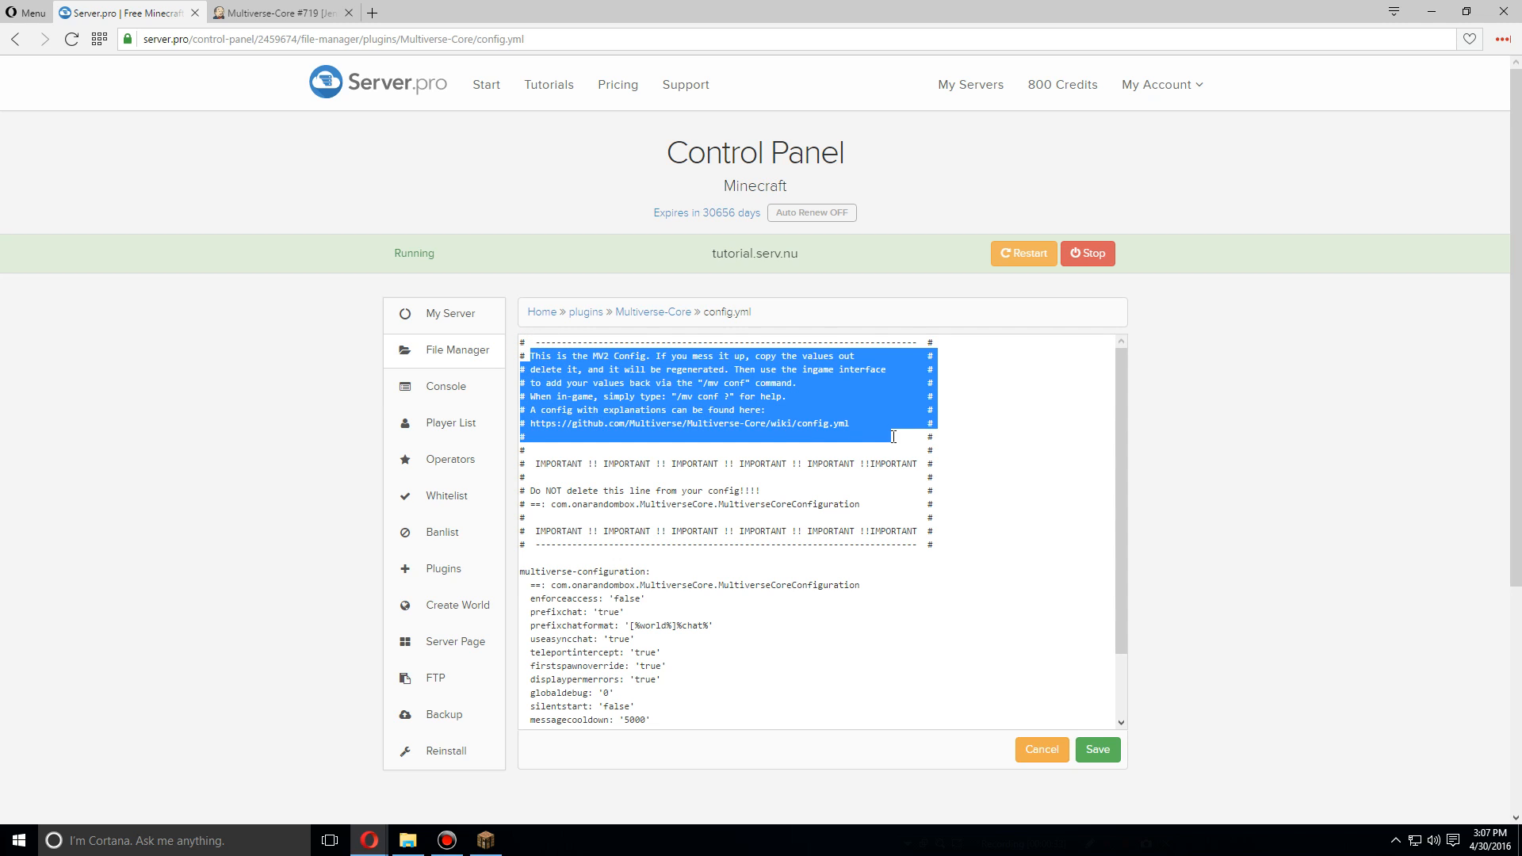
click(1065, 447)
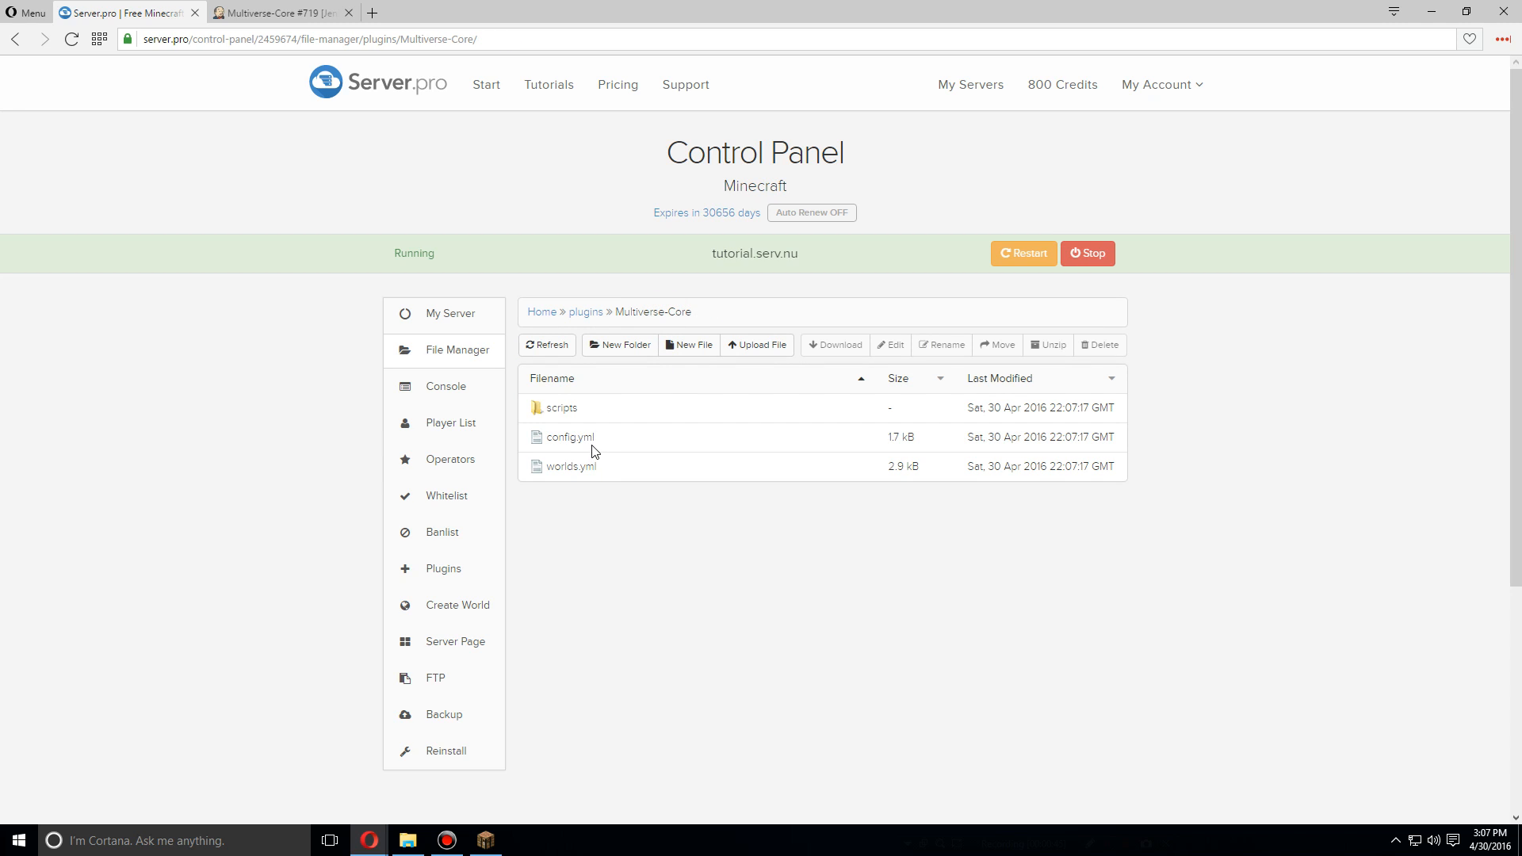
Edit config.yml so messagecooldown reads 0 instead of 5000 and save it
double_click(568, 437)
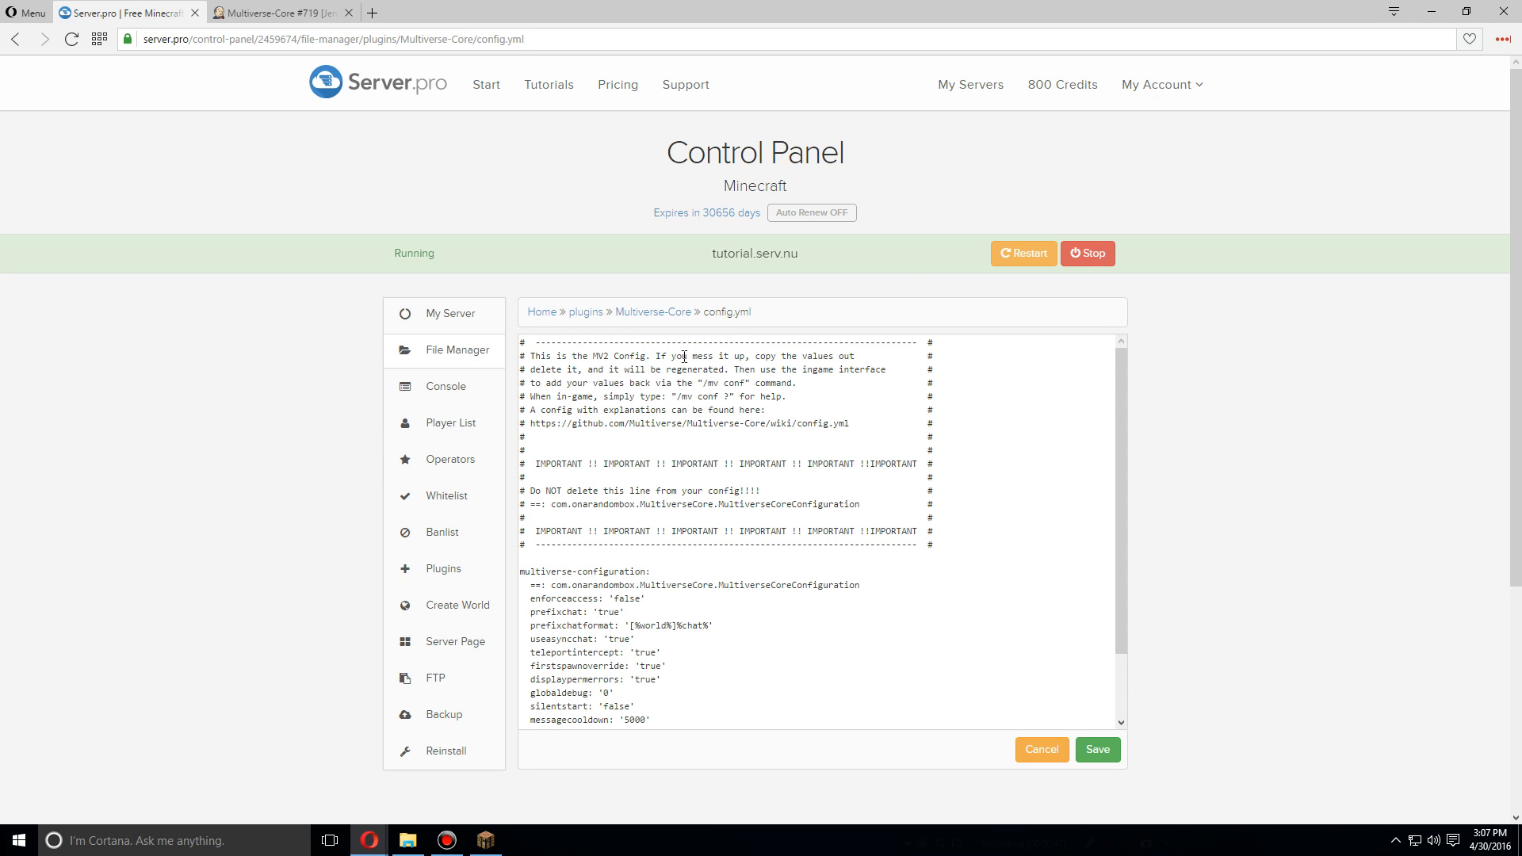
scroll(down, 3)
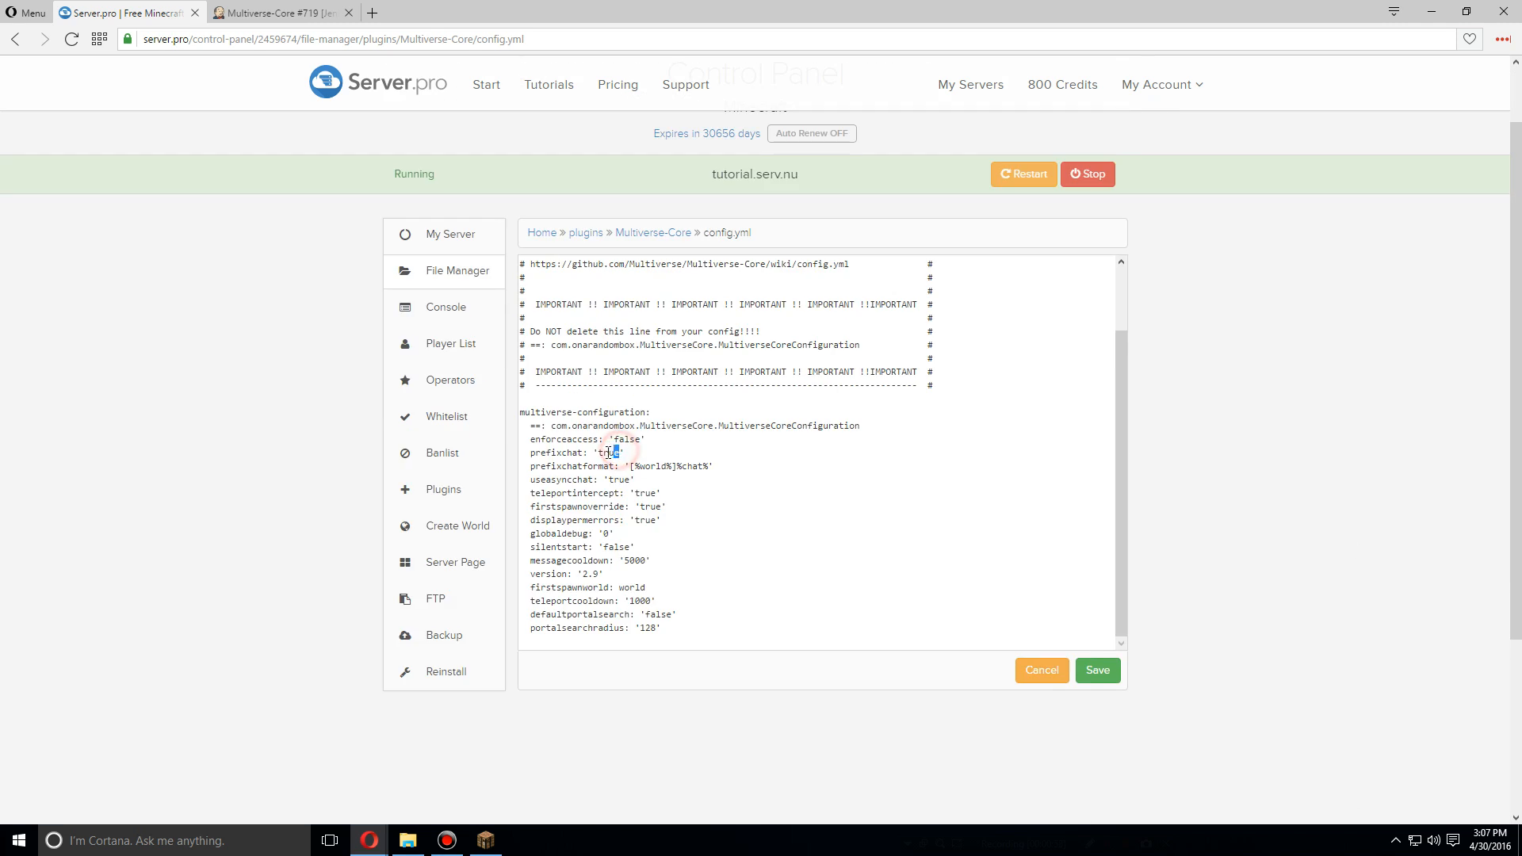
double_click(610, 454)
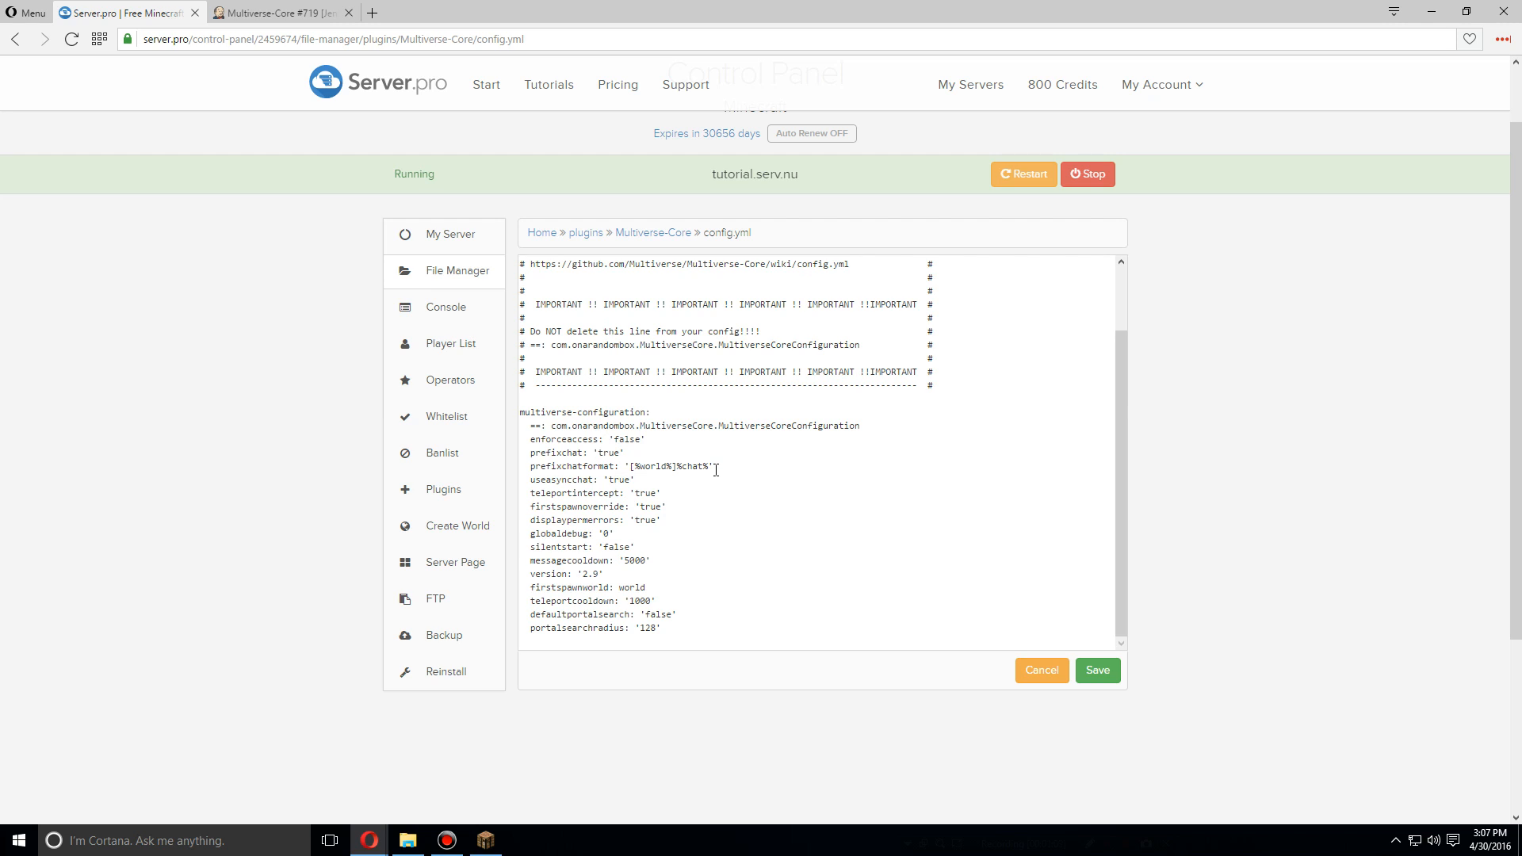
click(636, 466)
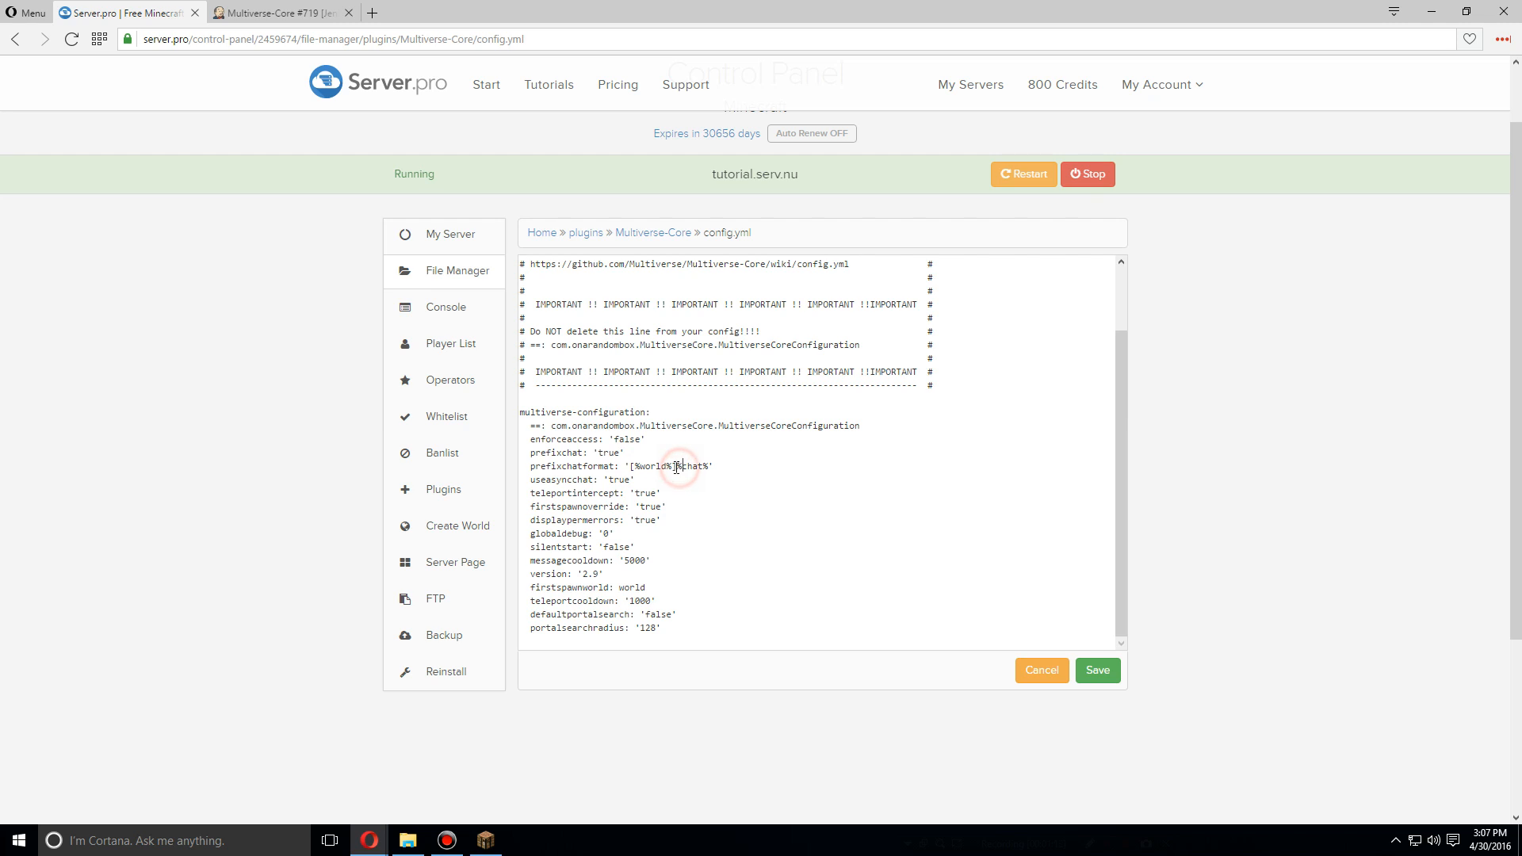
double_click(693, 466)
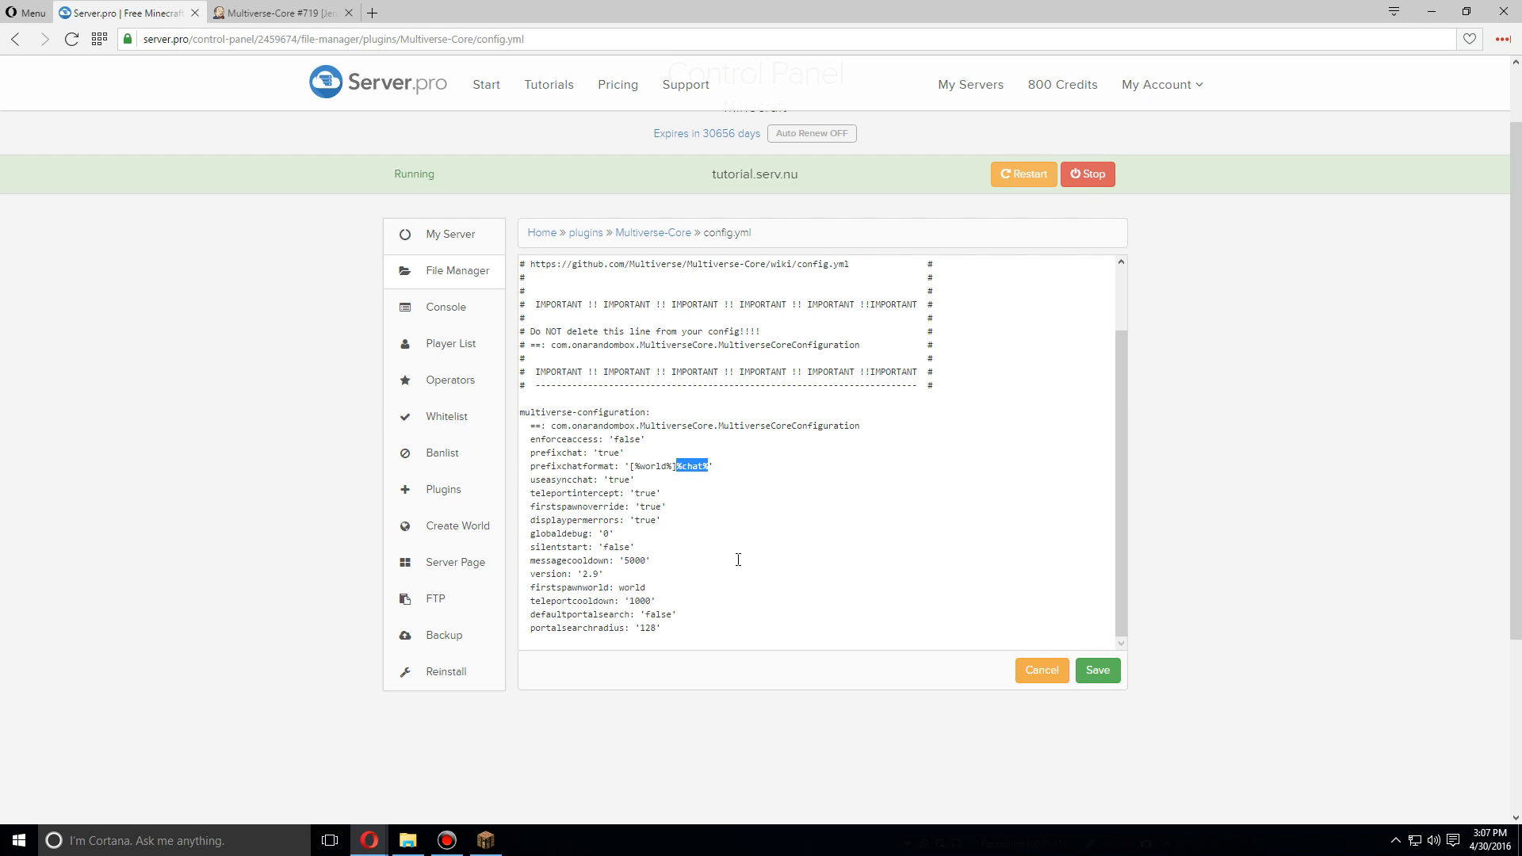
mouse_move(684, 509)
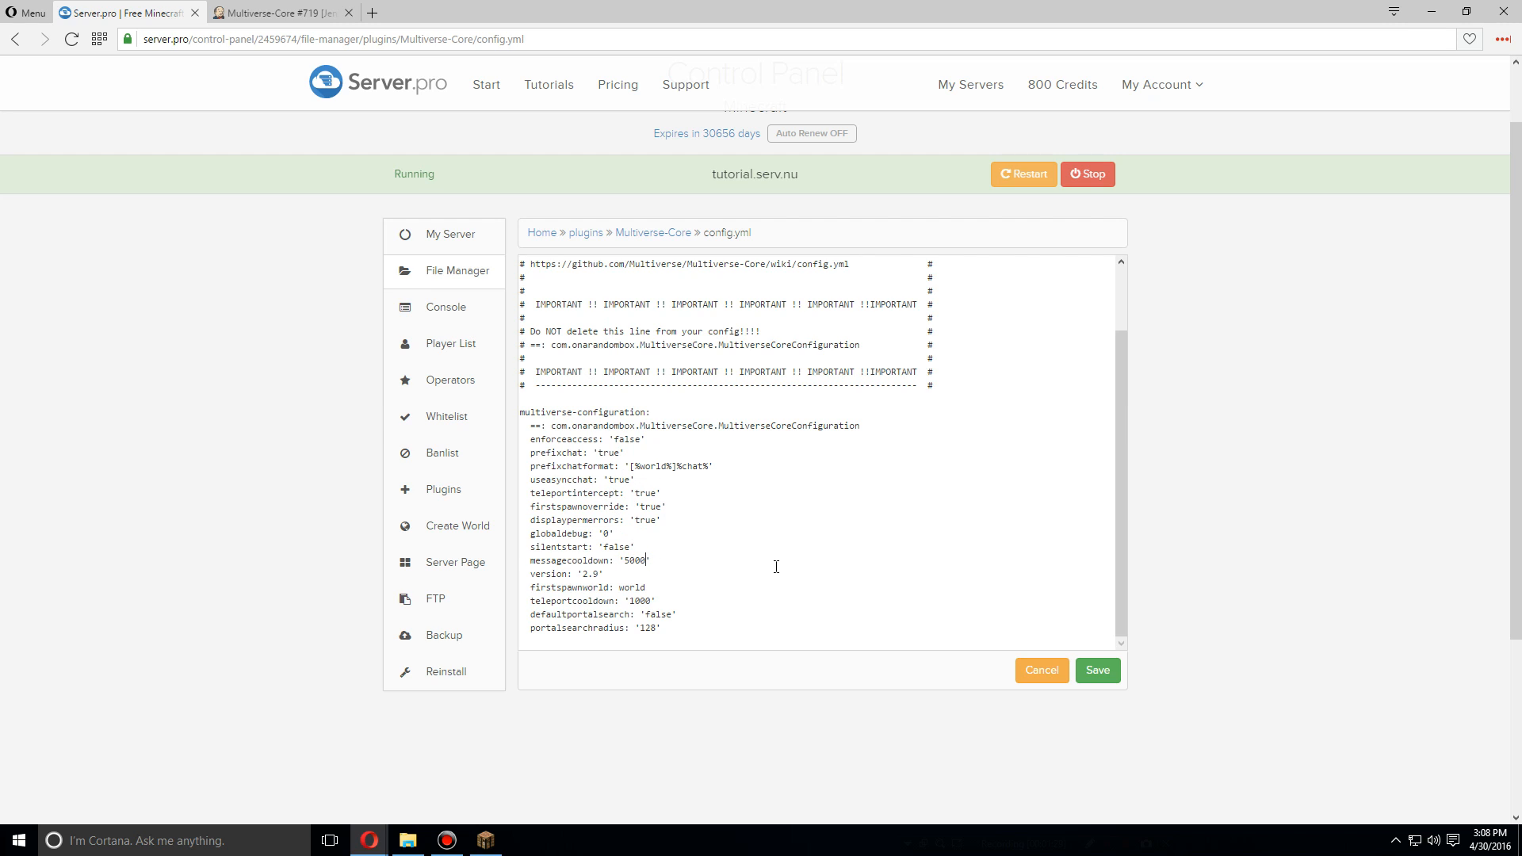
text(0)
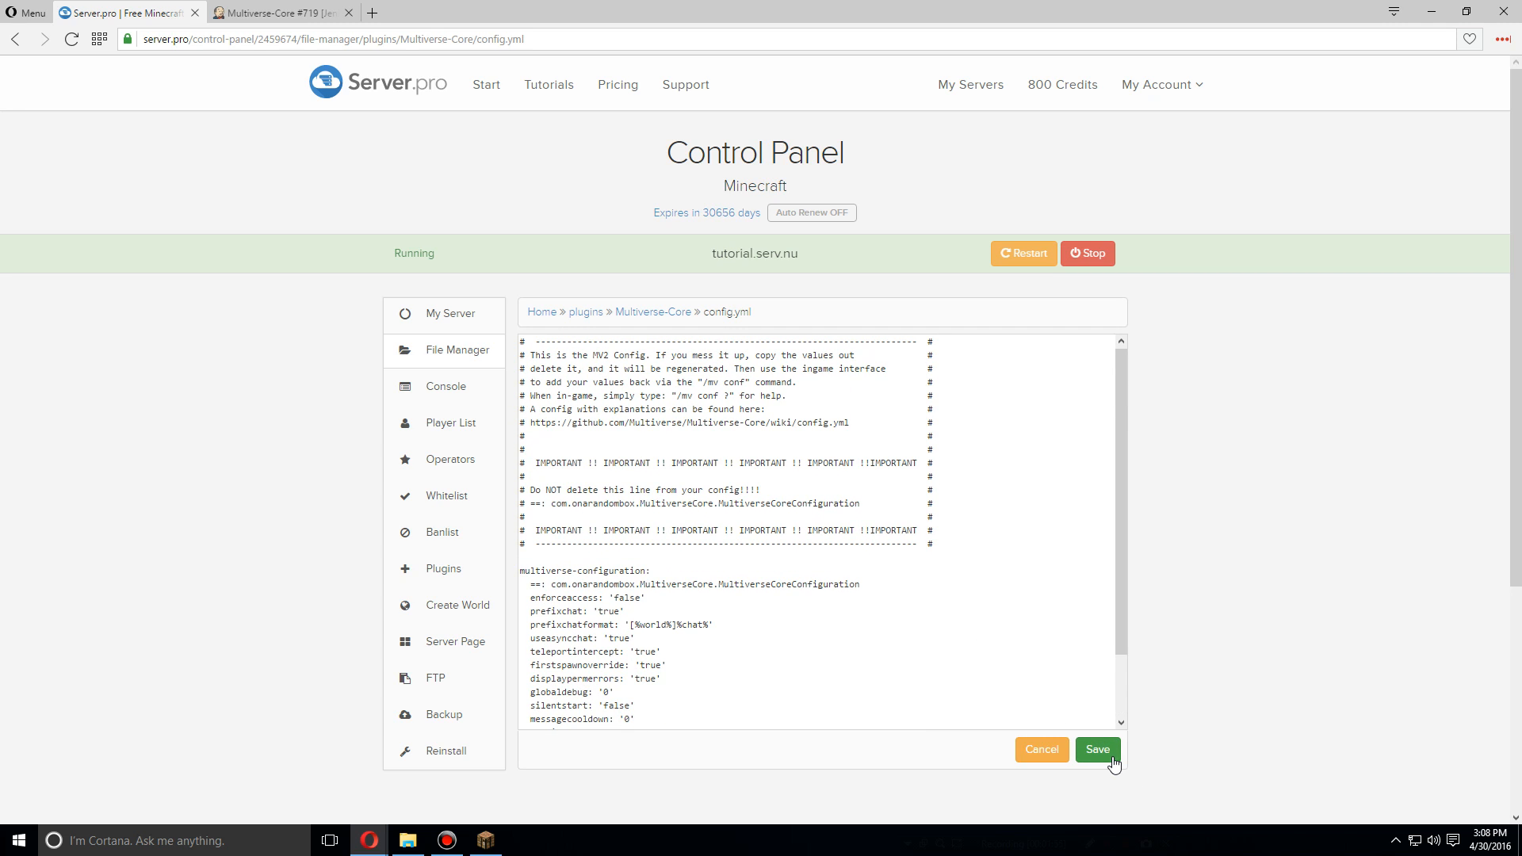
click(1097, 748)
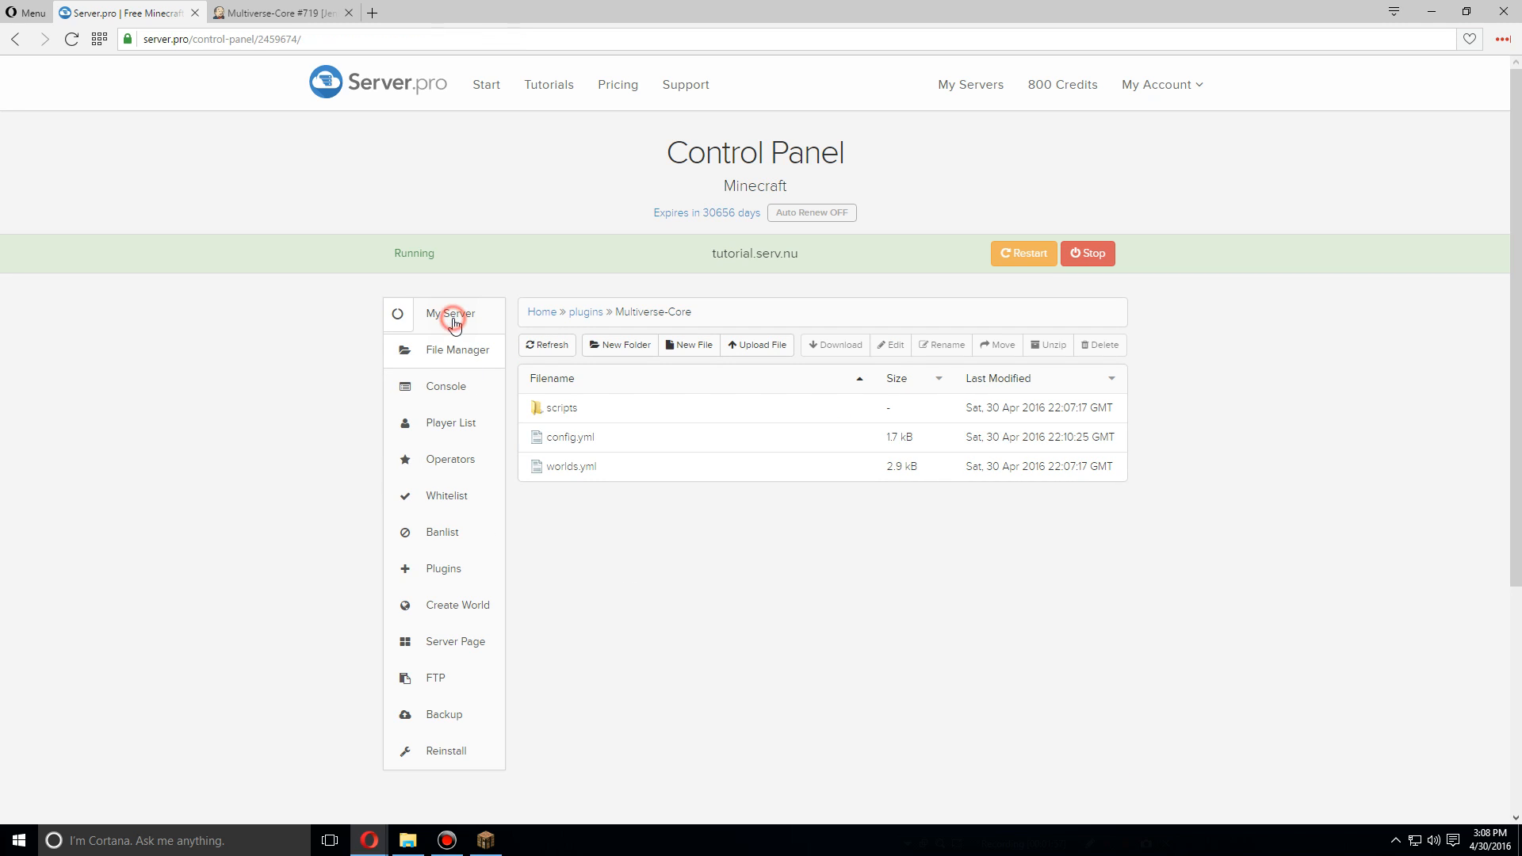
Return to the My Server overview, then switch over to the Minecraft game
click(450, 314)
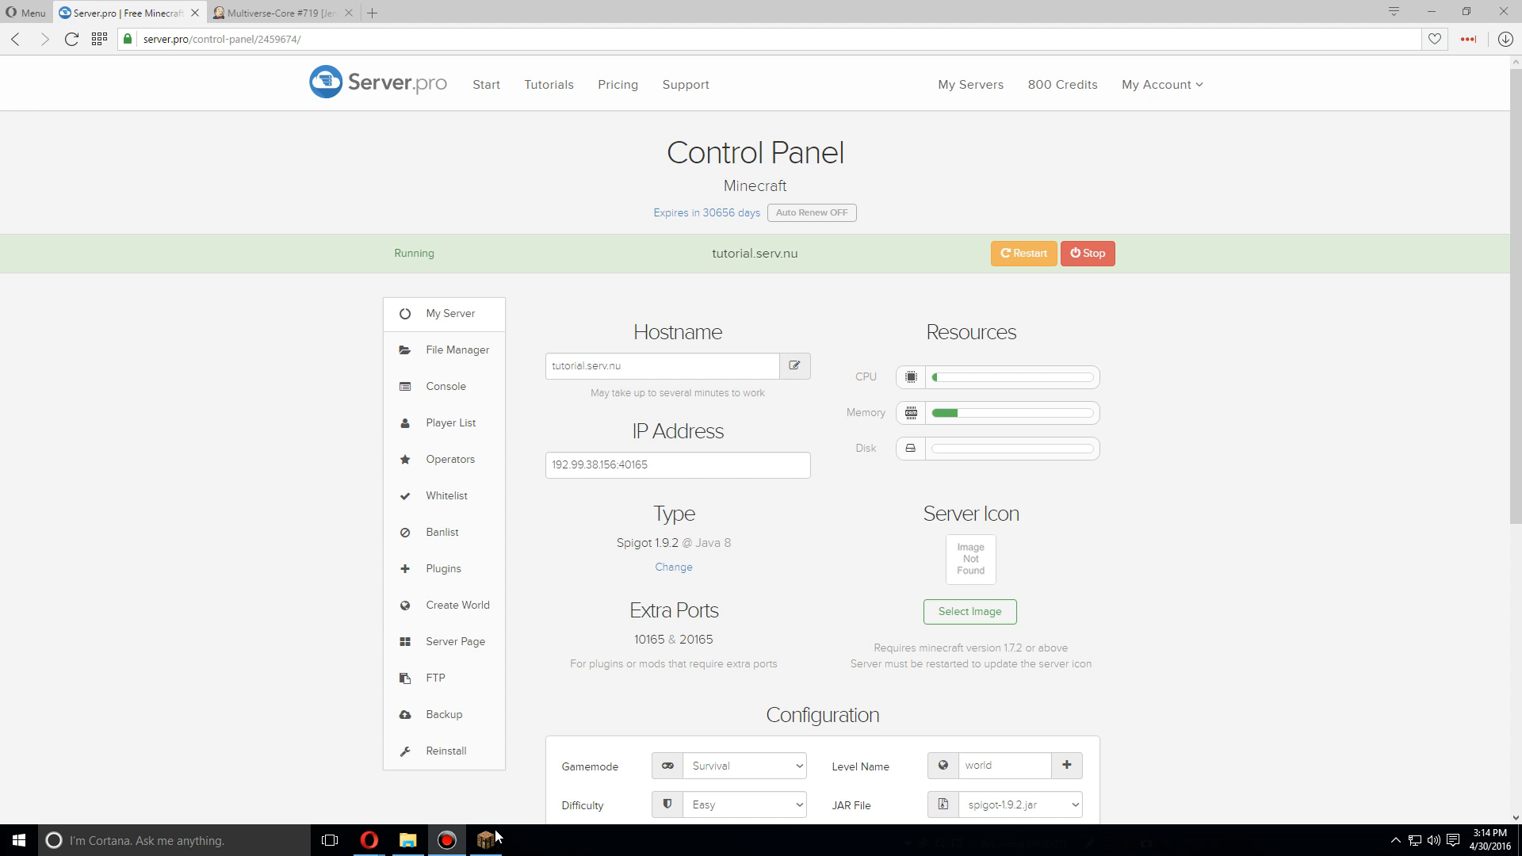
click(483, 839)
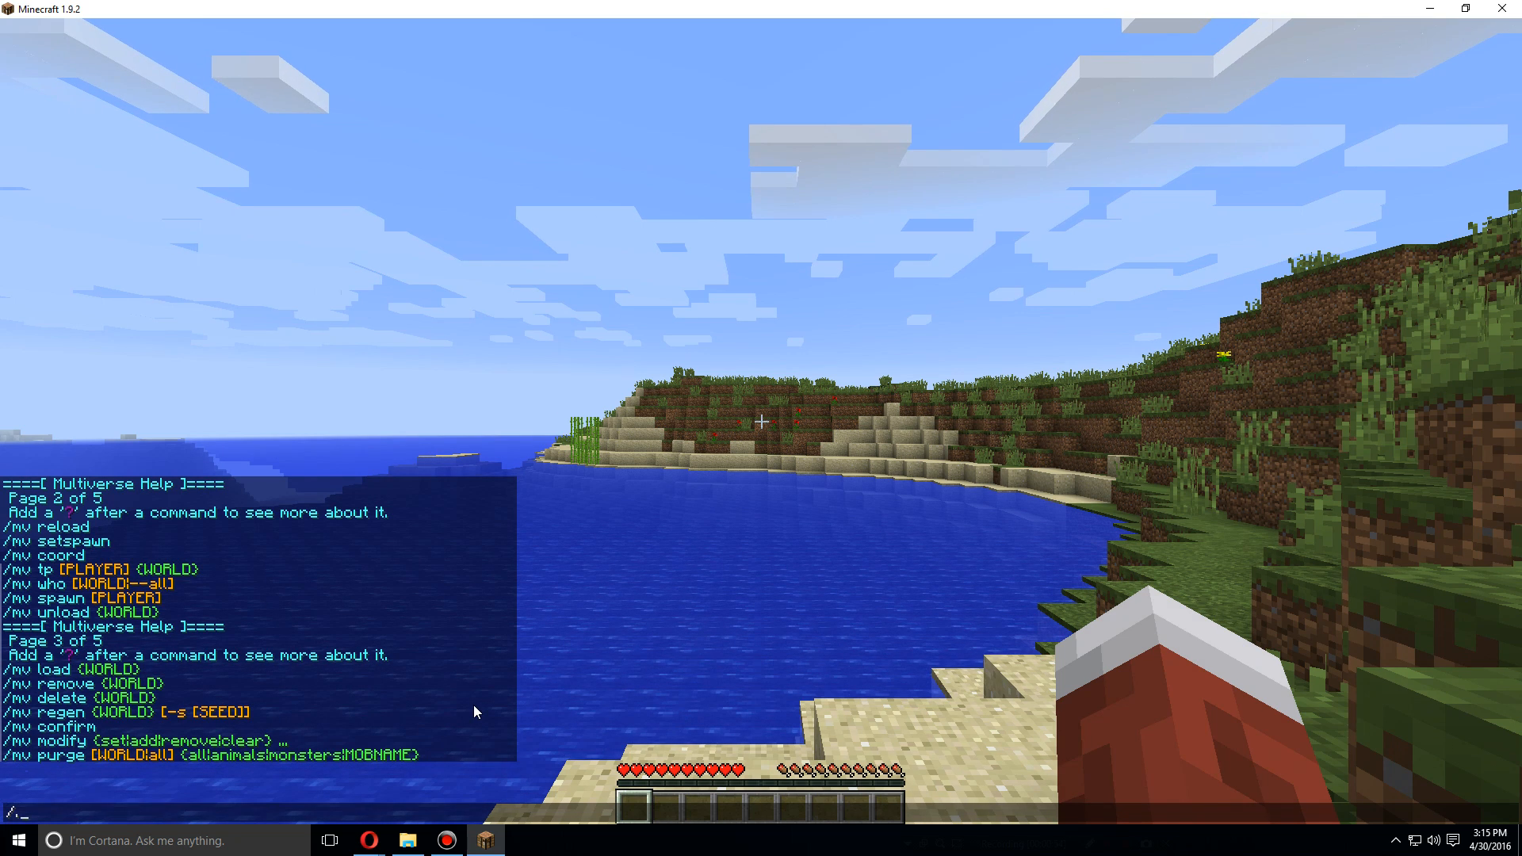
Run /mv for help and /mv list to show world, world_nether and world_the_end
text(mv)
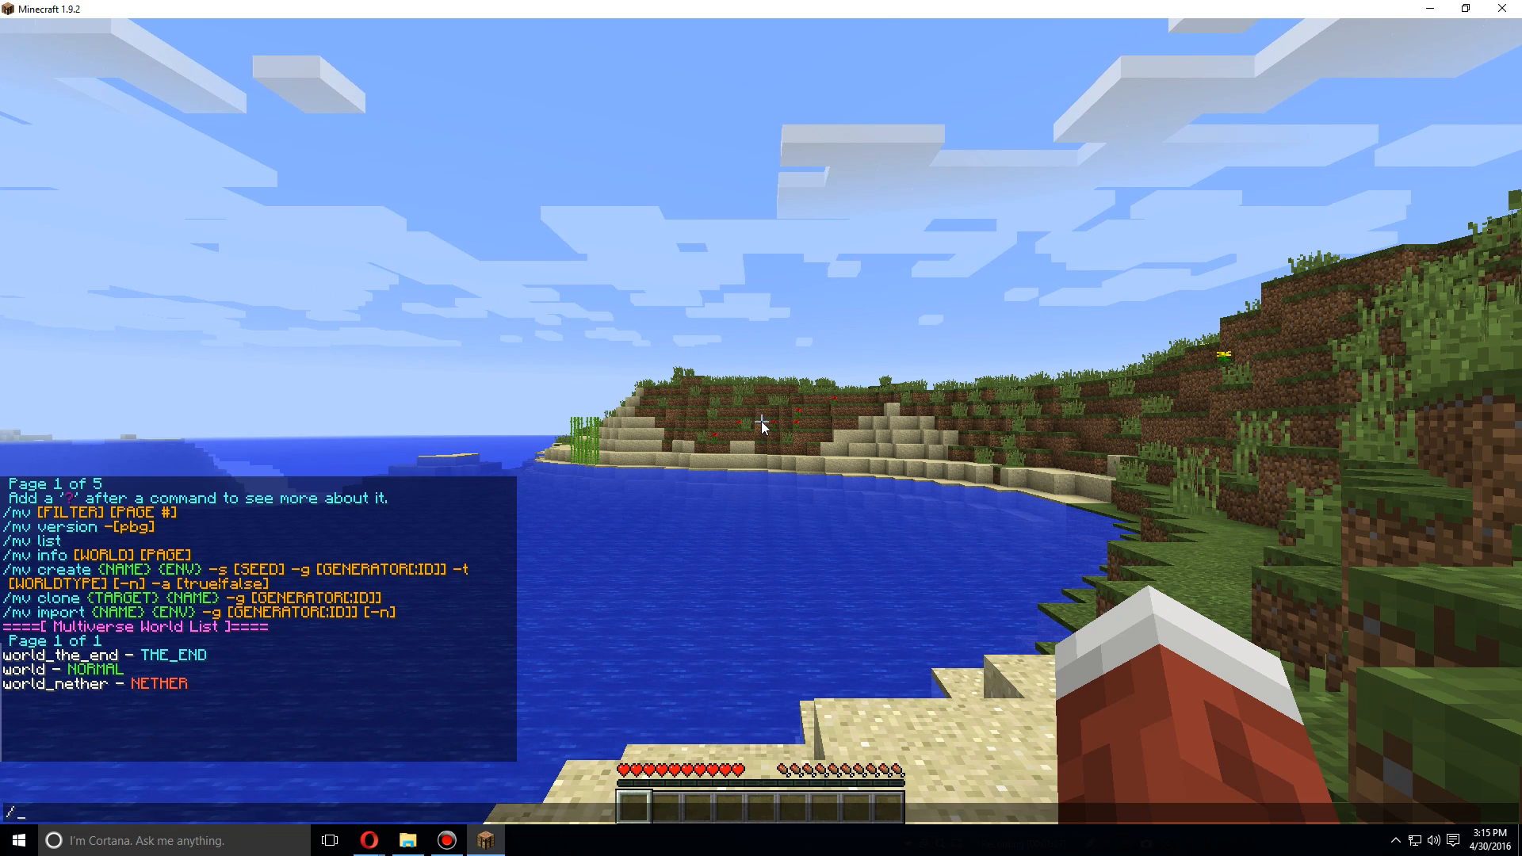
text(/mvtp)
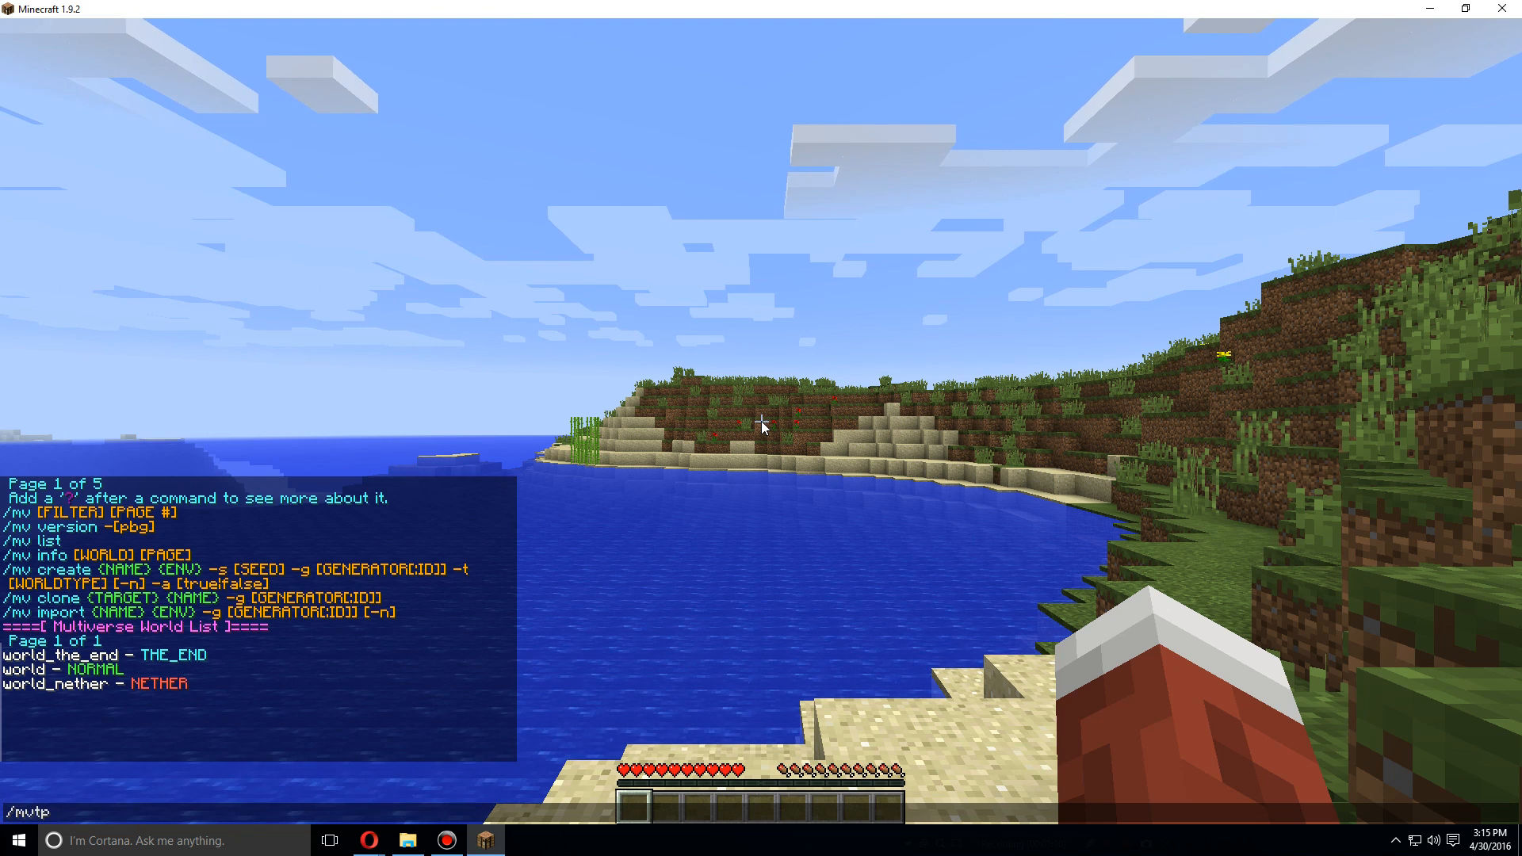
text(wo)
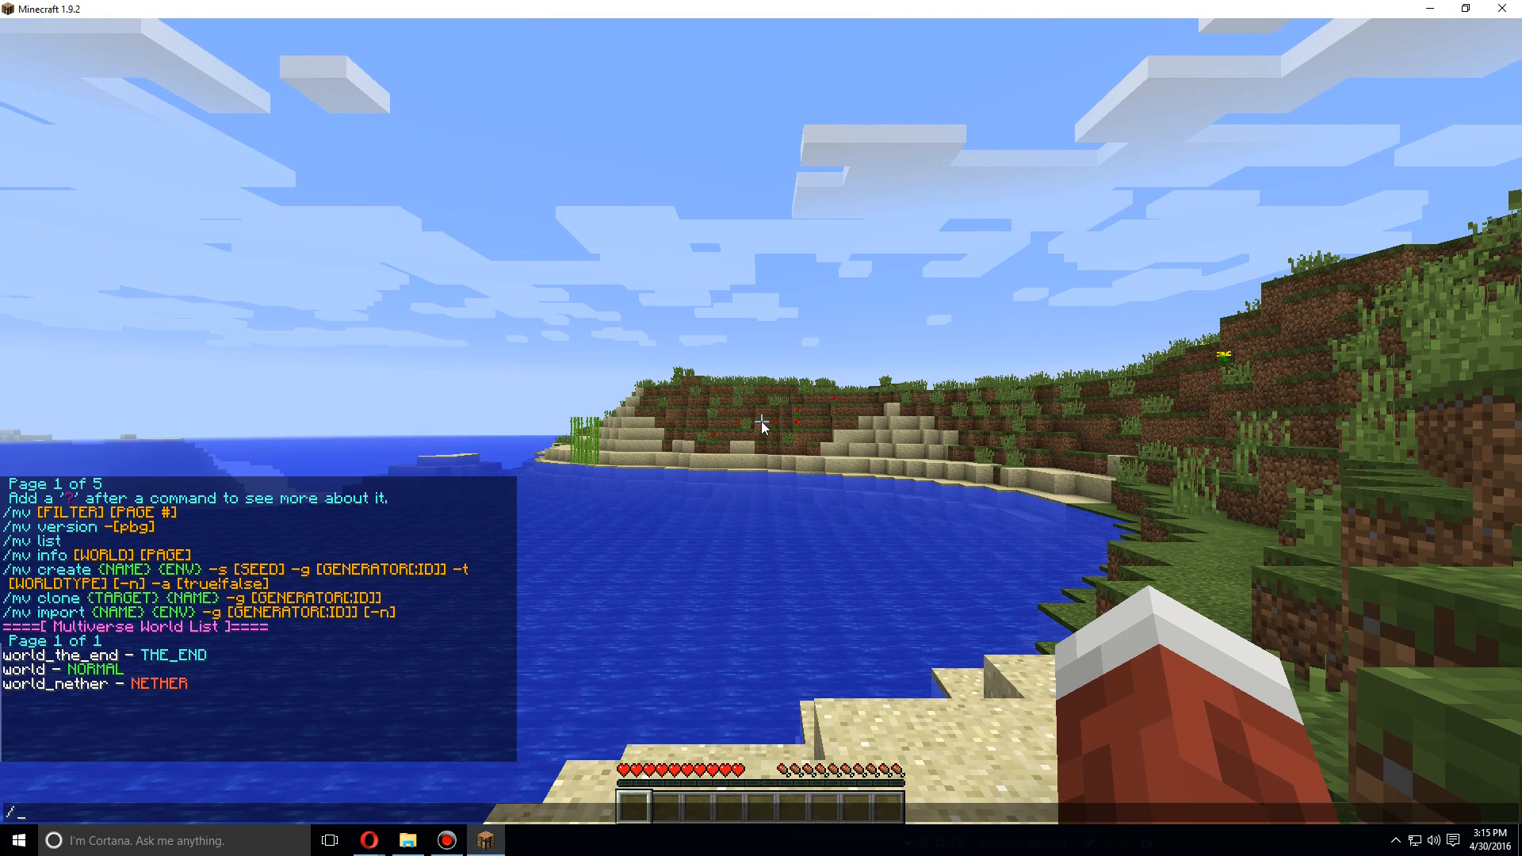
Teleport into world_nether with /mvtp and respawn after dying in lava
text(mvtp)
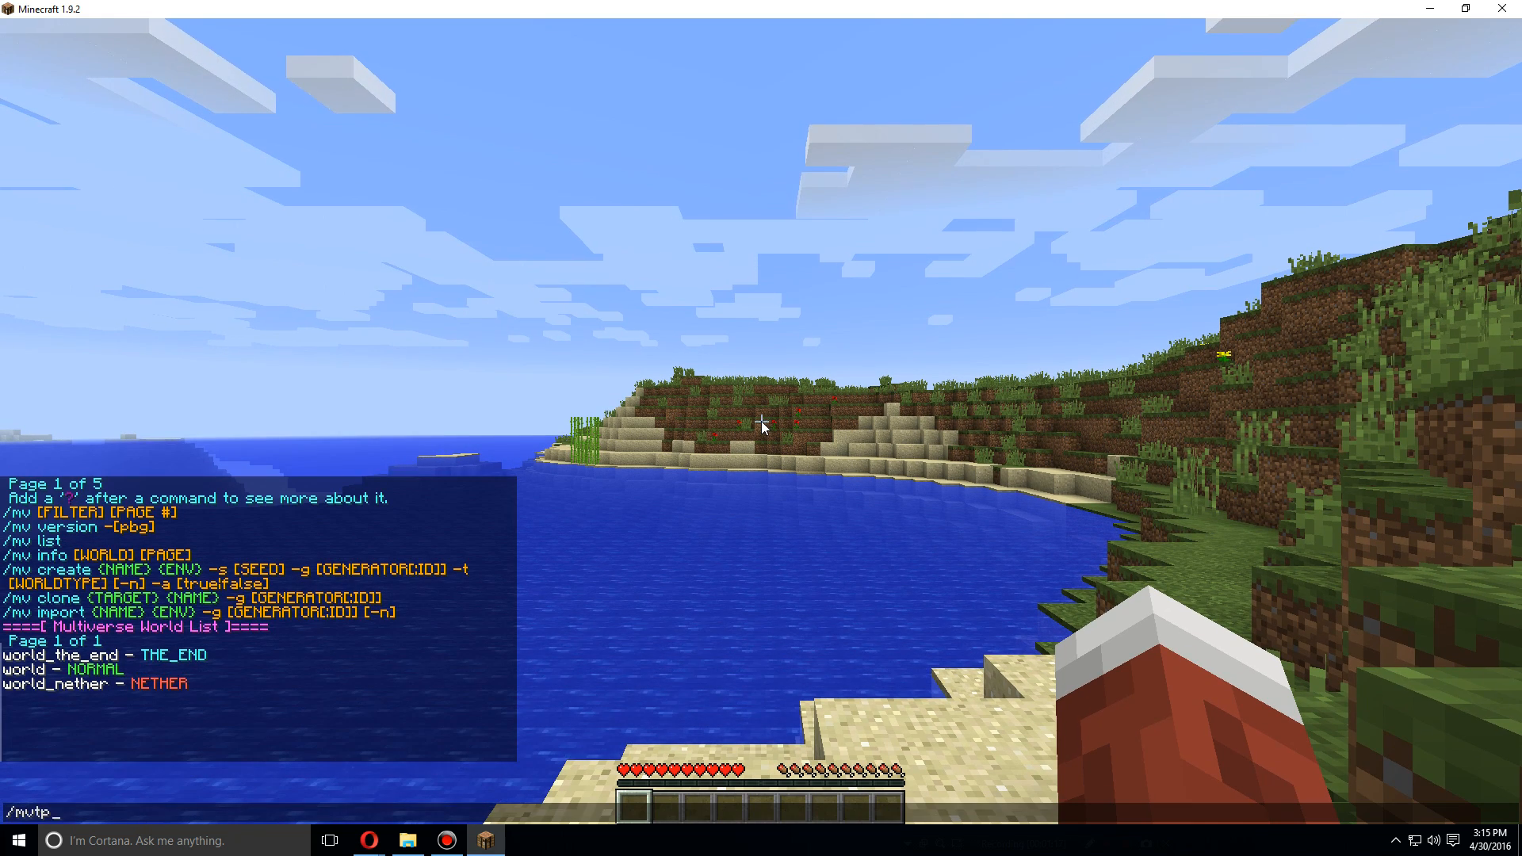
text(world_ne)
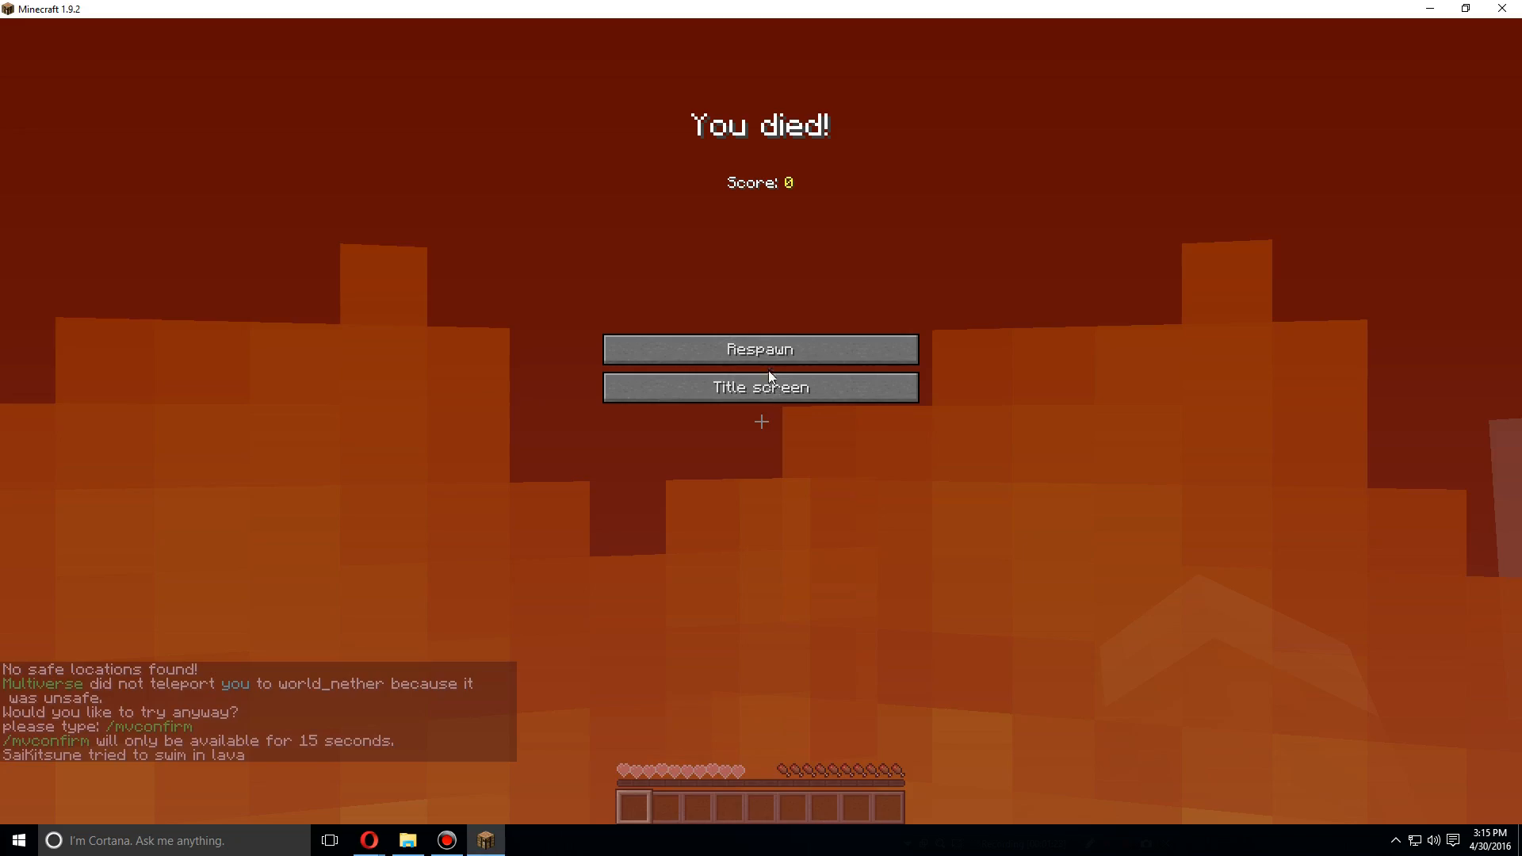
click(761, 348)
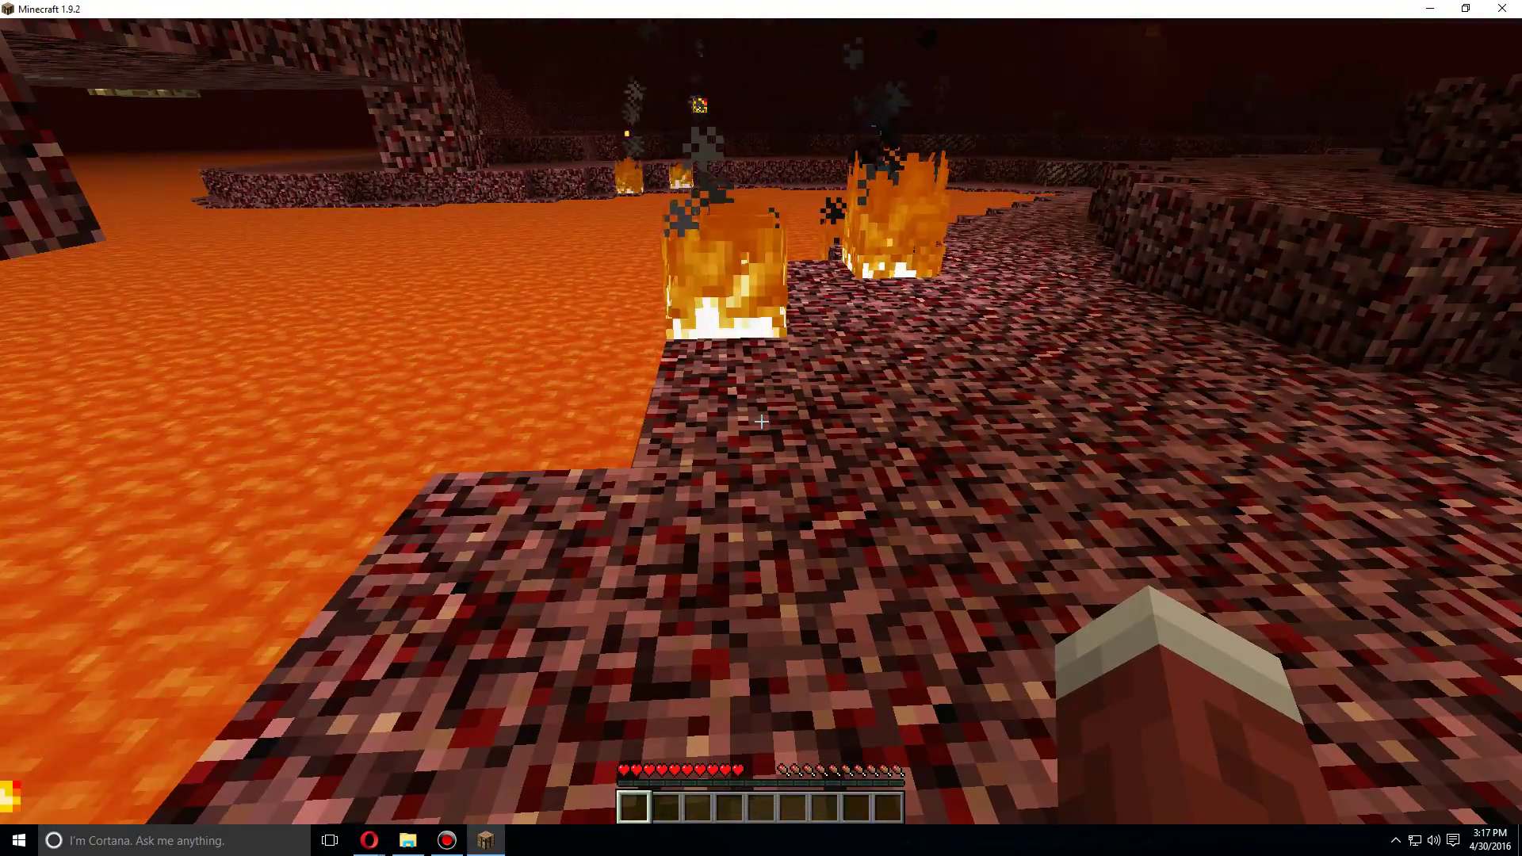
Teleport into world_the_end and then back to the main world with /mvtp
text(/mvtp)
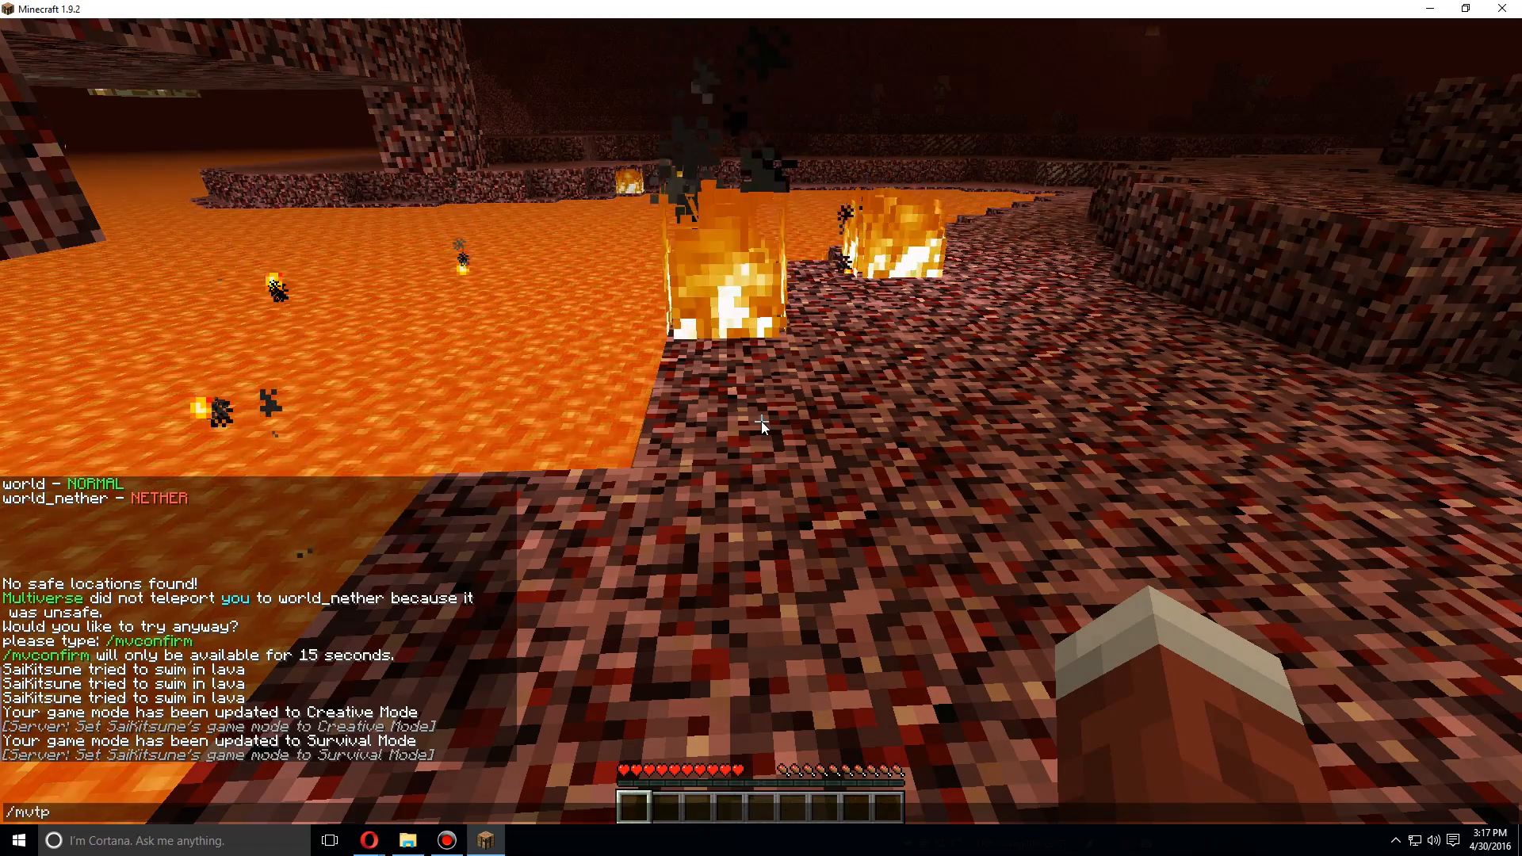
text(world_)
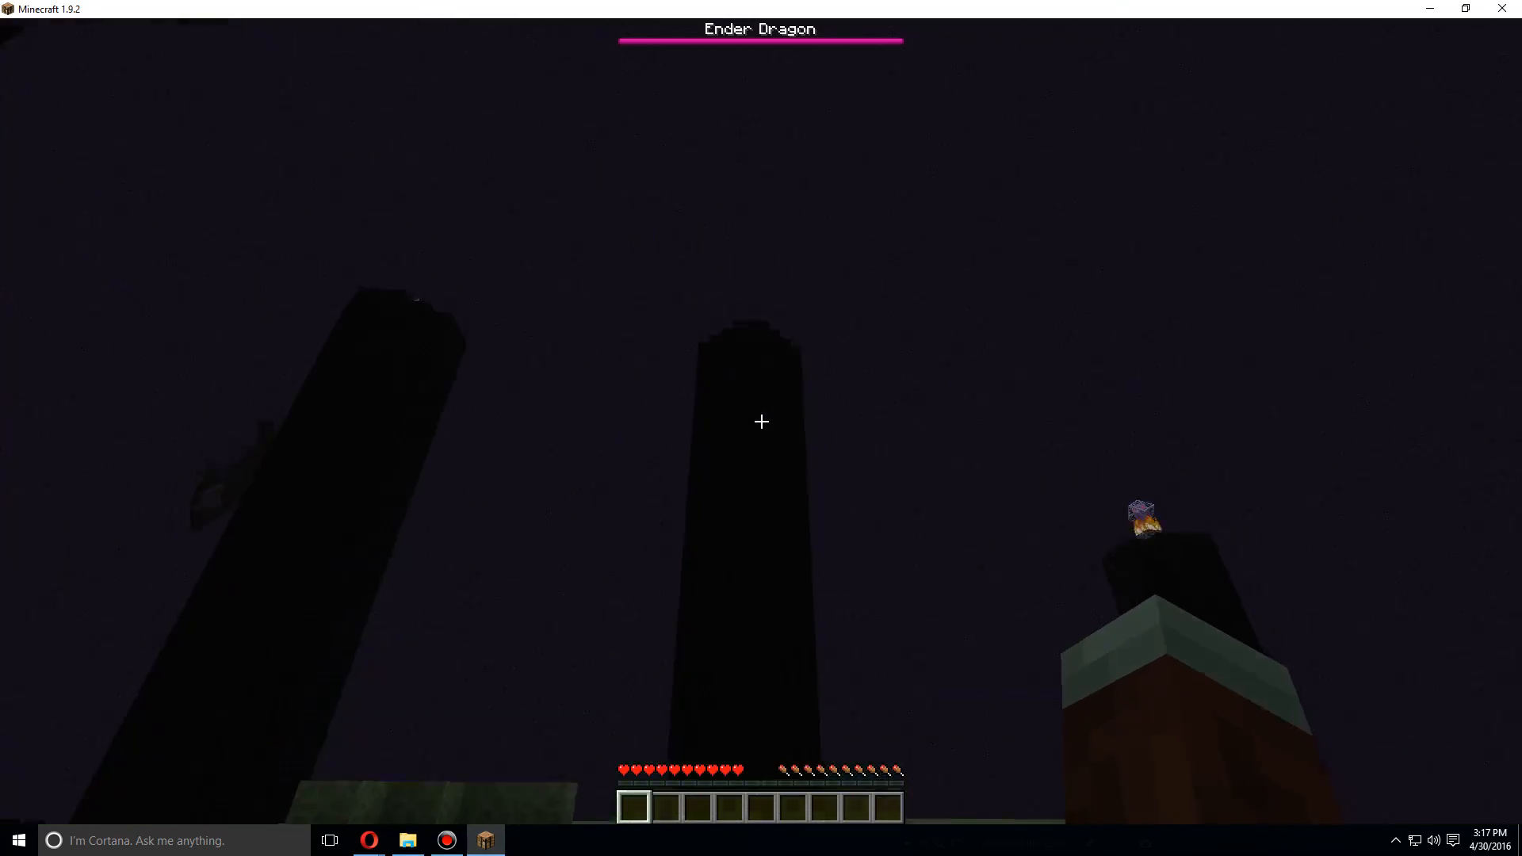
key(t)
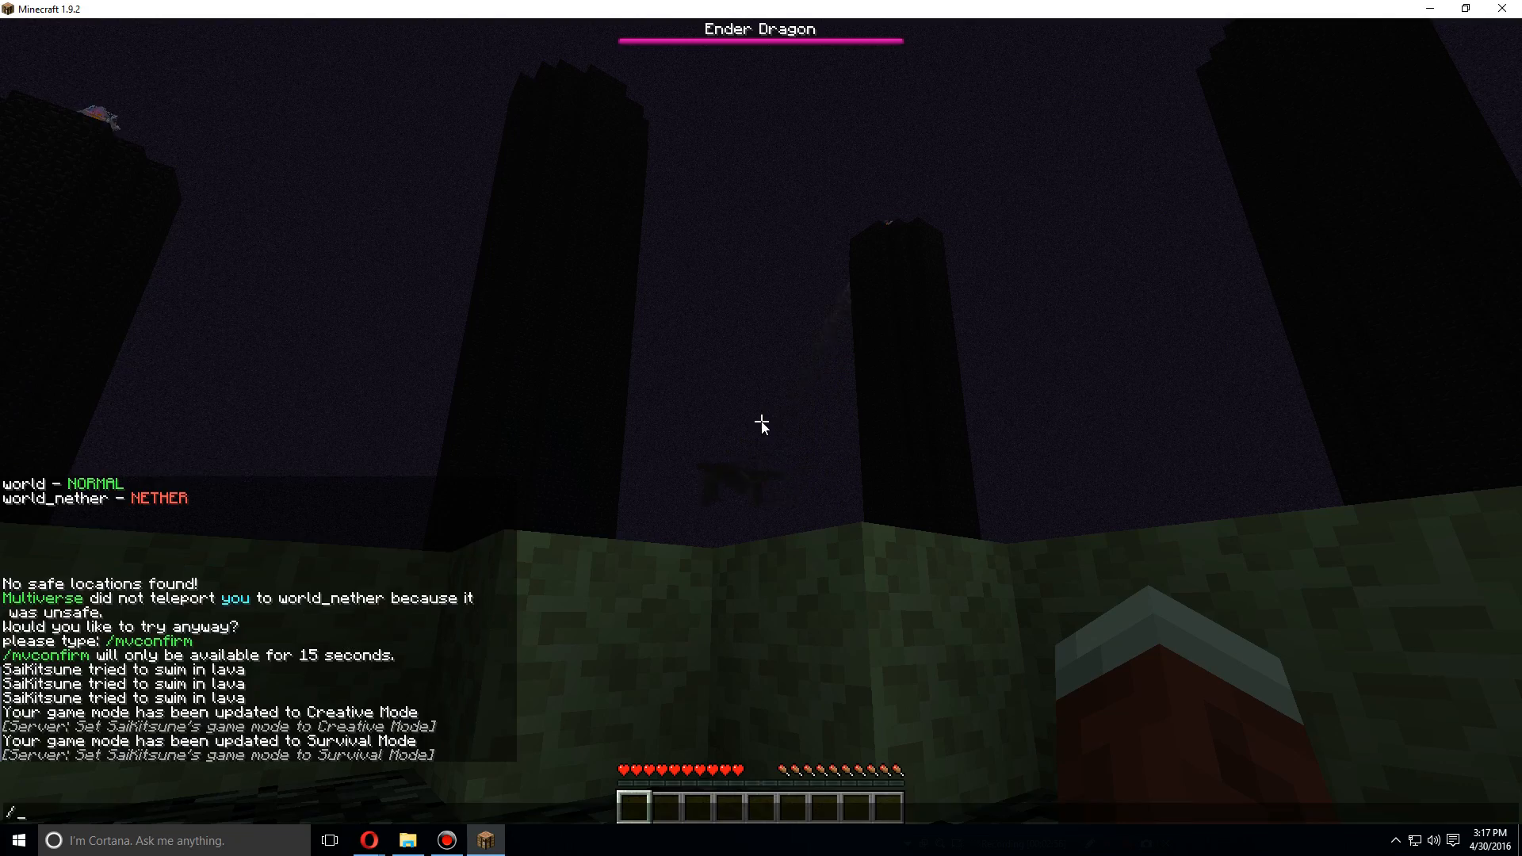
text(/mvtp wor)
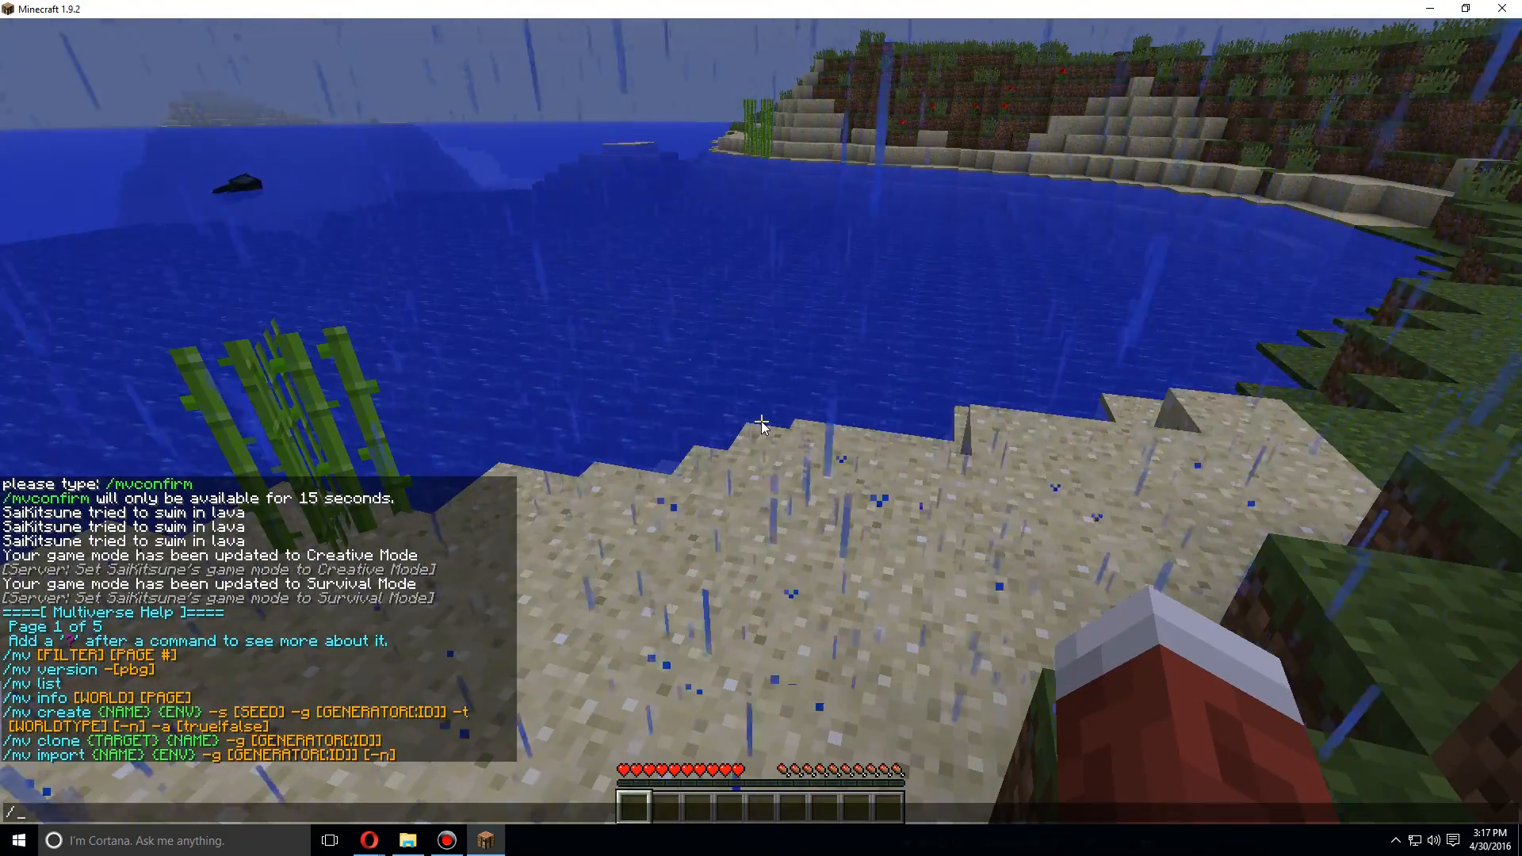
Run /mv create flat_world normal -t flat, then check the new world via mvtp
text(mv creat)
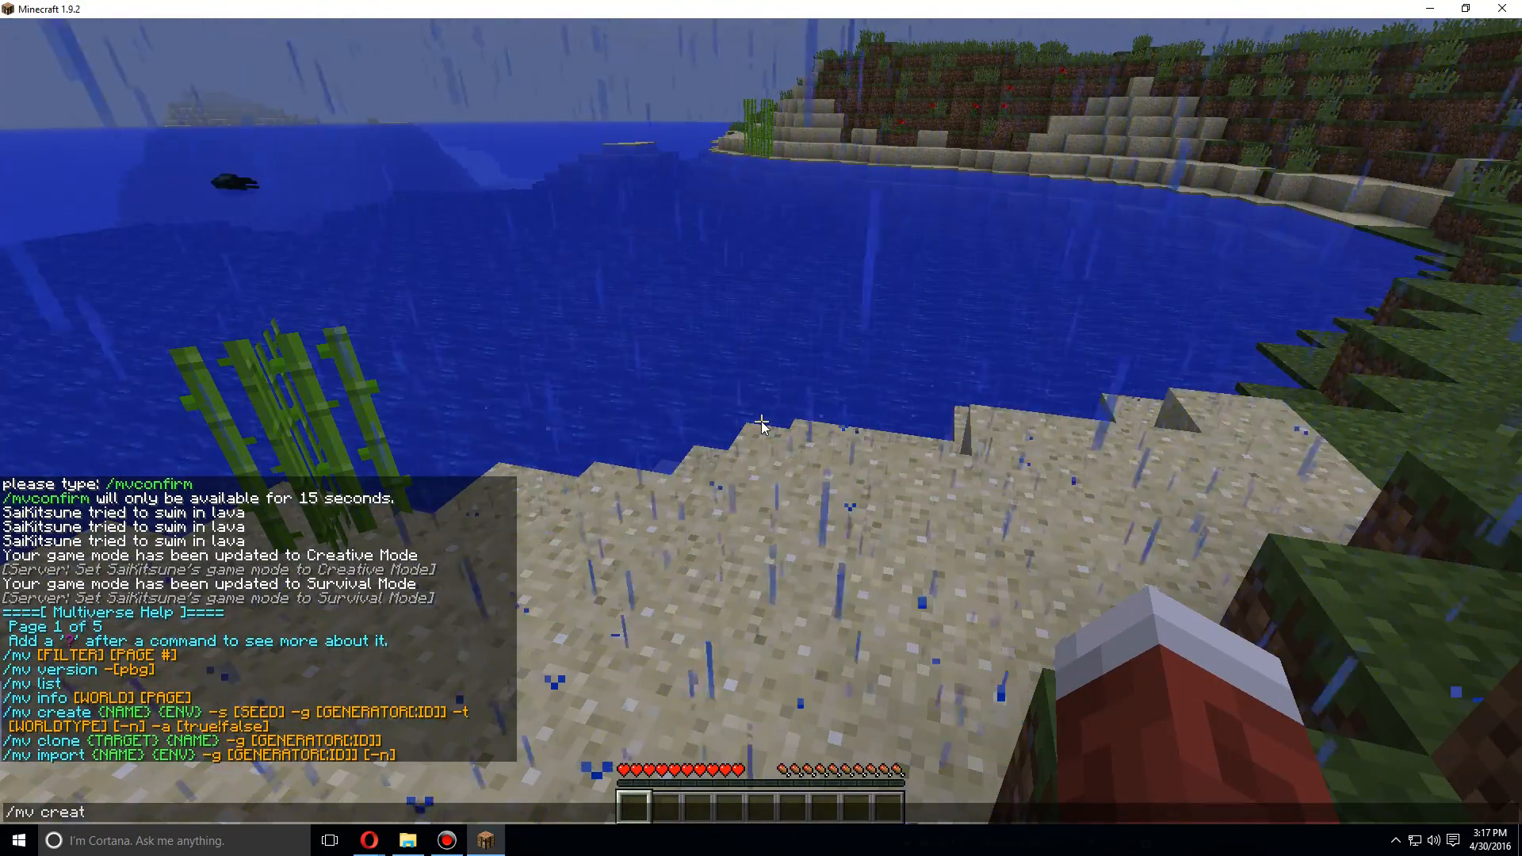
key(Return)
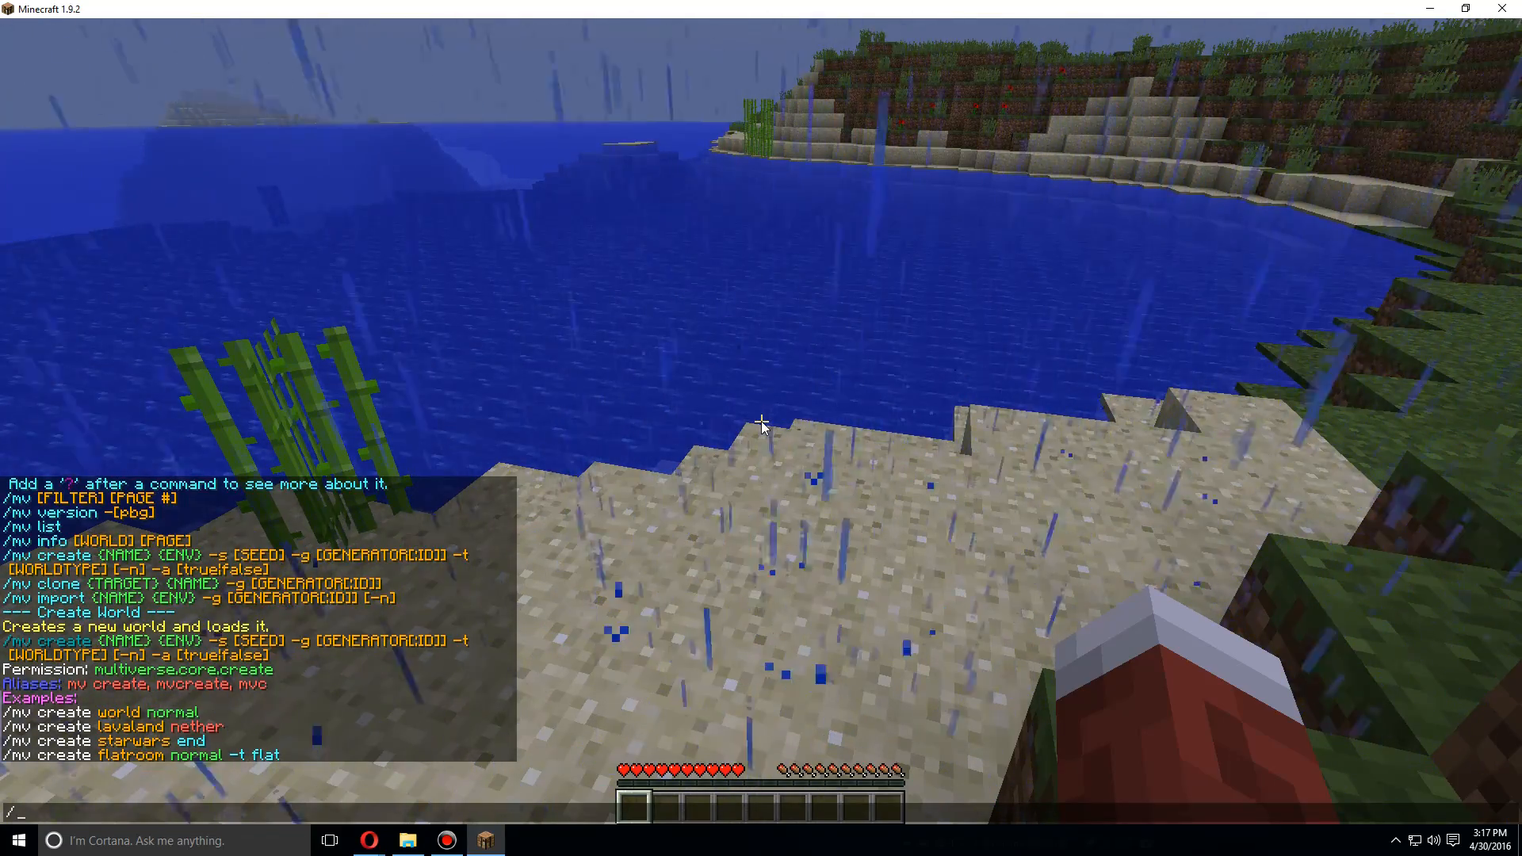
text(mv creat)
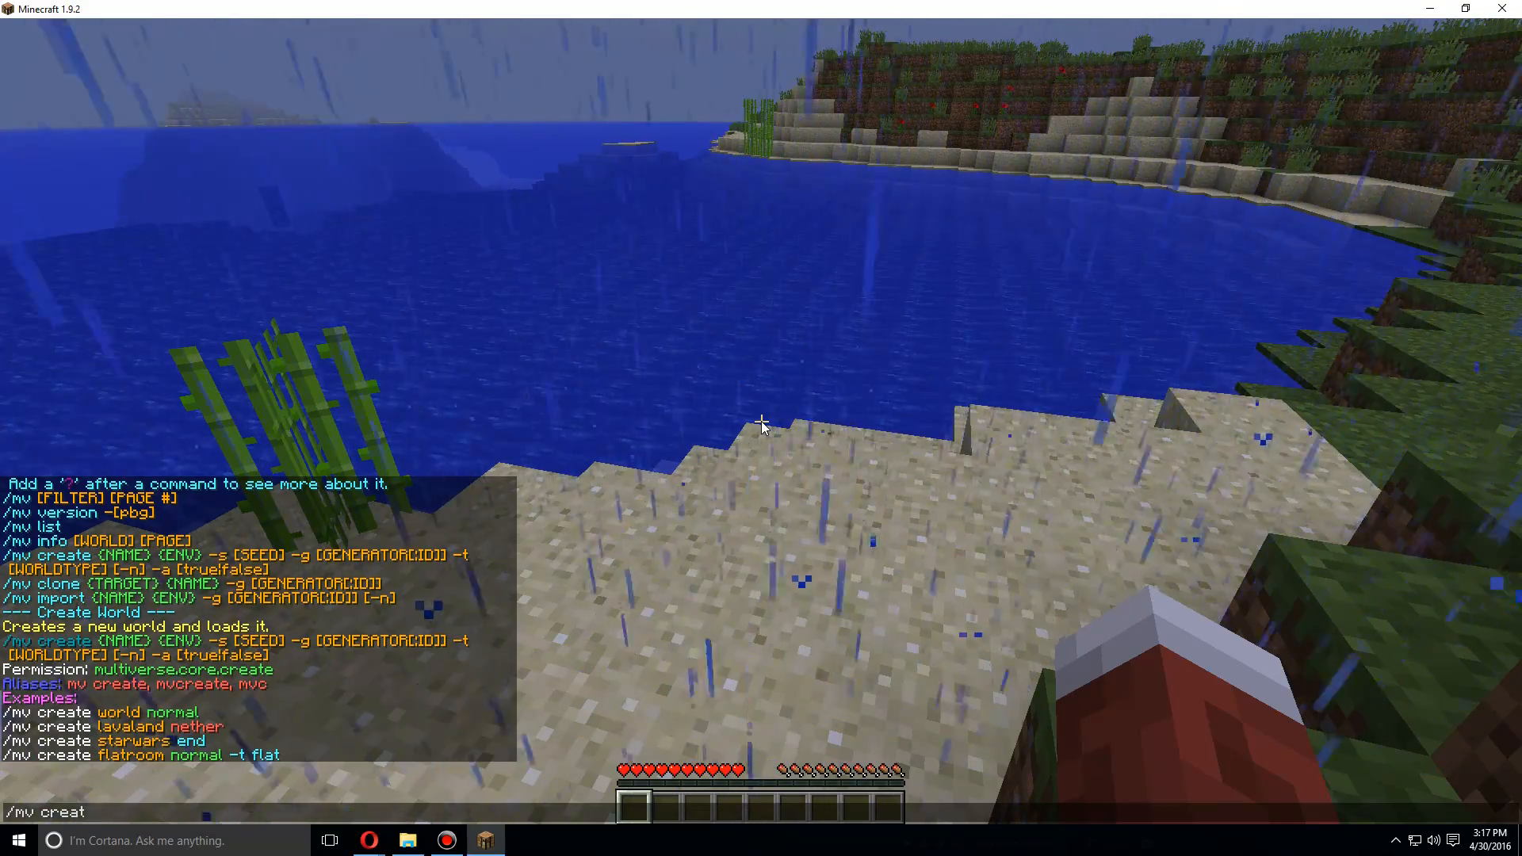
text(e)
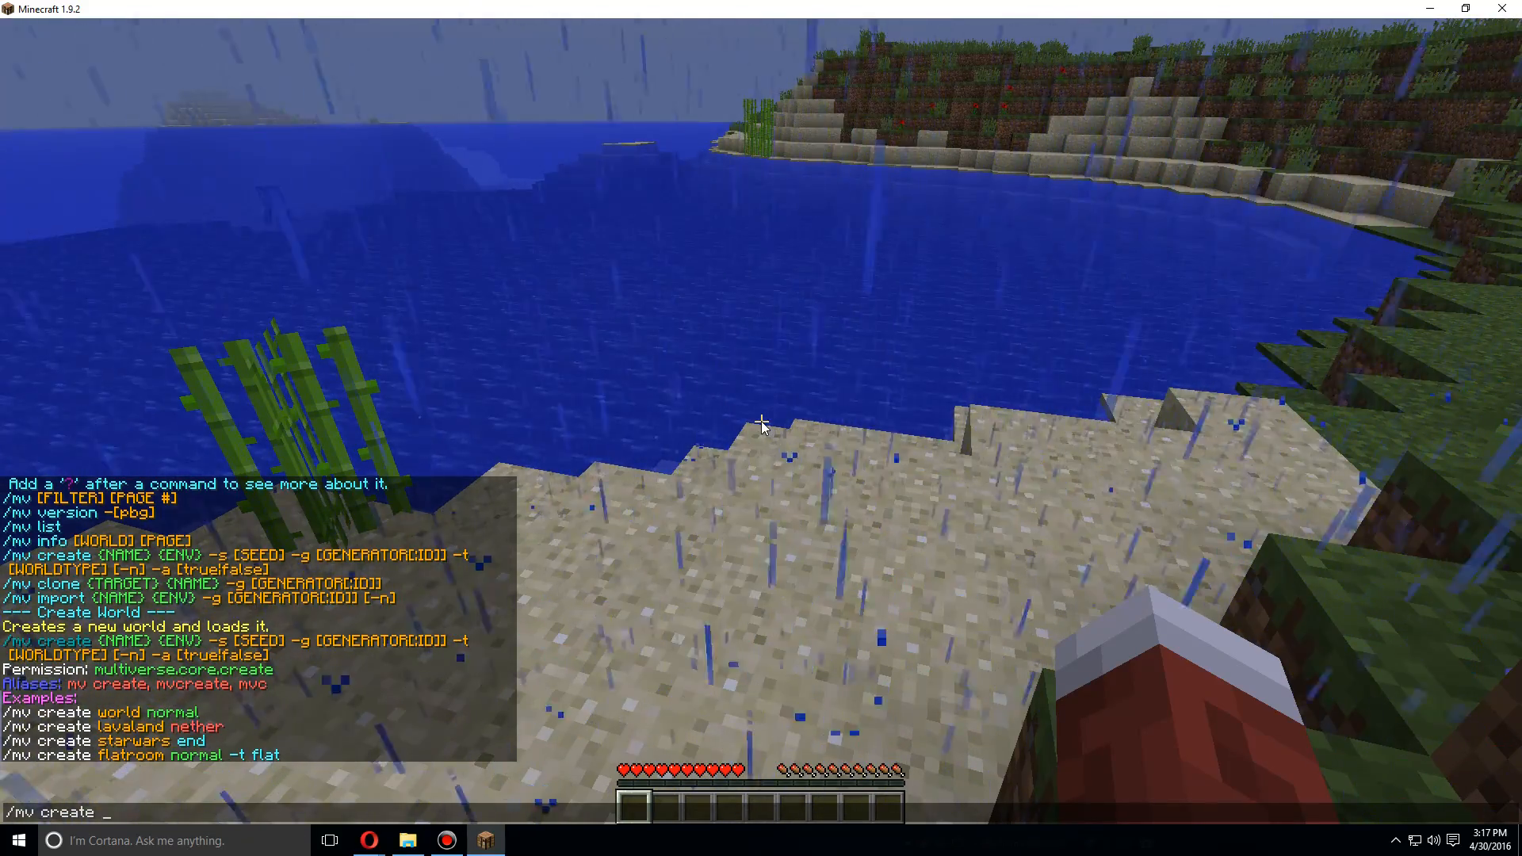
text(flatworl)
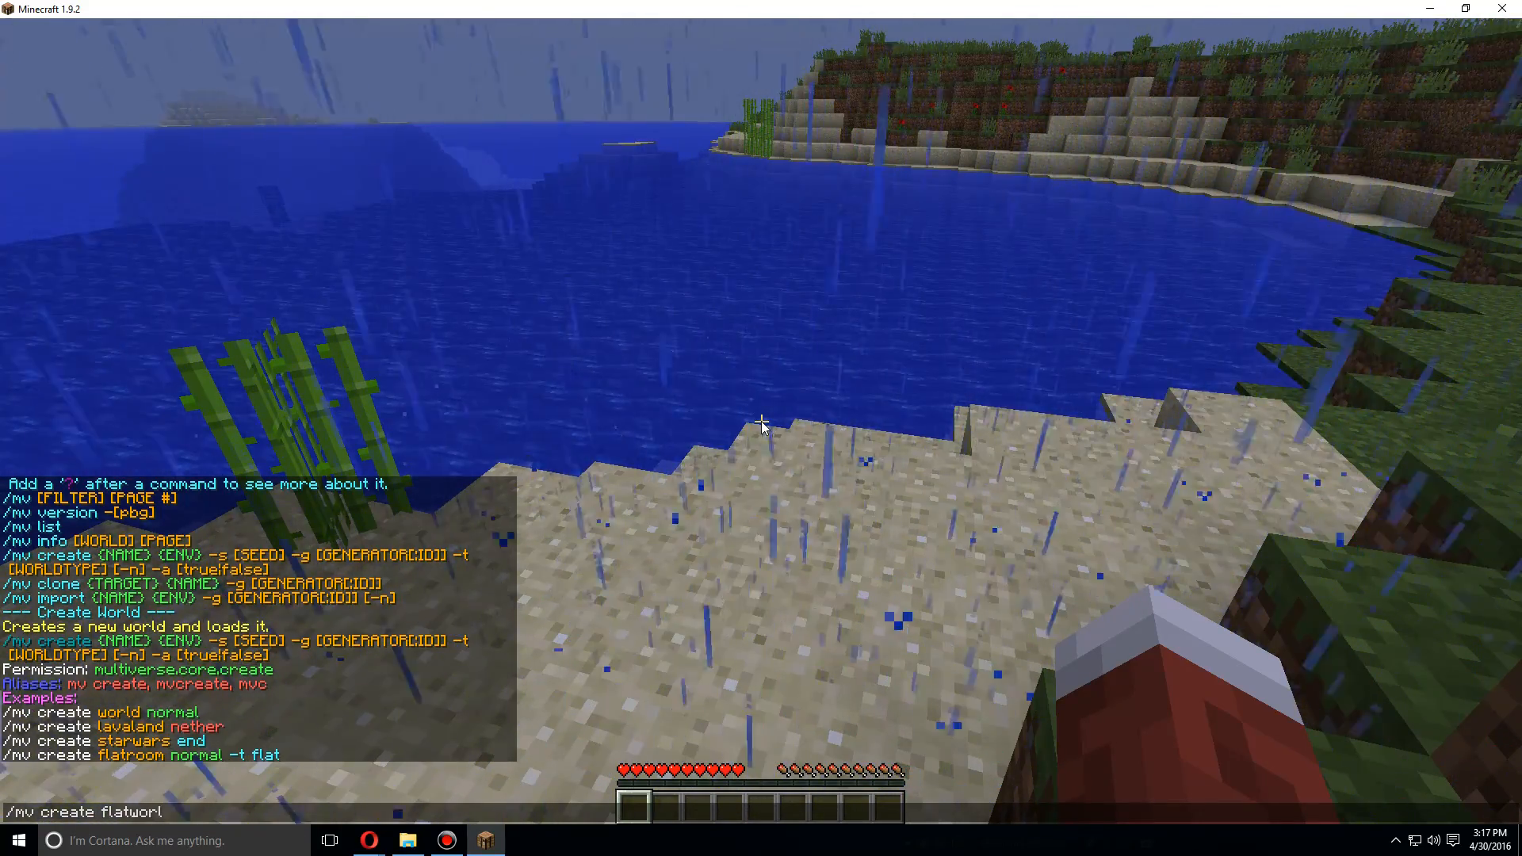
key(Backspace)
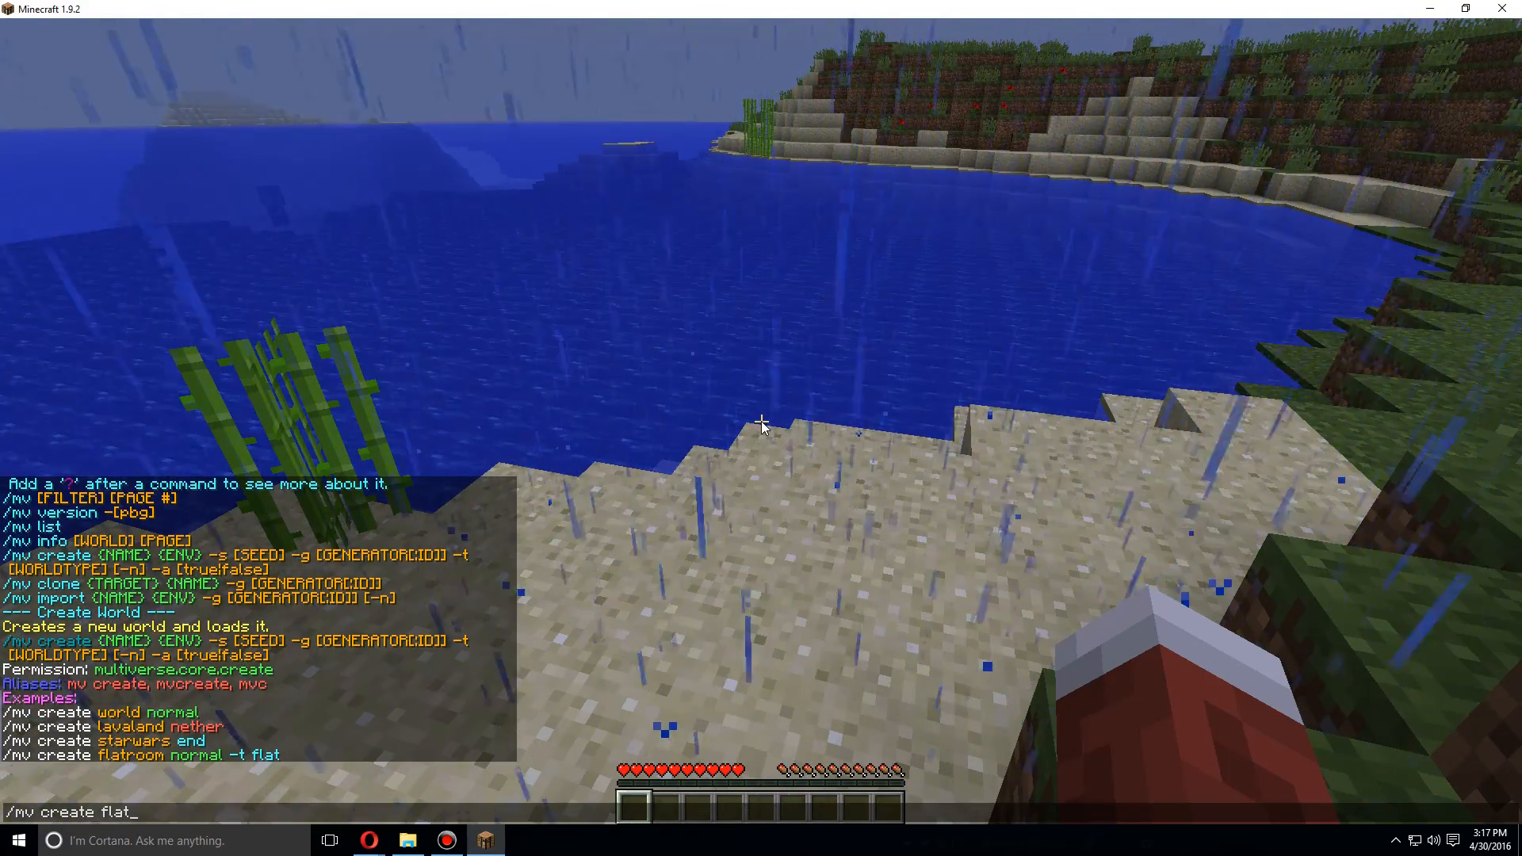
text(_world)
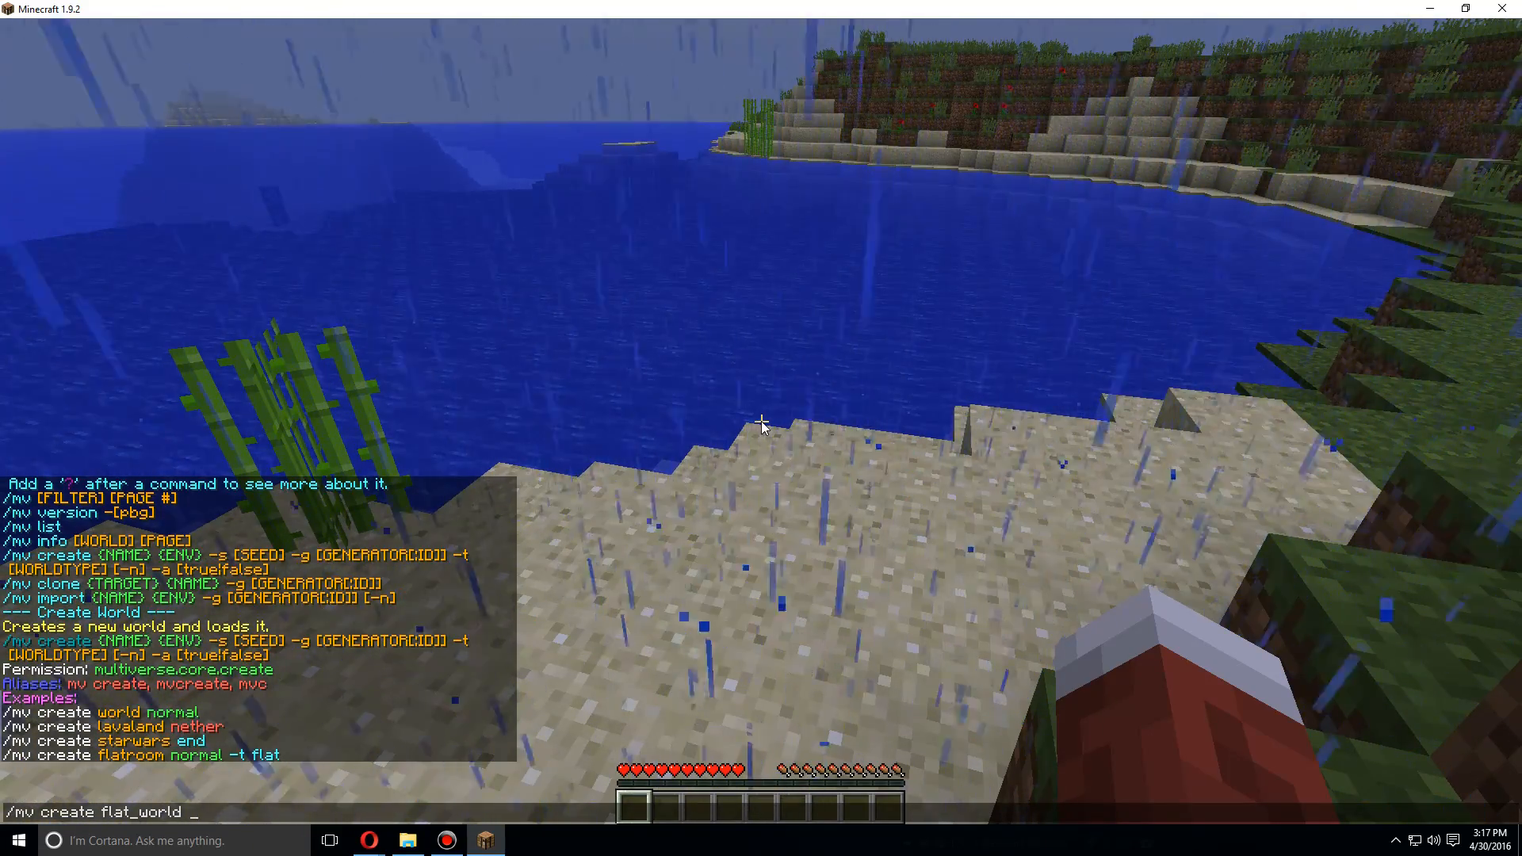
text(normal)
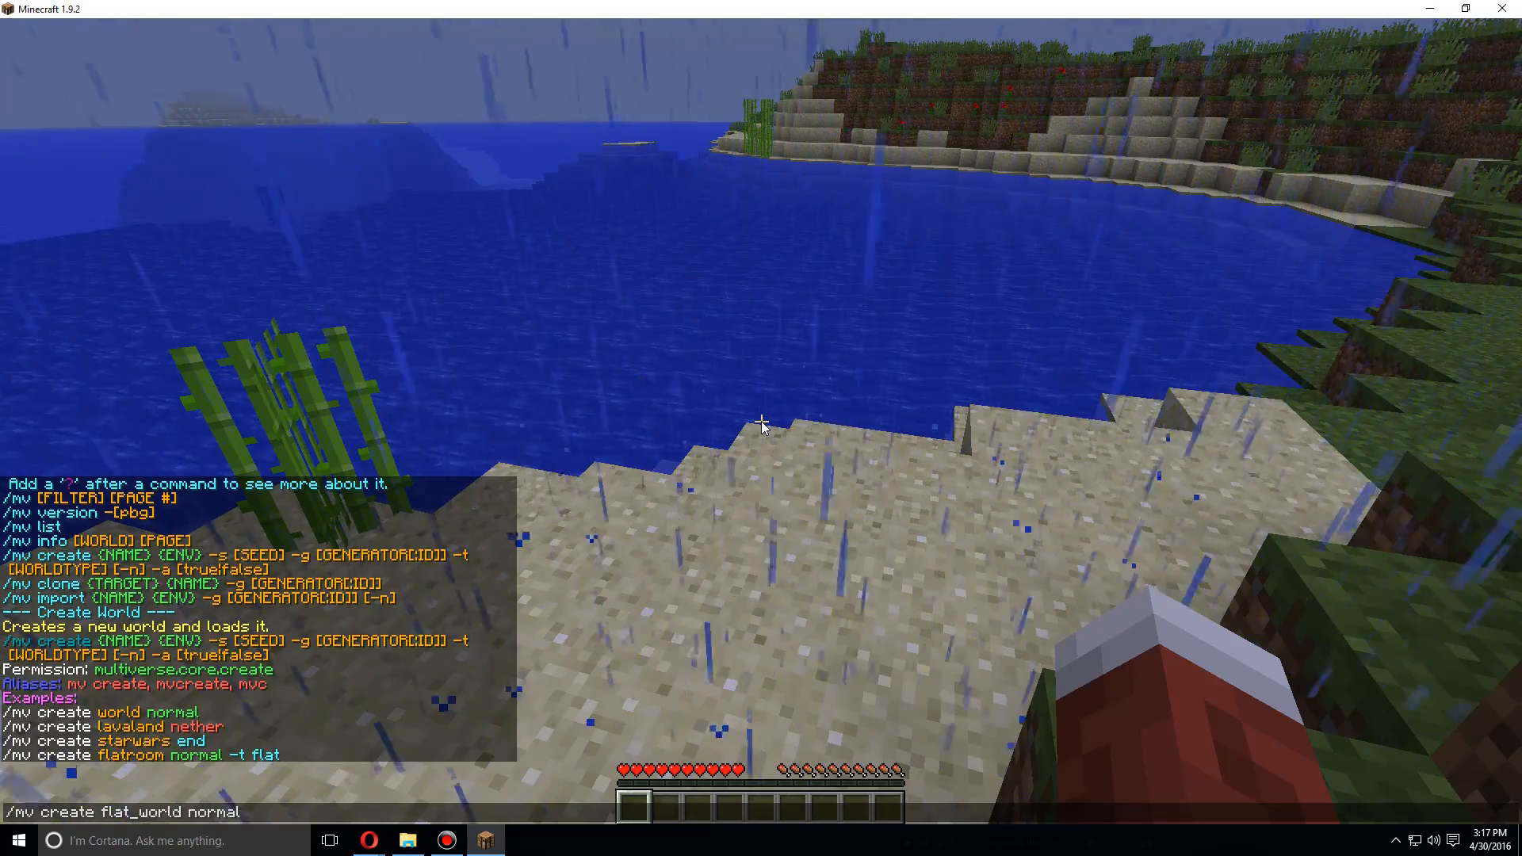
text(-t flat)
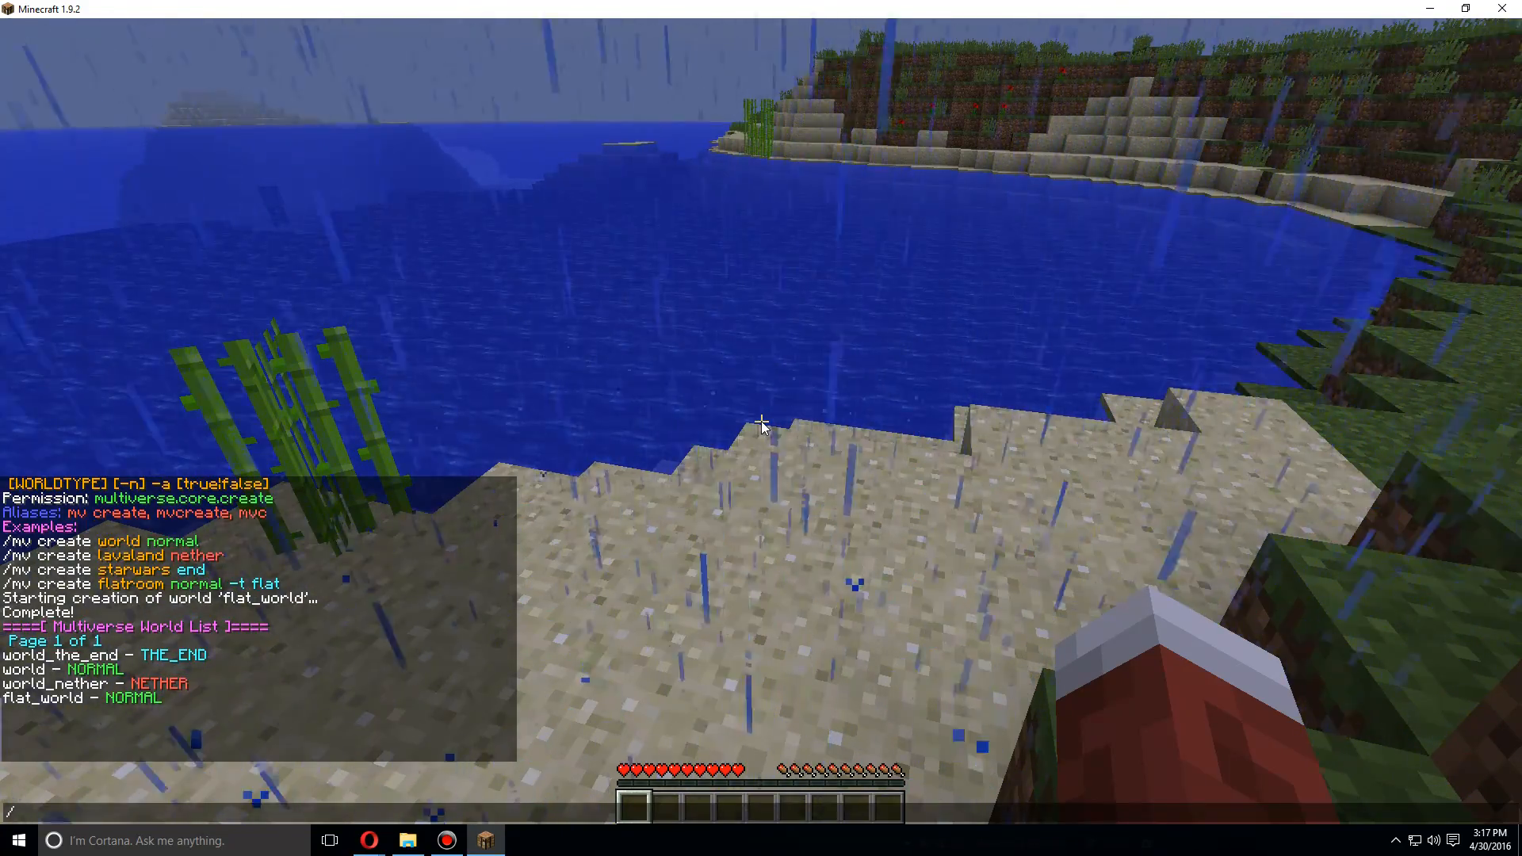
text(mvtp)
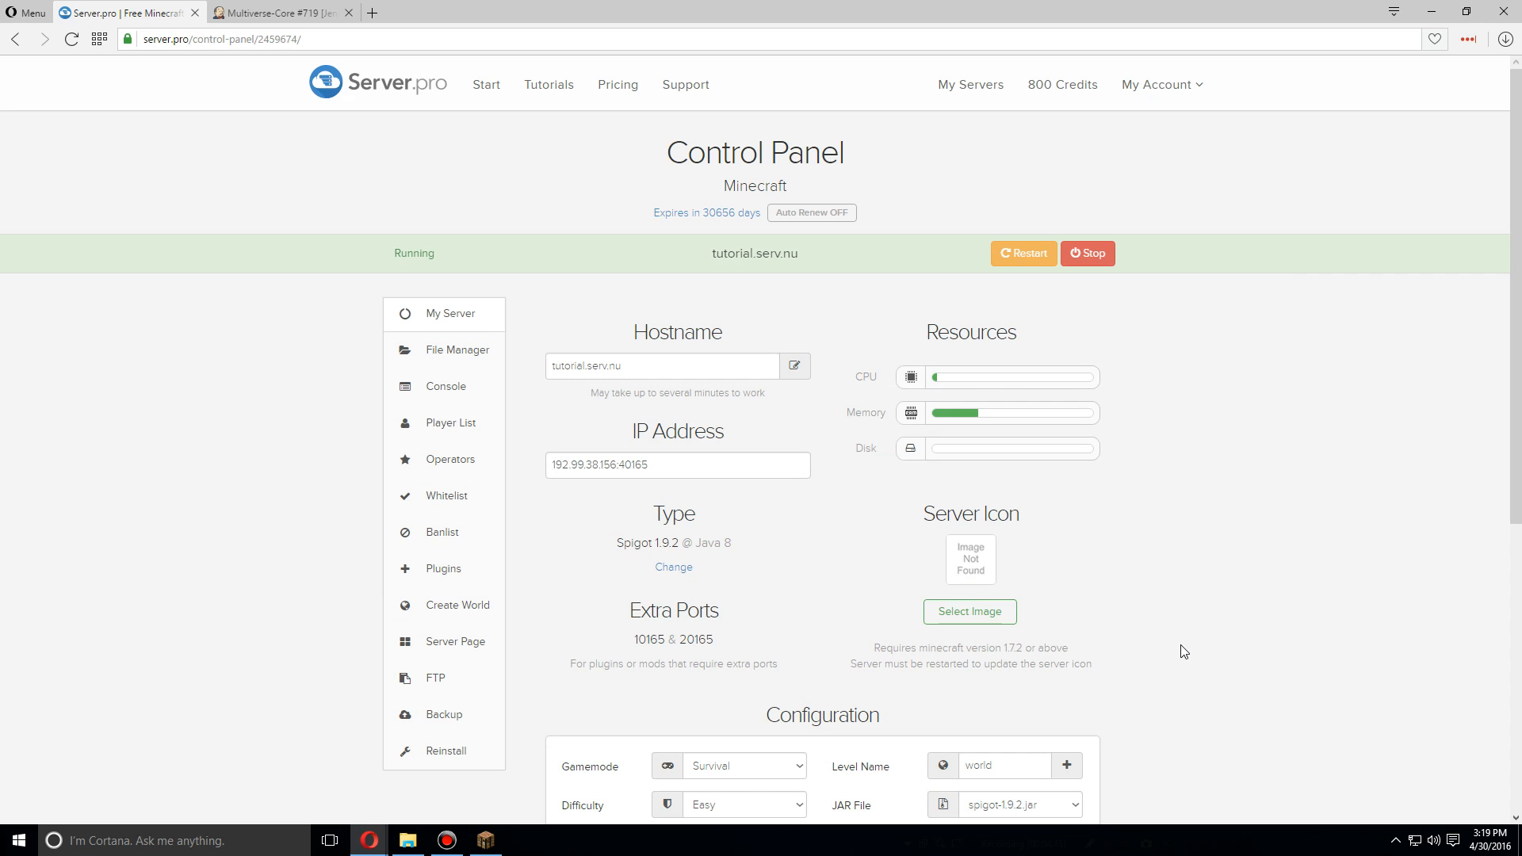
Choose Side_World.zip from Downloads and upload it from the computer to the server
click(468, 361)
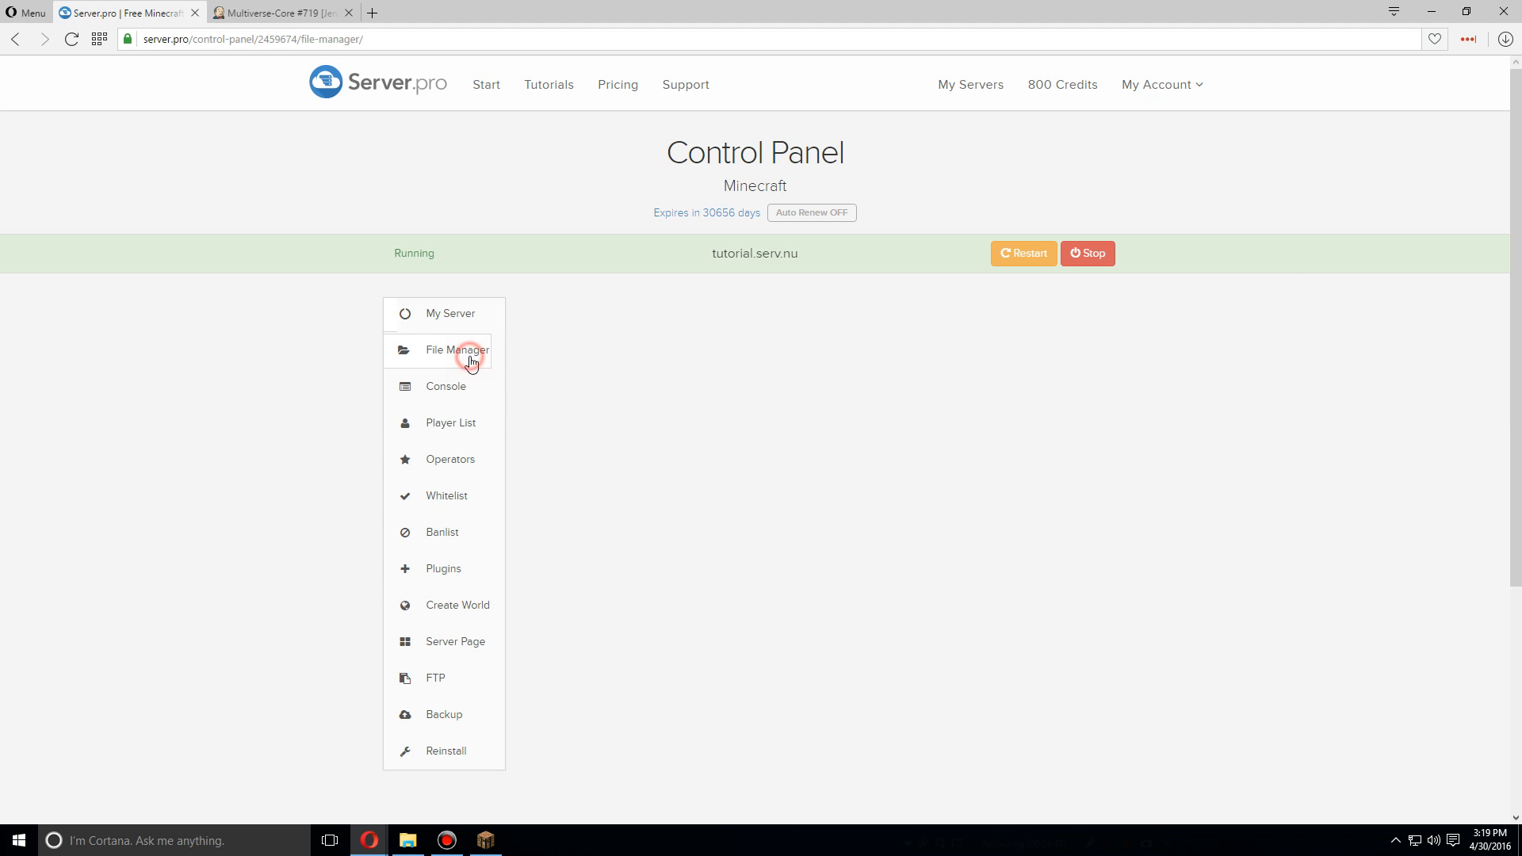
click(457, 350)
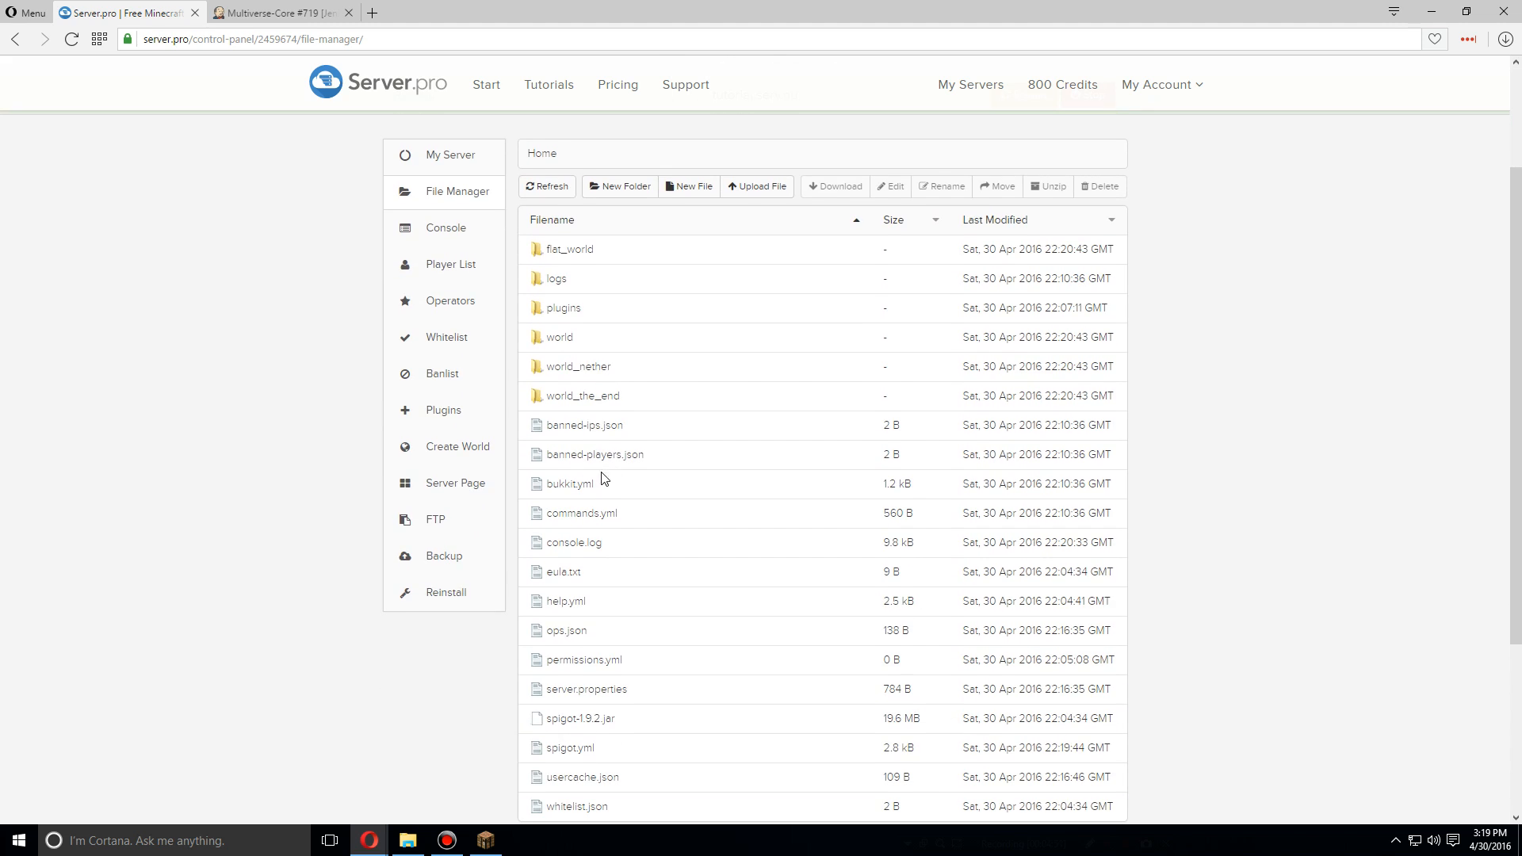
mouse_move(599, 553)
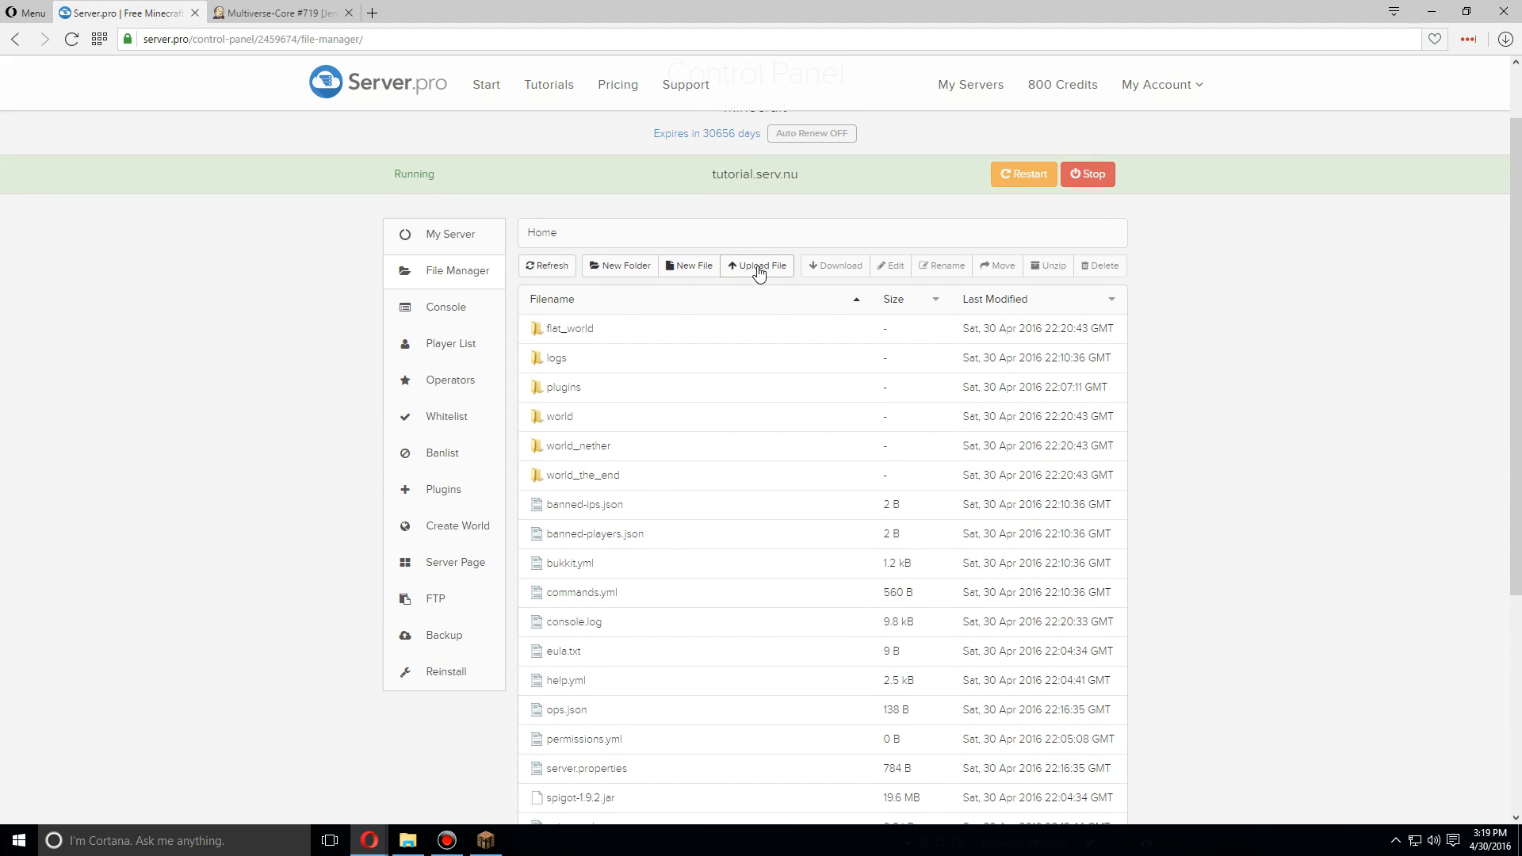
click(756, 267)
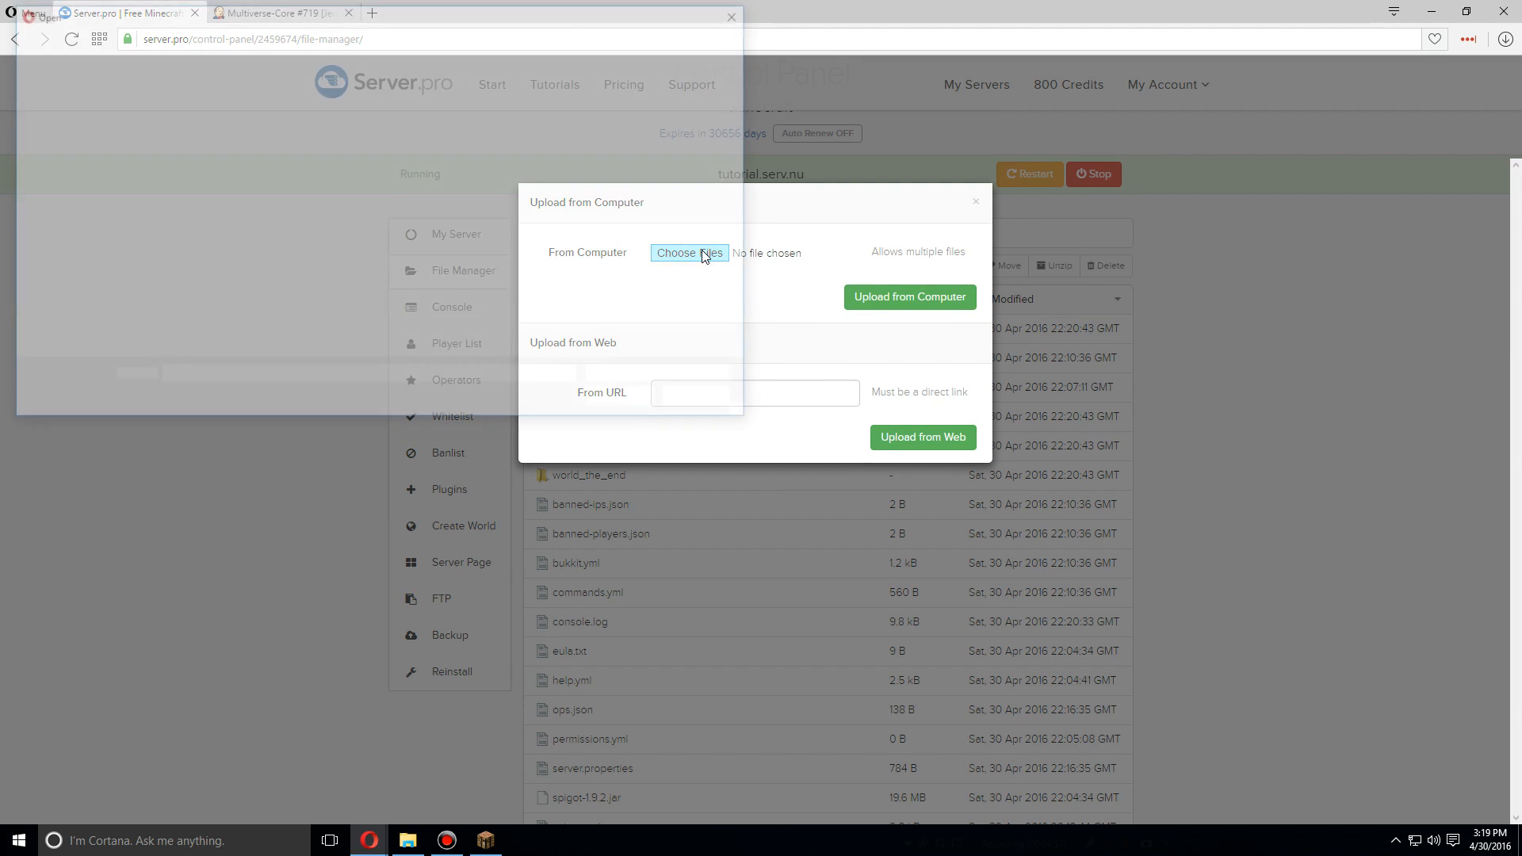
click(689, 252)
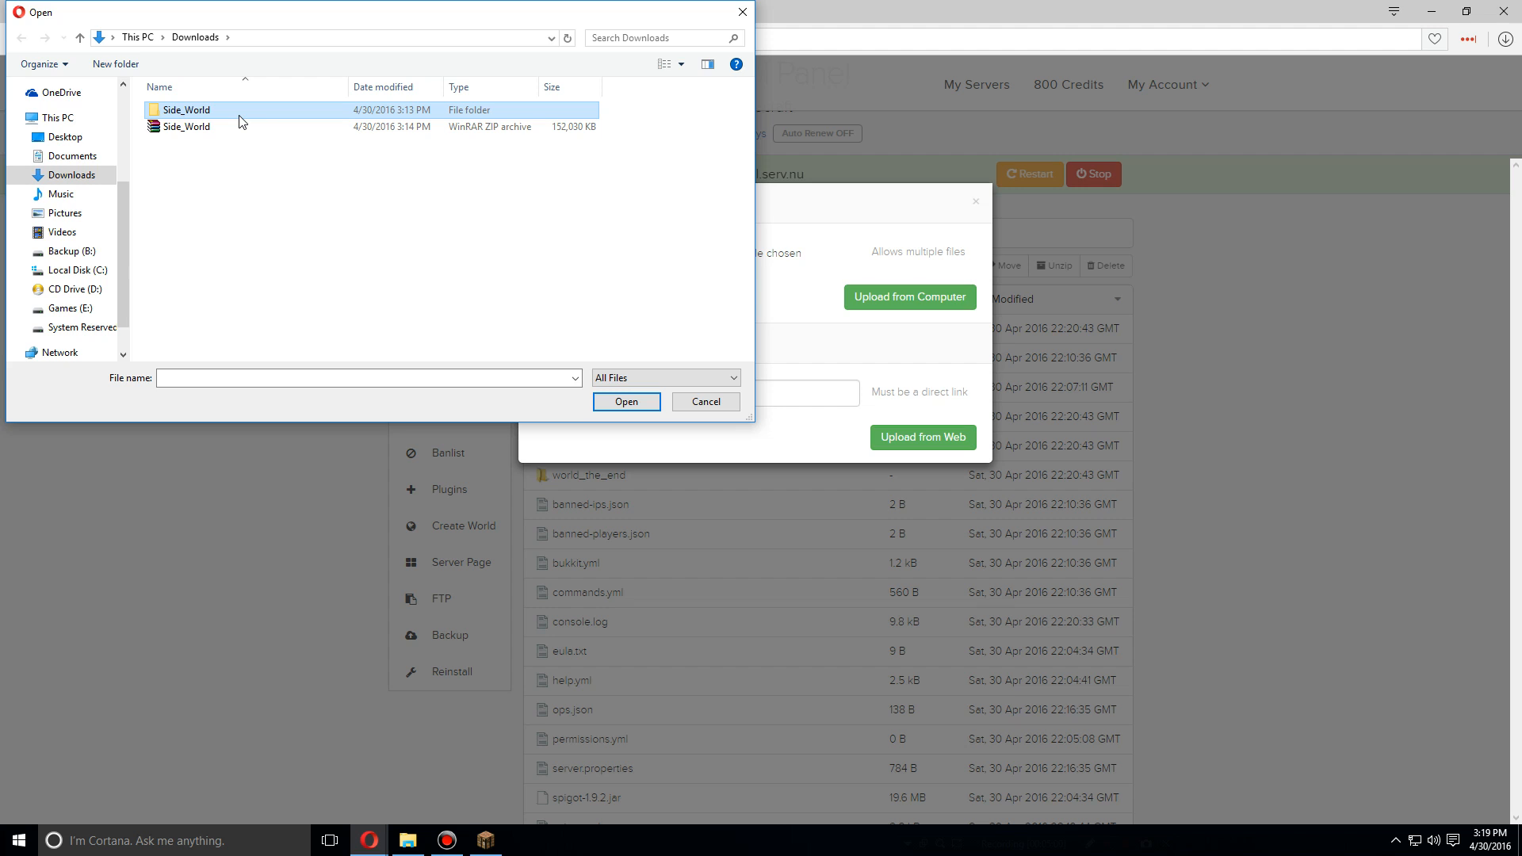
click(190, 127)
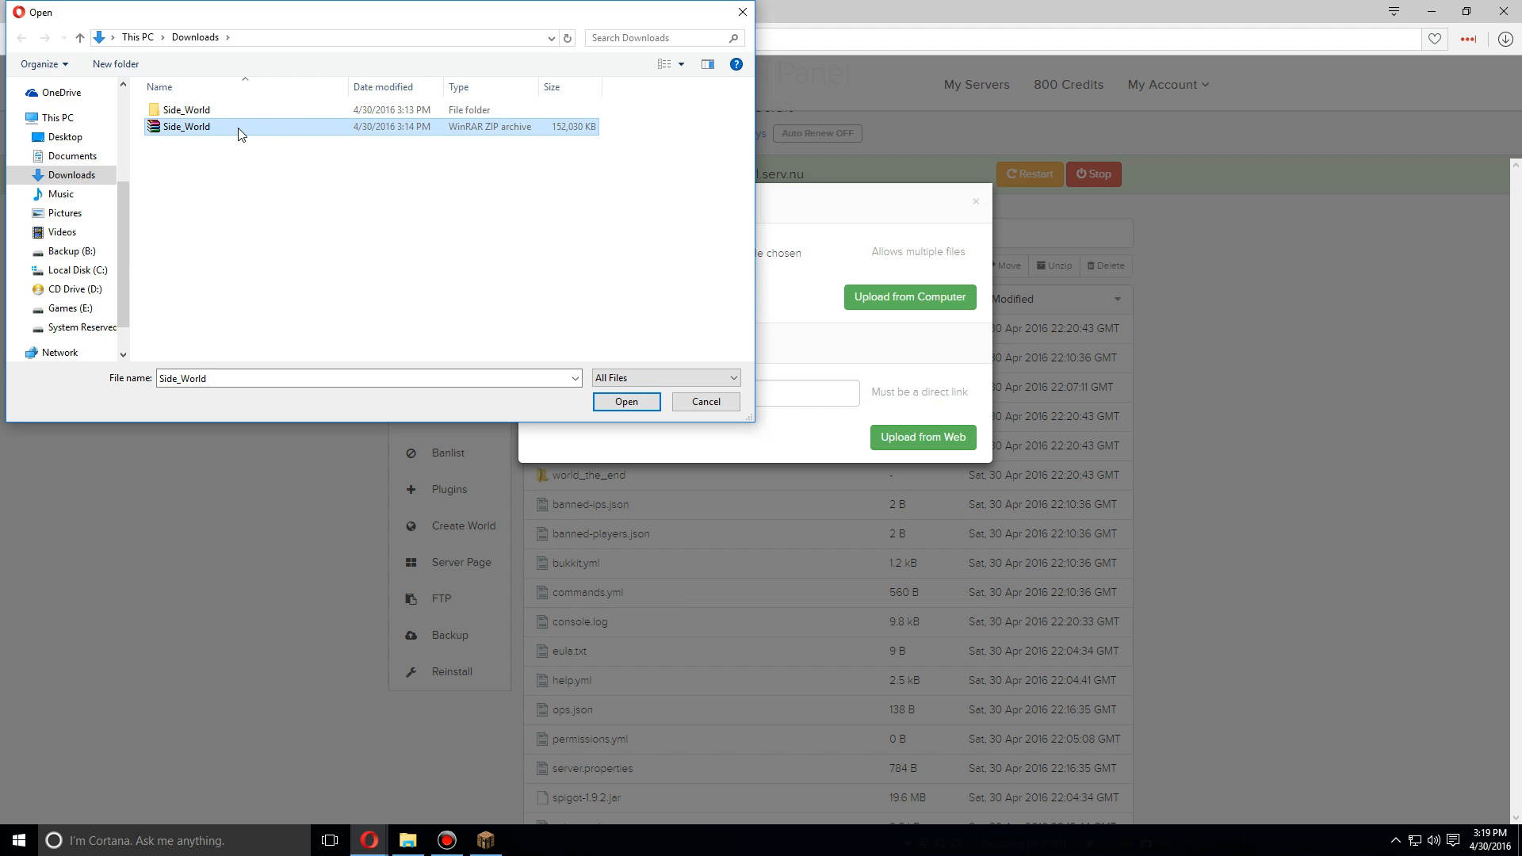
click(626, 401)
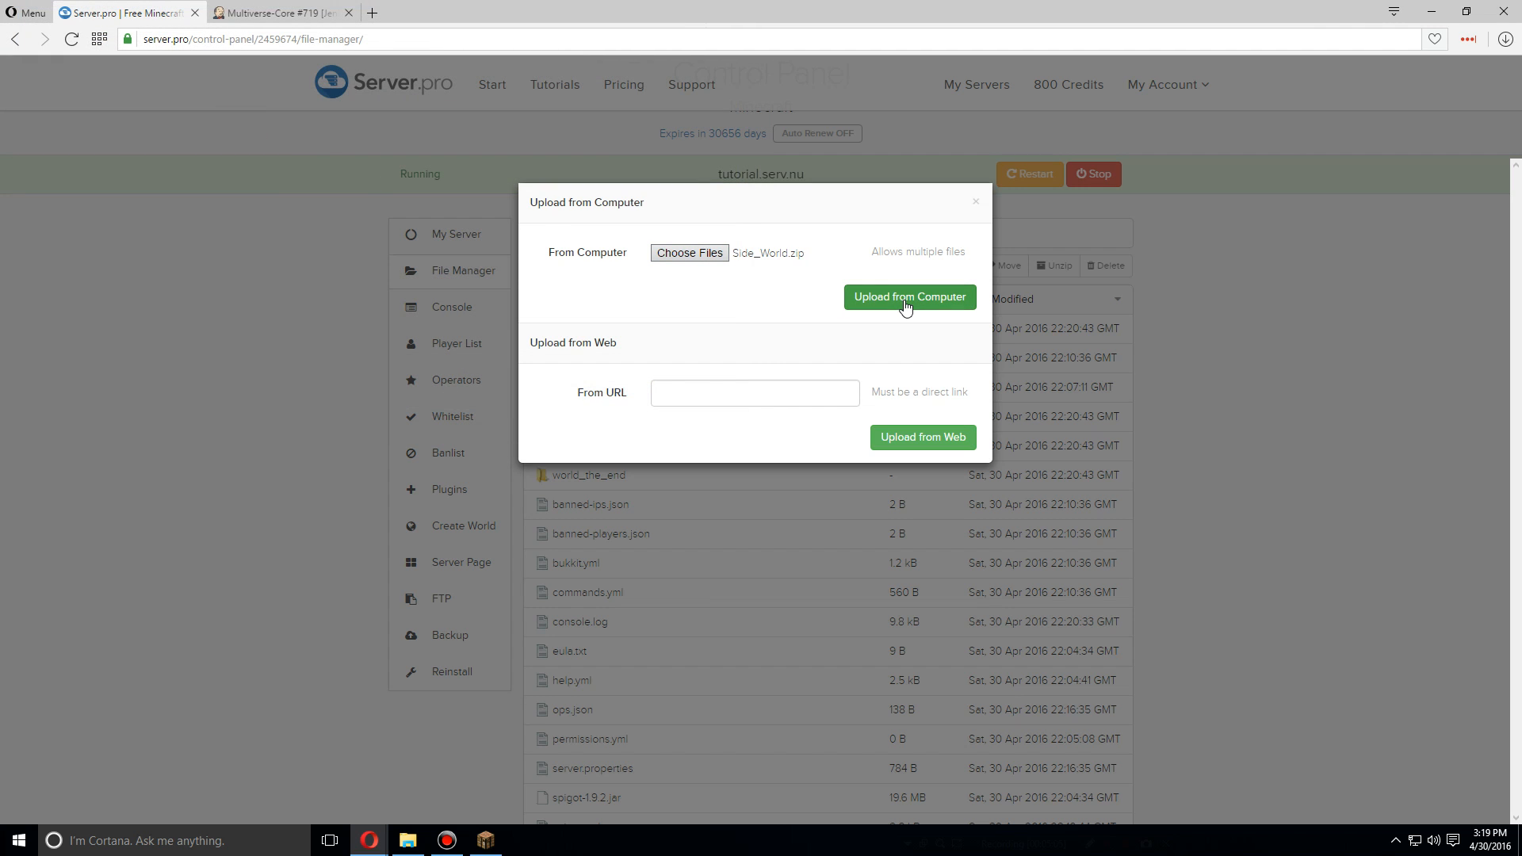
click(910, 296)
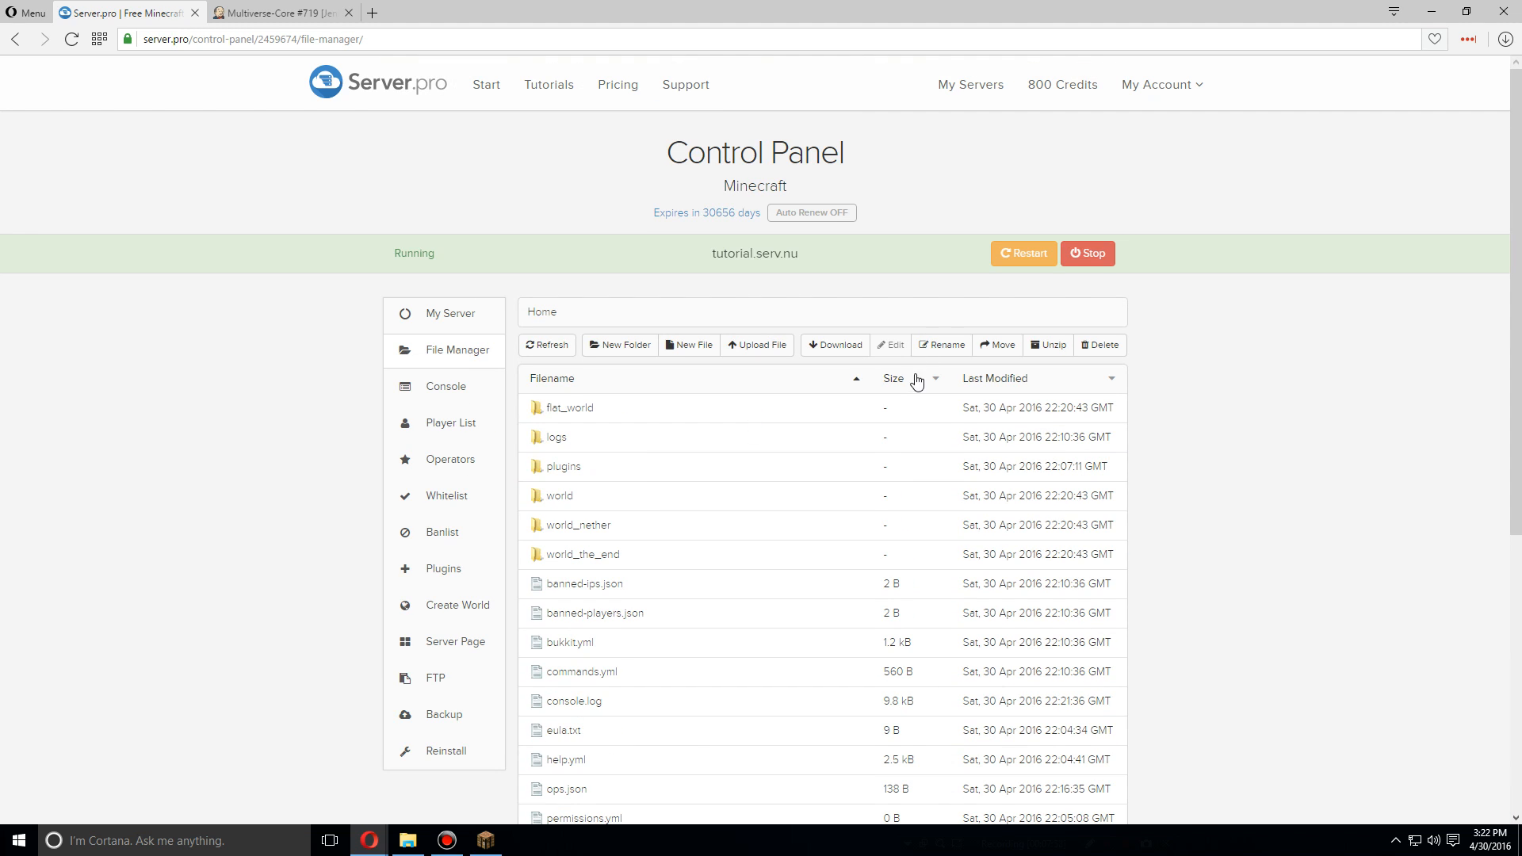
mouse_move(1065, 354)
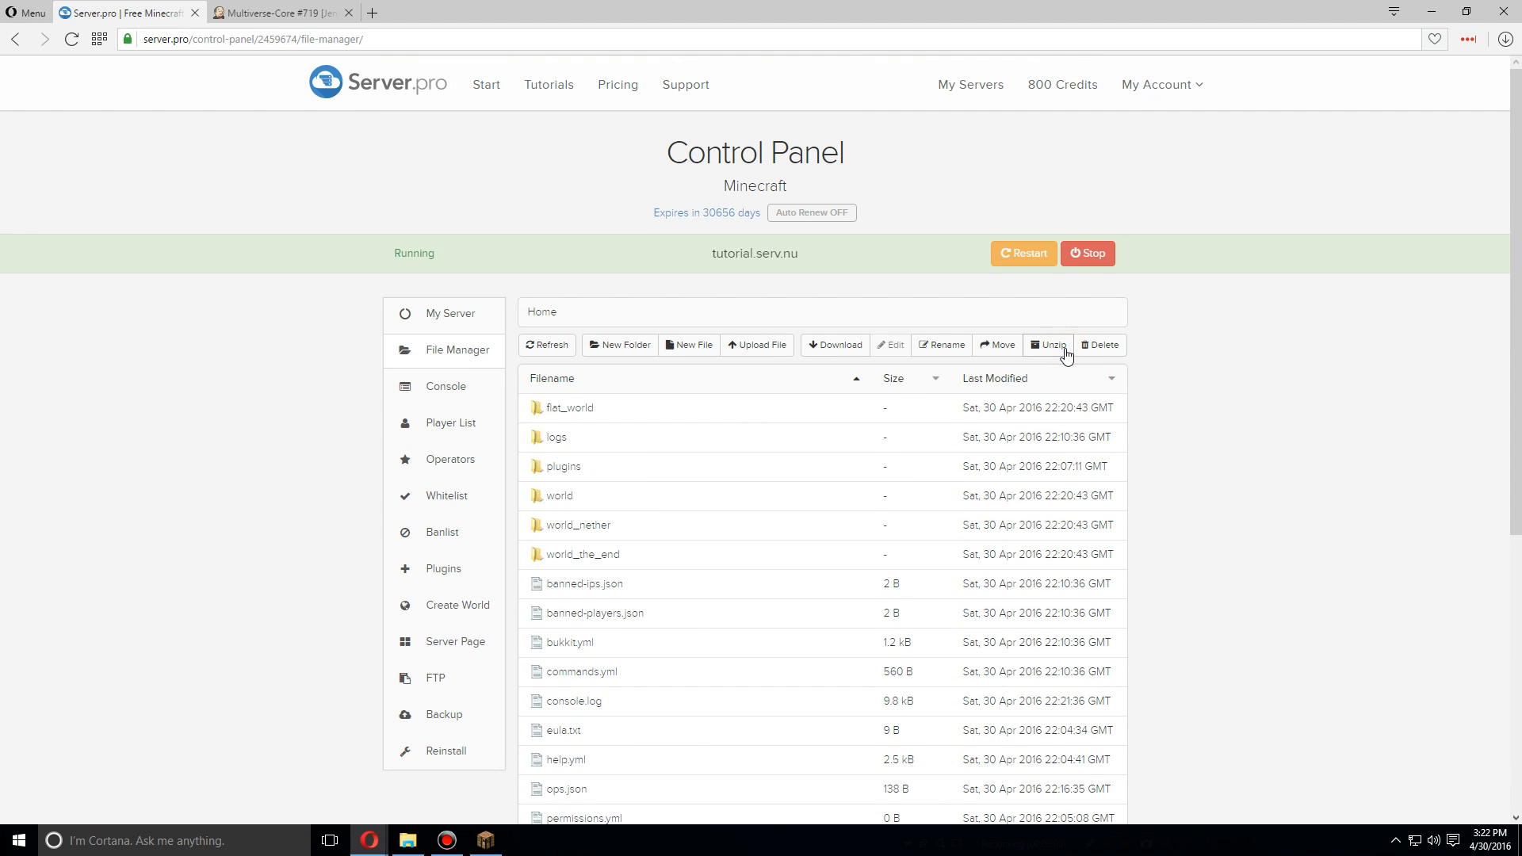
mouse_move(1063, 418)
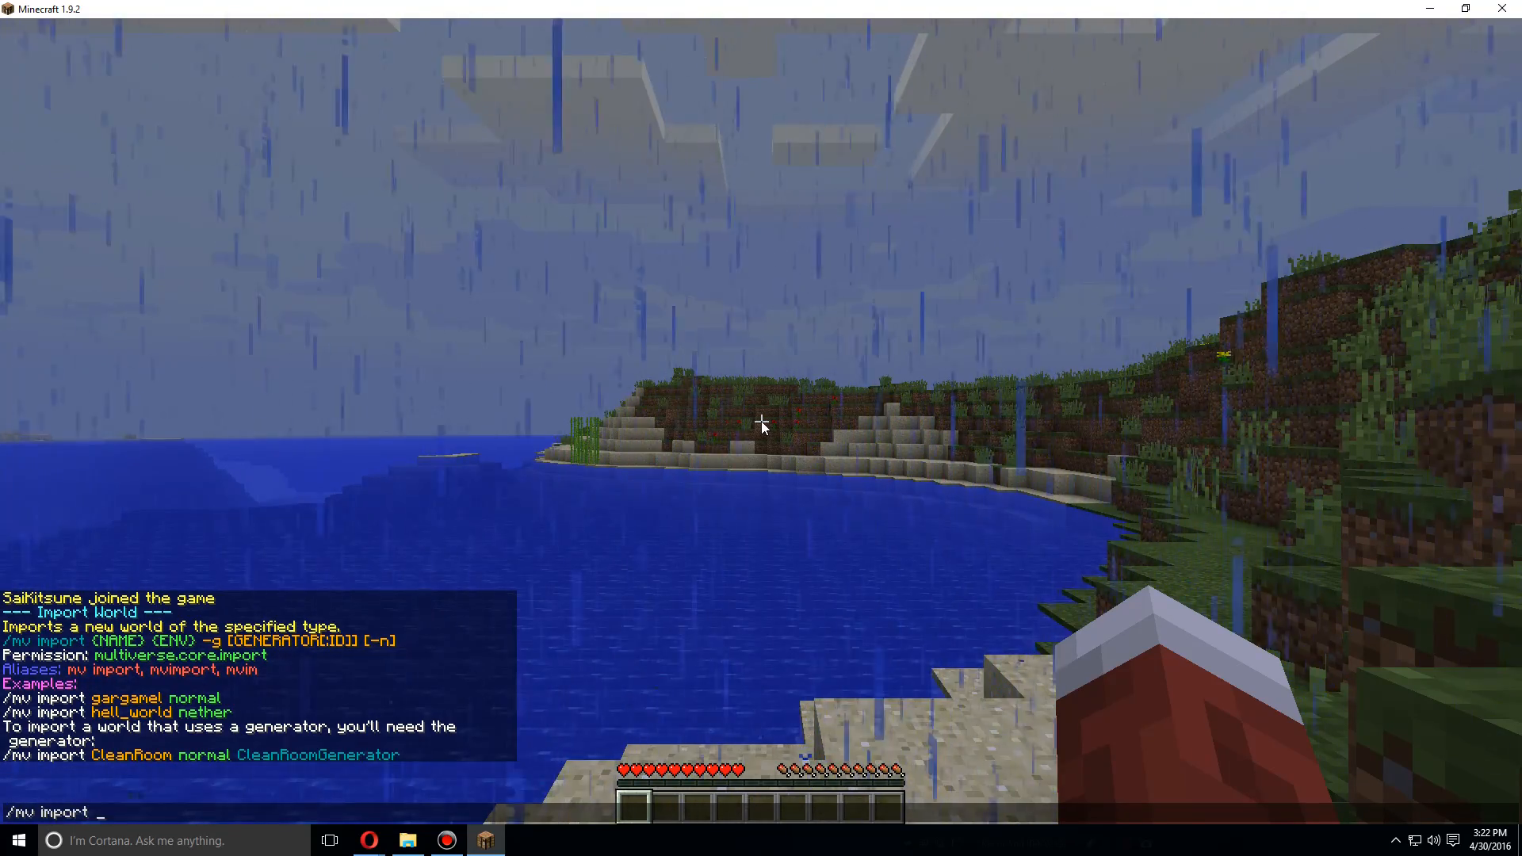
Run /mv import Side_World normal, then begin /mvtp to teleport into Side_World
text(Side_World norma)
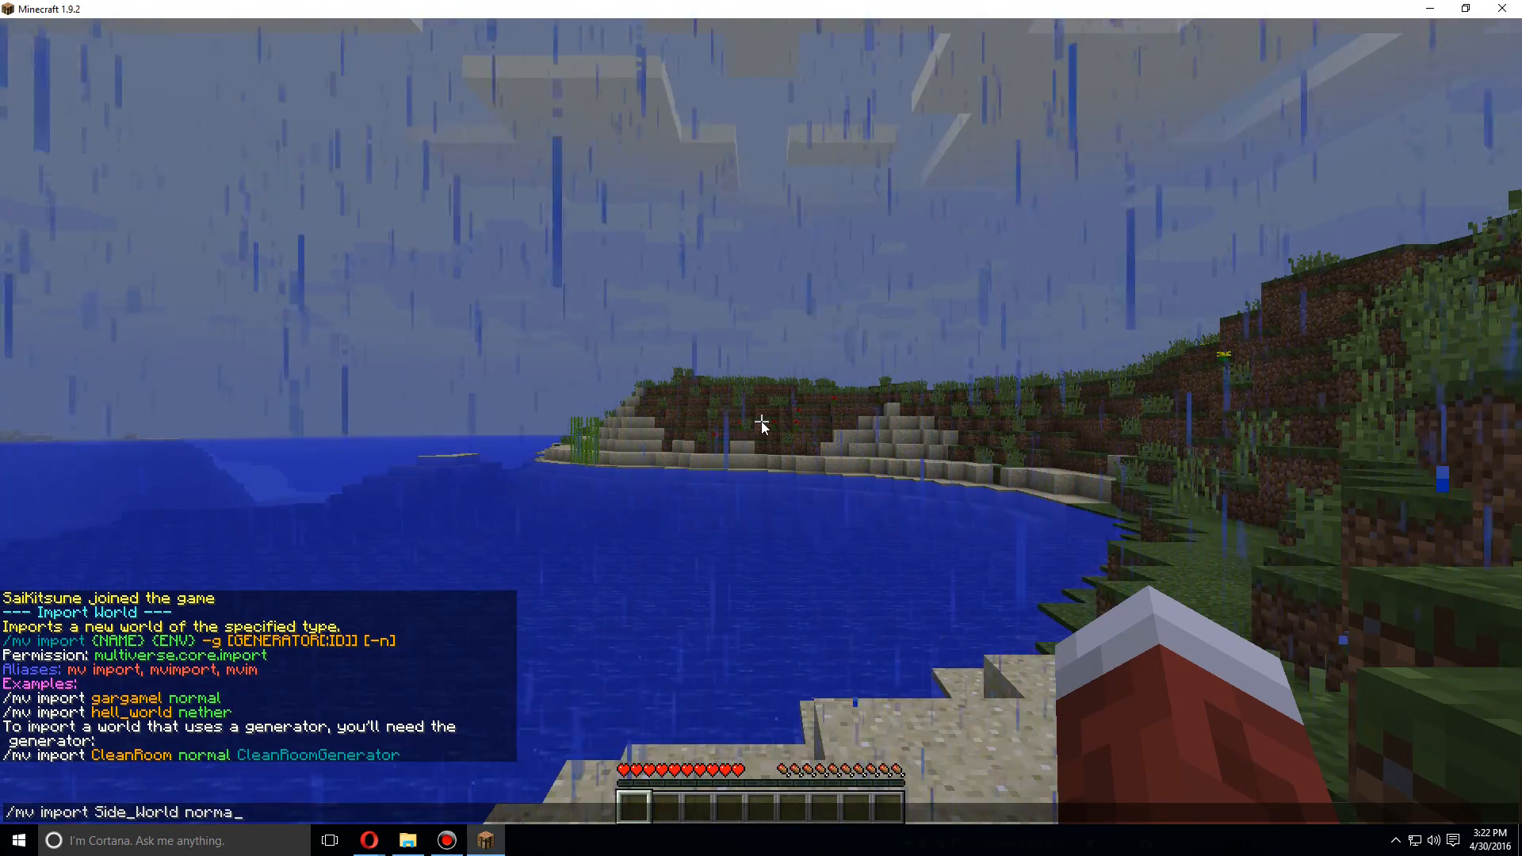
key(Enter)
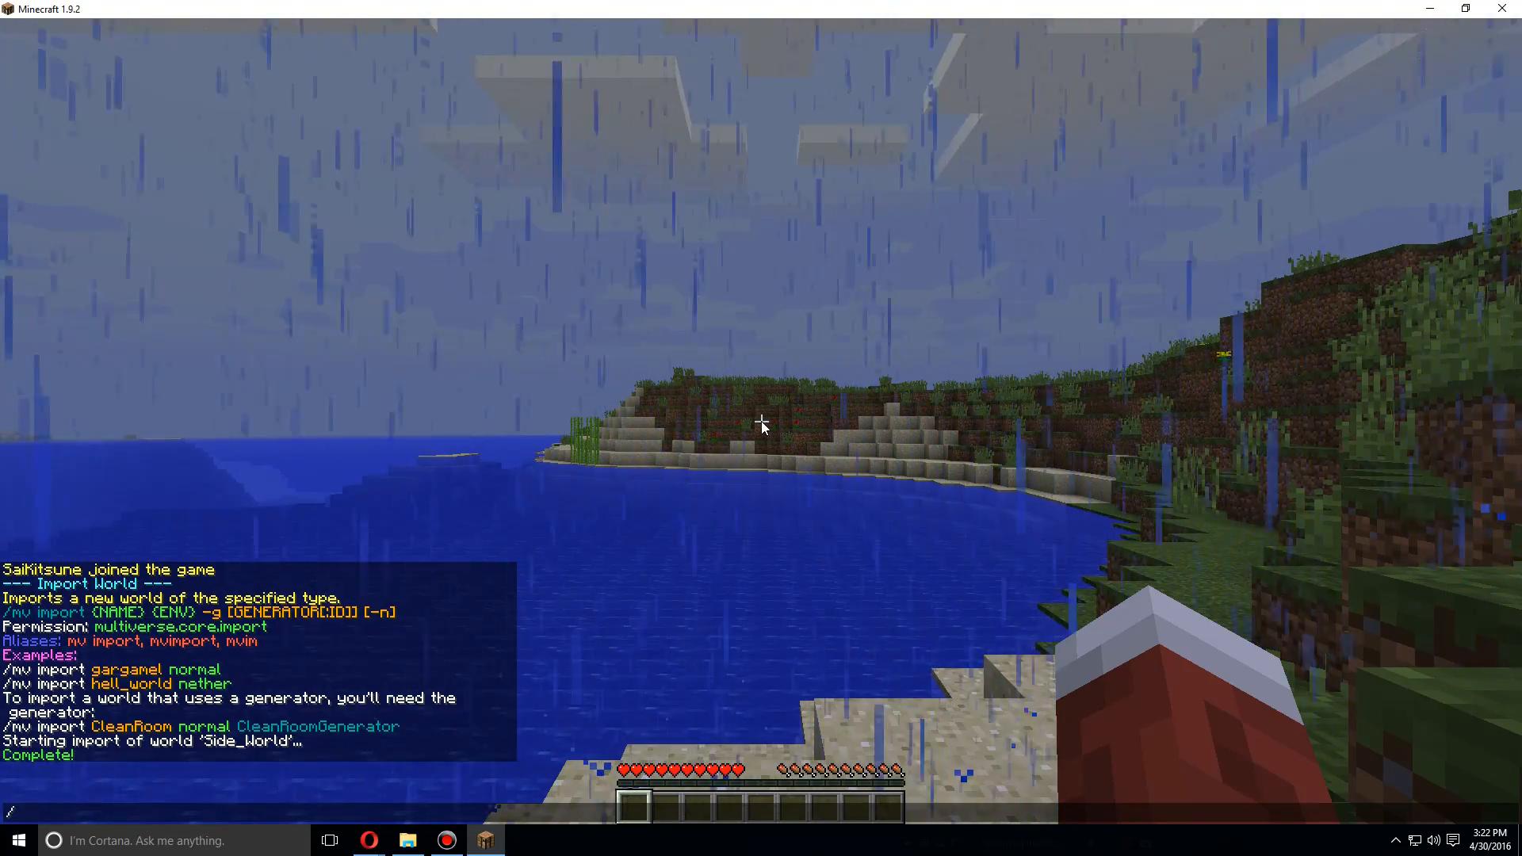
text(mvtp s)
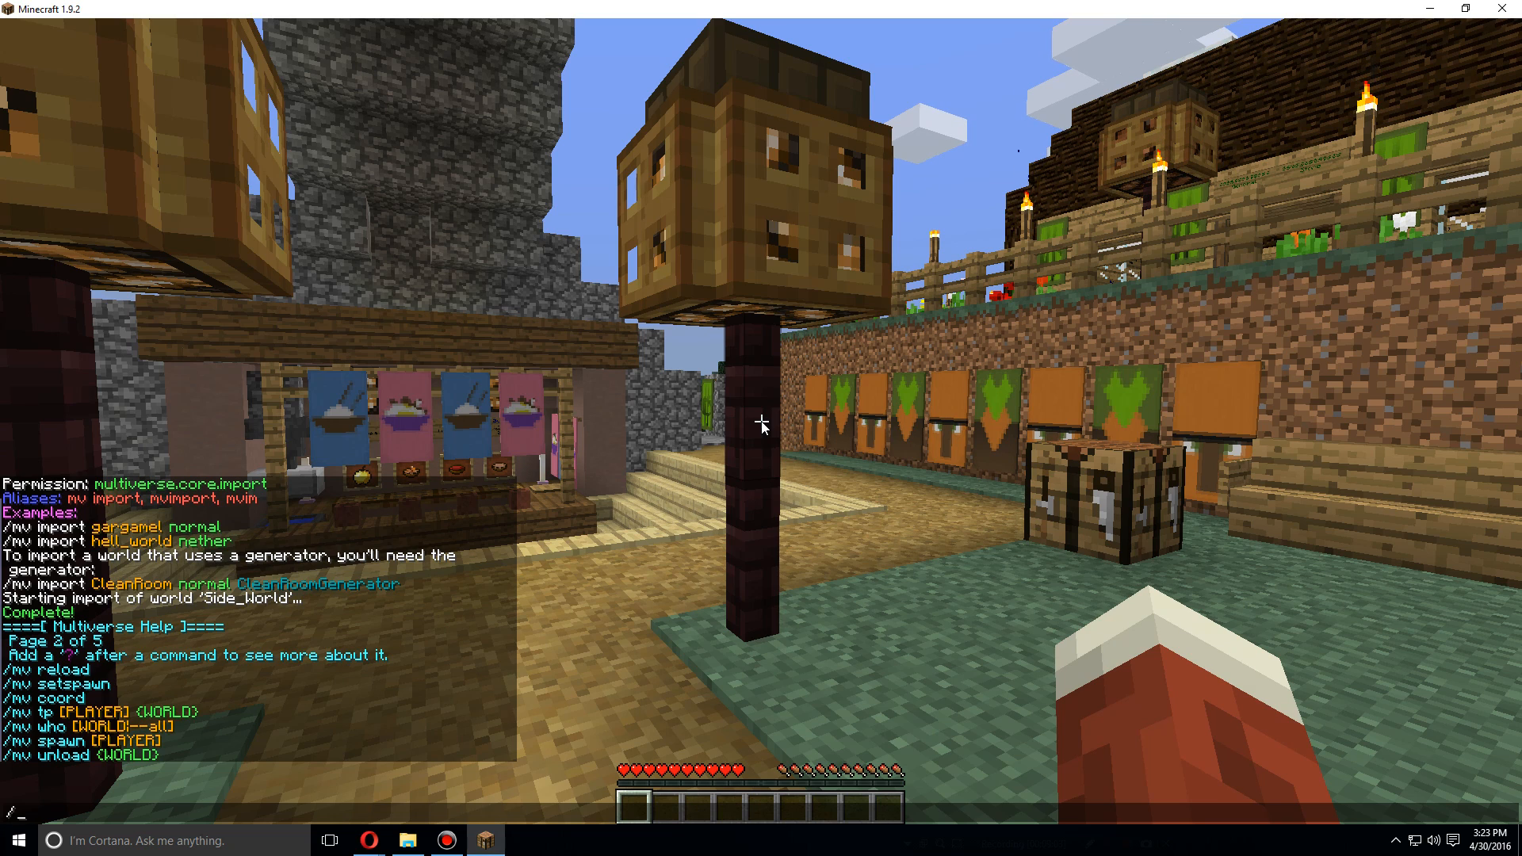
Run /mv setspawn at the village and /mvm set adjustspawn true Side_World
text(/mv sets)
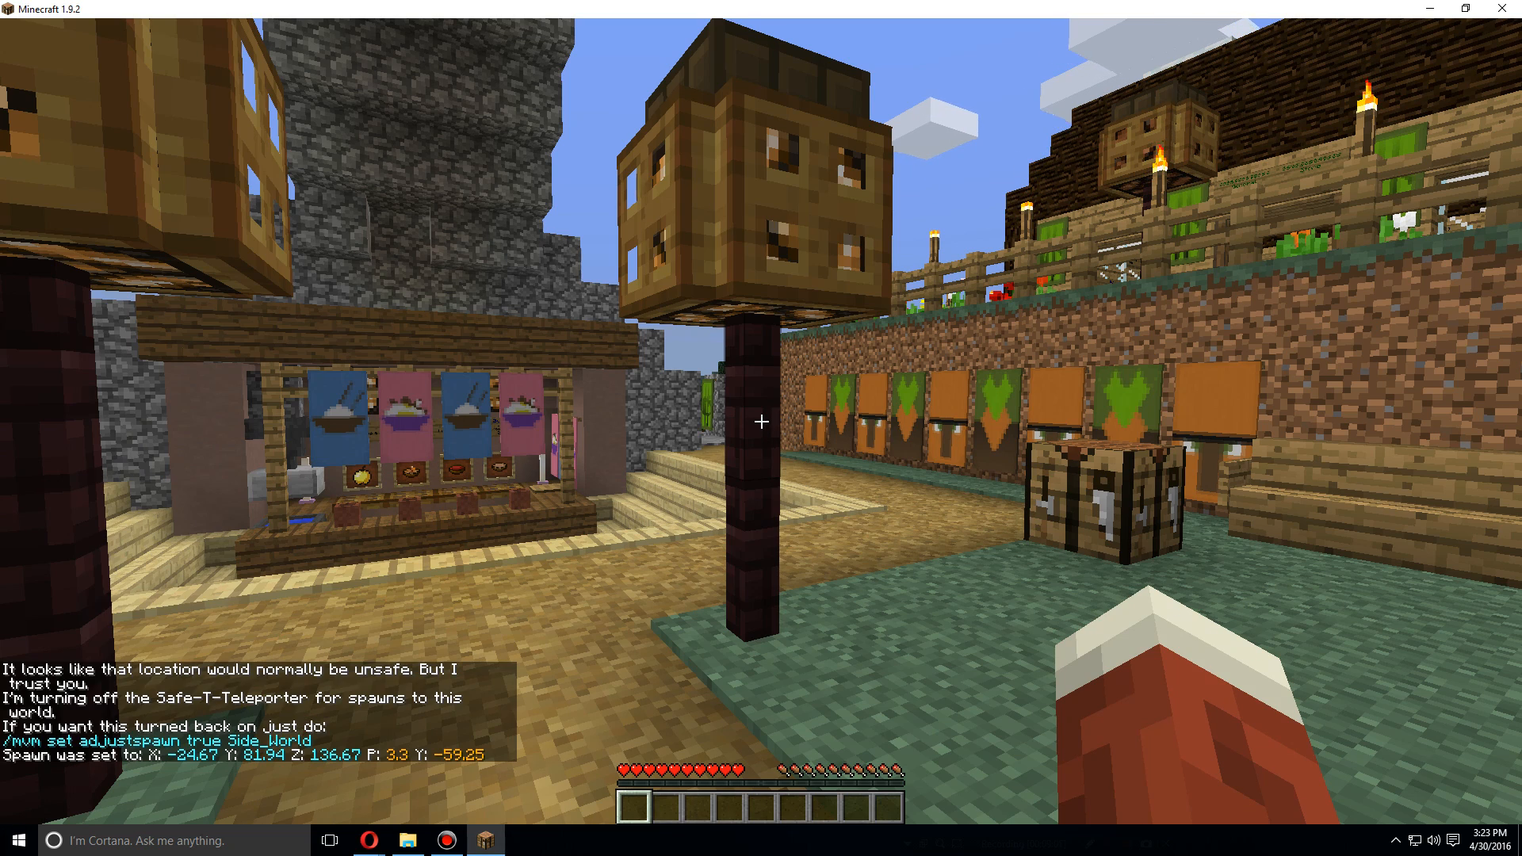
text(/mvm set adjustspawn true Side_Wo)
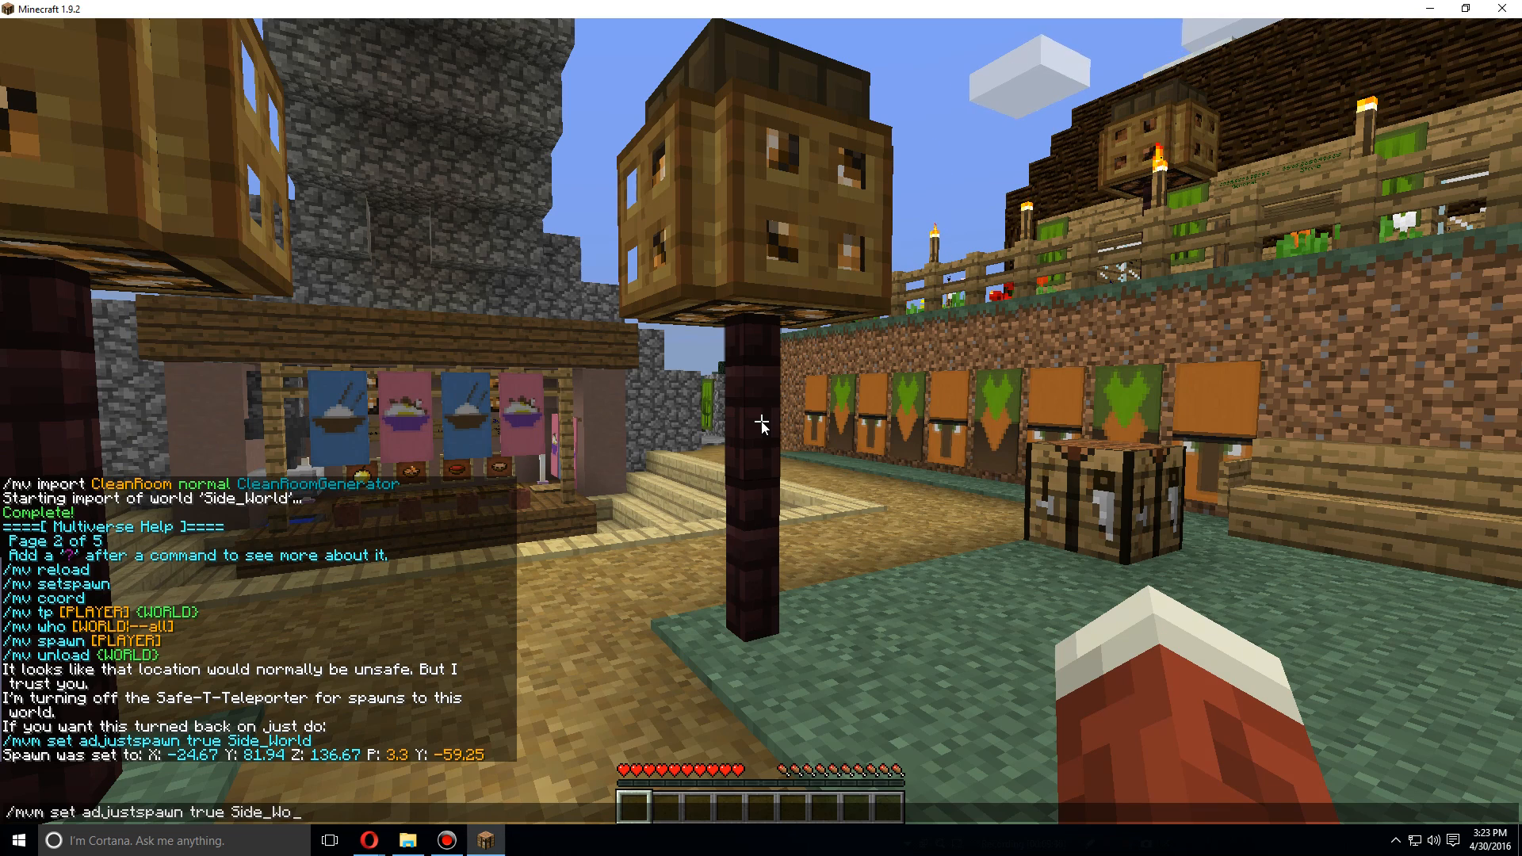
key(Enter)
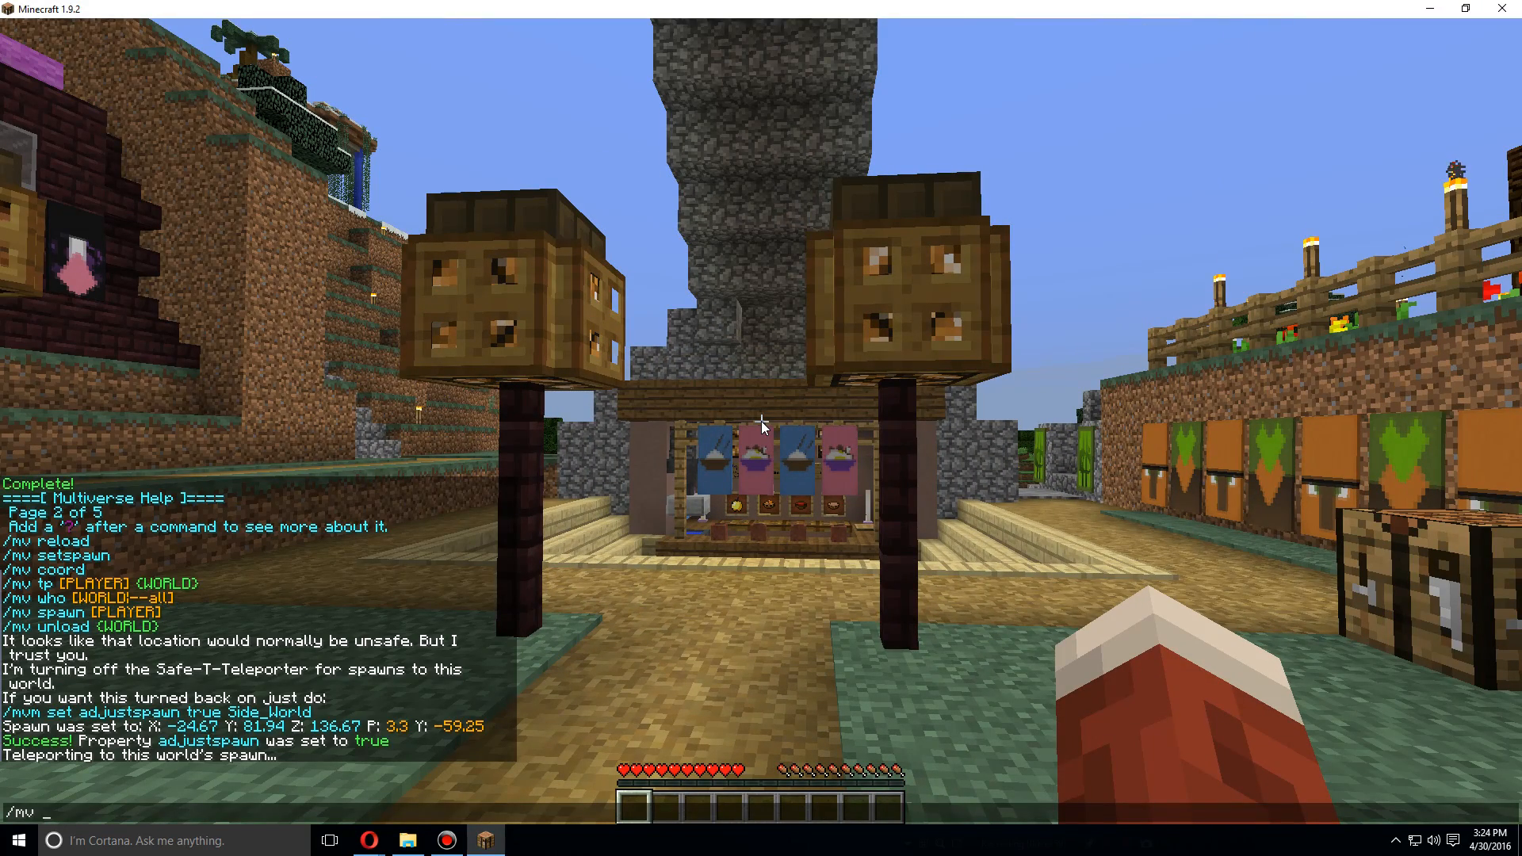
Run /mv who to confirm the player is in Side_World, then start typing 'Hello W' in chat
key(Enter)
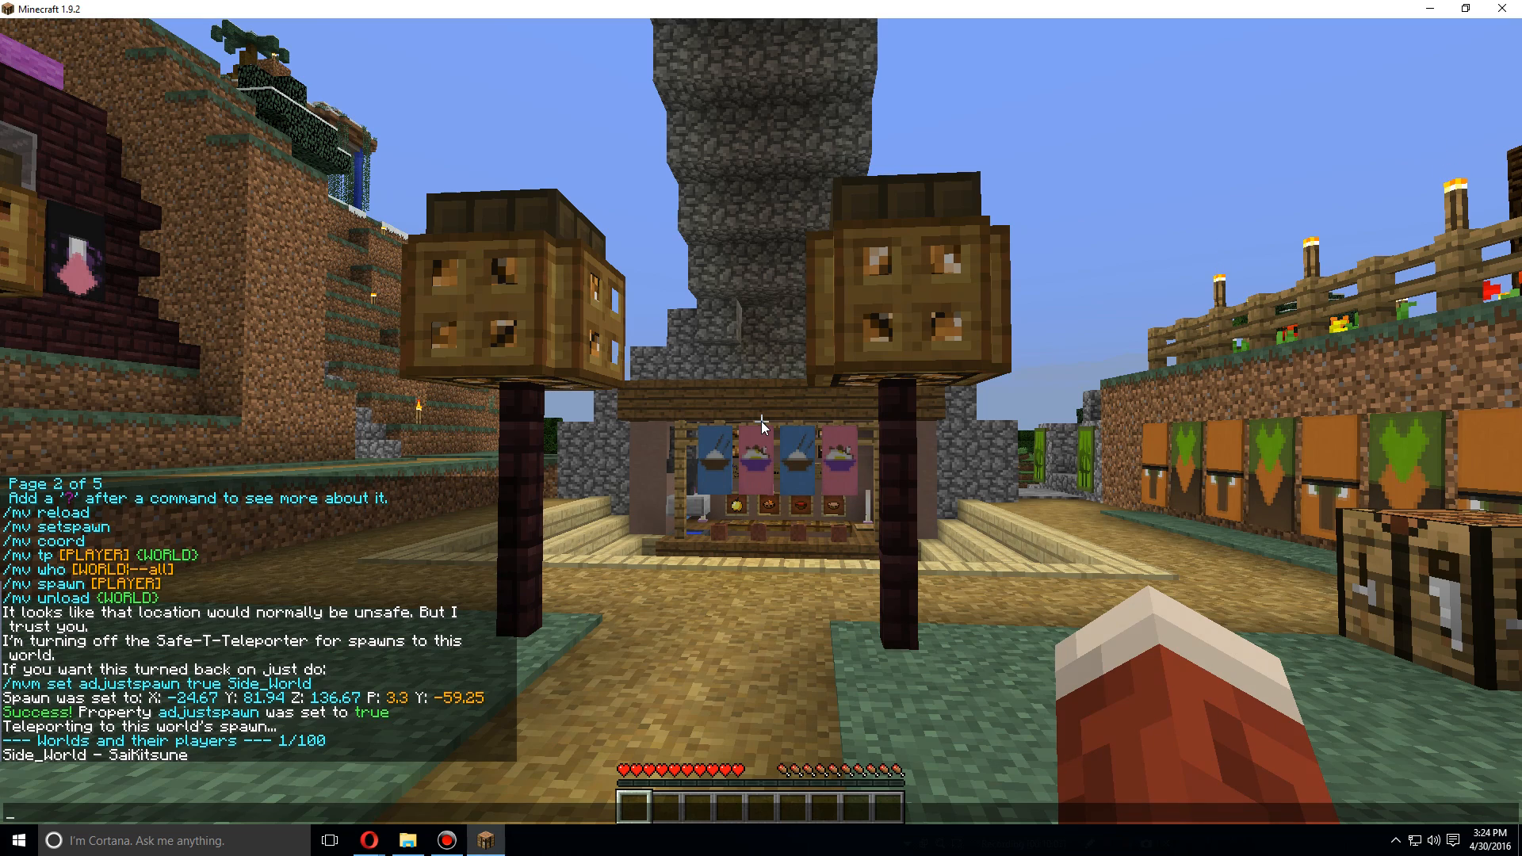
text(Hello W)
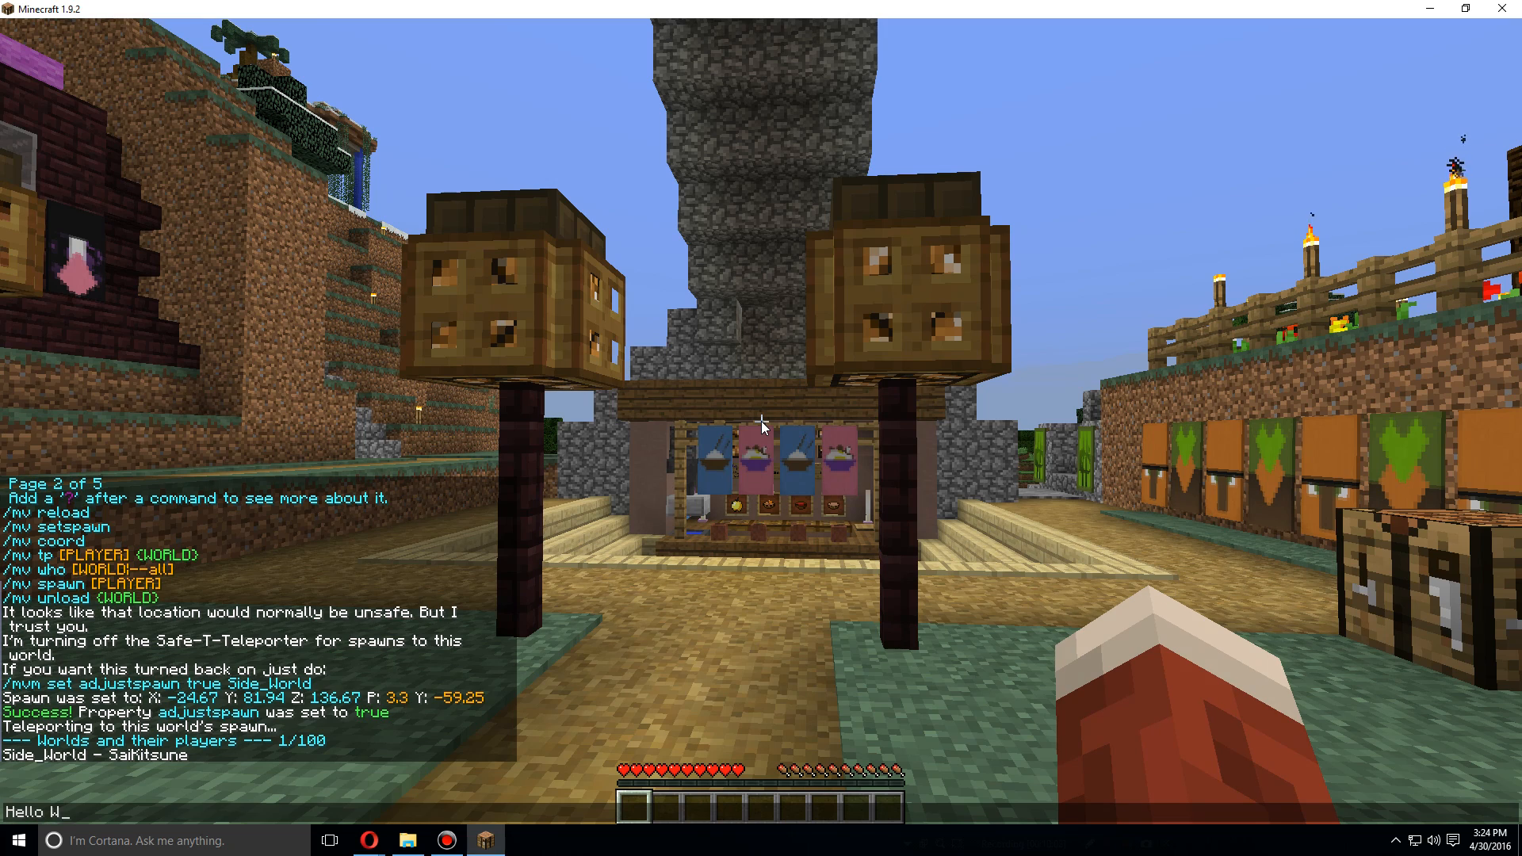